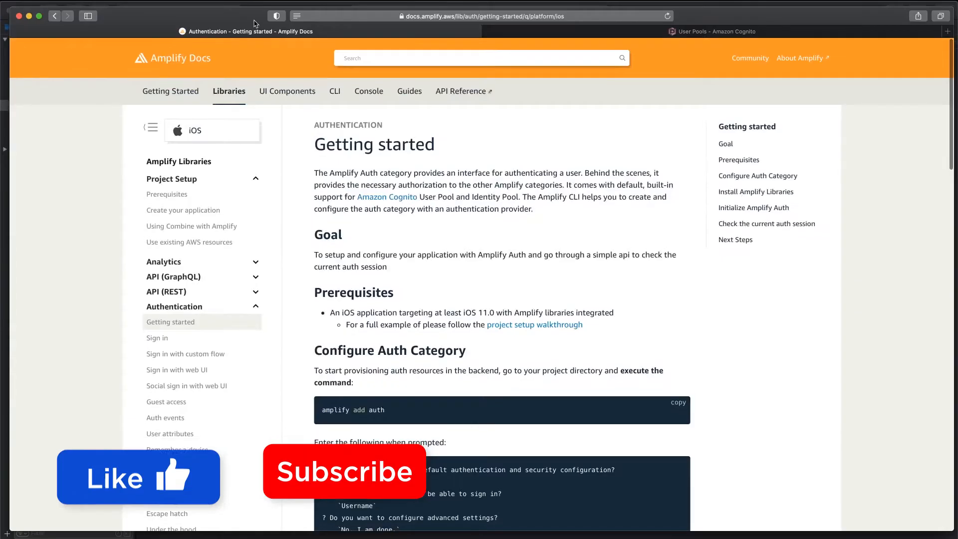
# - Scroll the Amplify docs to the Initialize Amplify Auth instructions
pyautogui.scroll(-3)
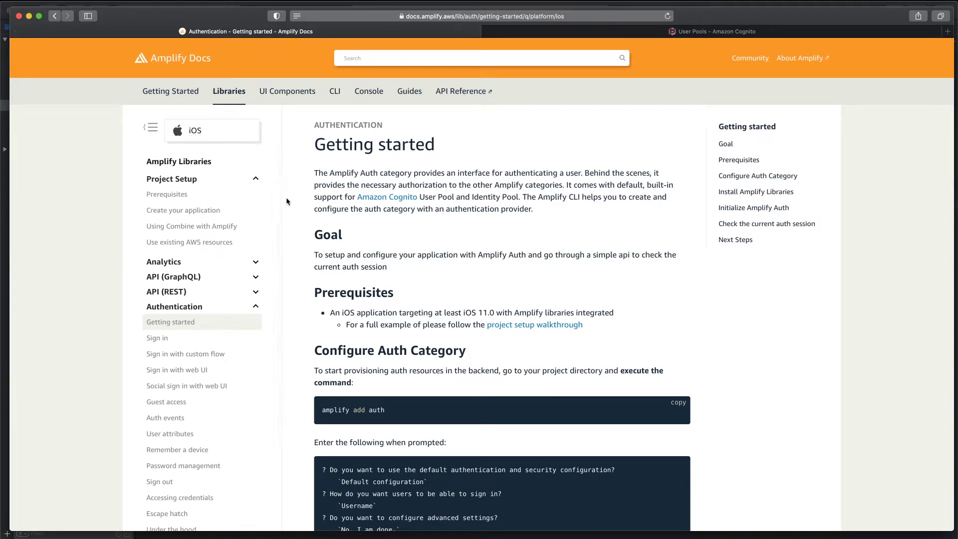
pyautogui.scroll(-3)
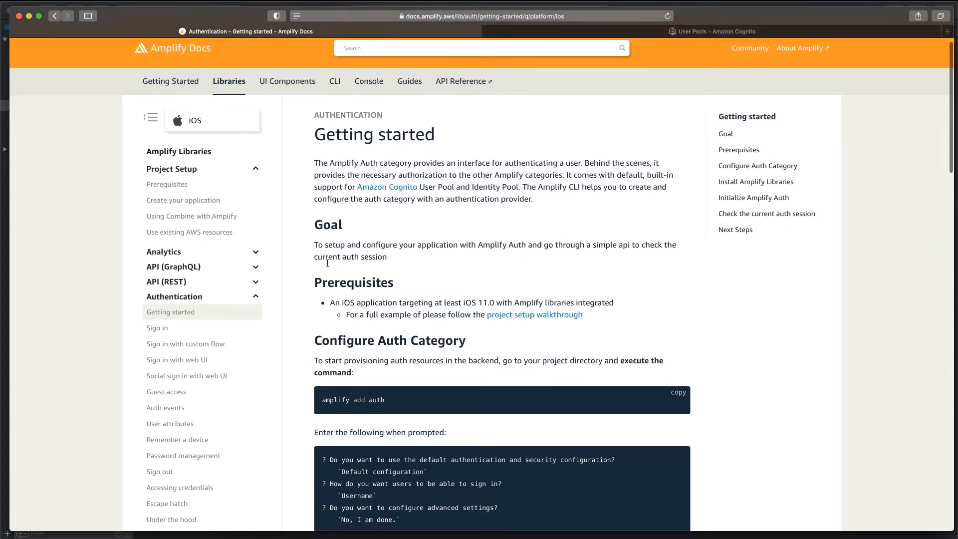
pyautogui.scroll(-3)
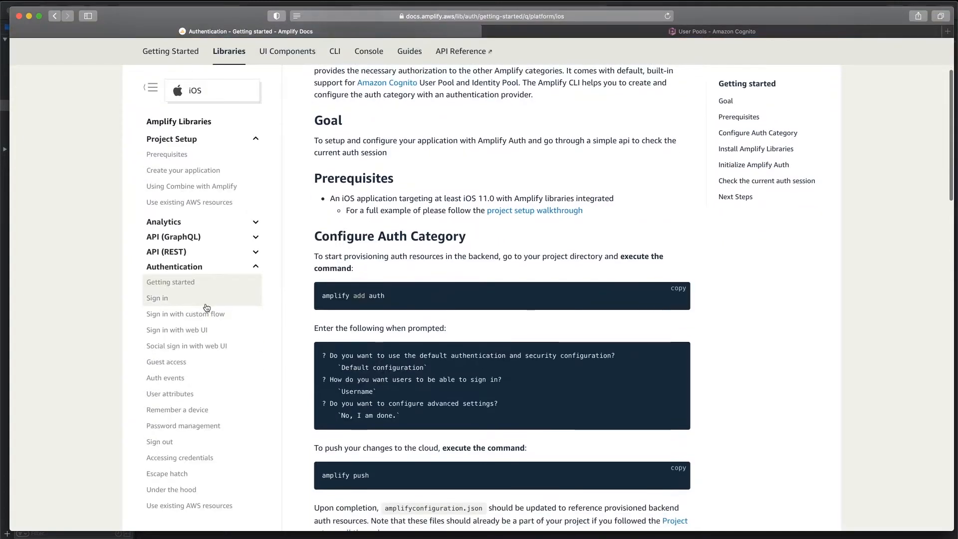
pyautogui.click(753, 165)
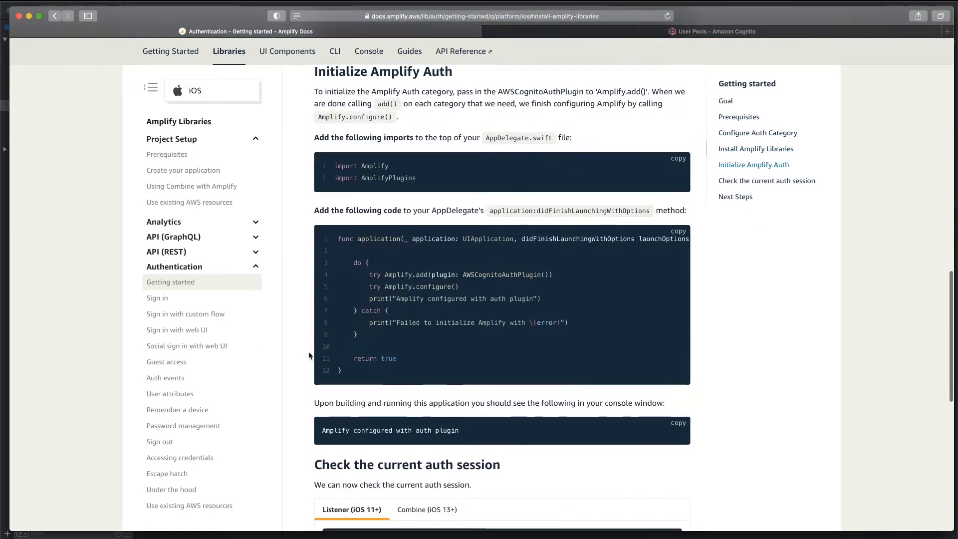
pyautogui.scroll(-3)
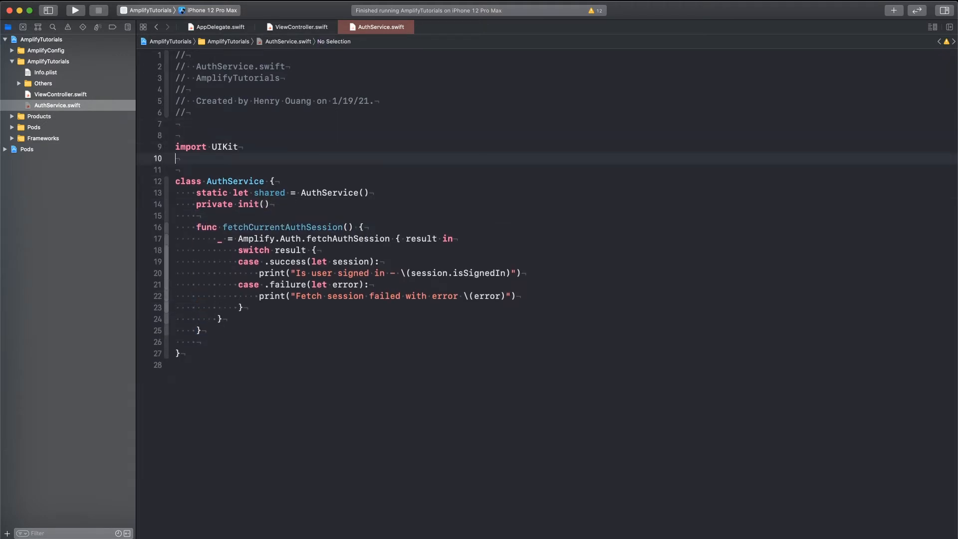
# - Add the Amplify imports to AuthService.swift, then highlight AuthService and fetchCurrentAuthSession
pyautogui.write('import Amplify')
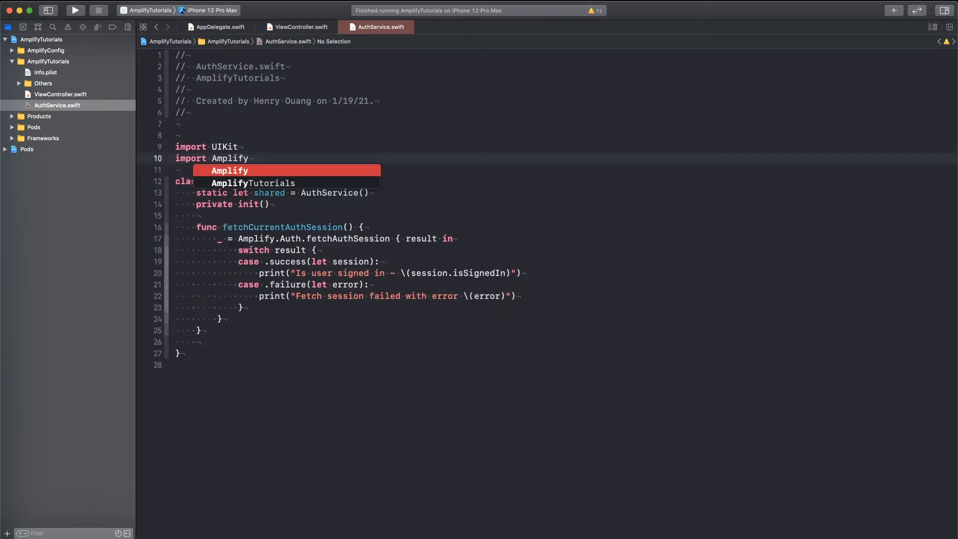
pyautogui.write('import AmplifyPlugins')
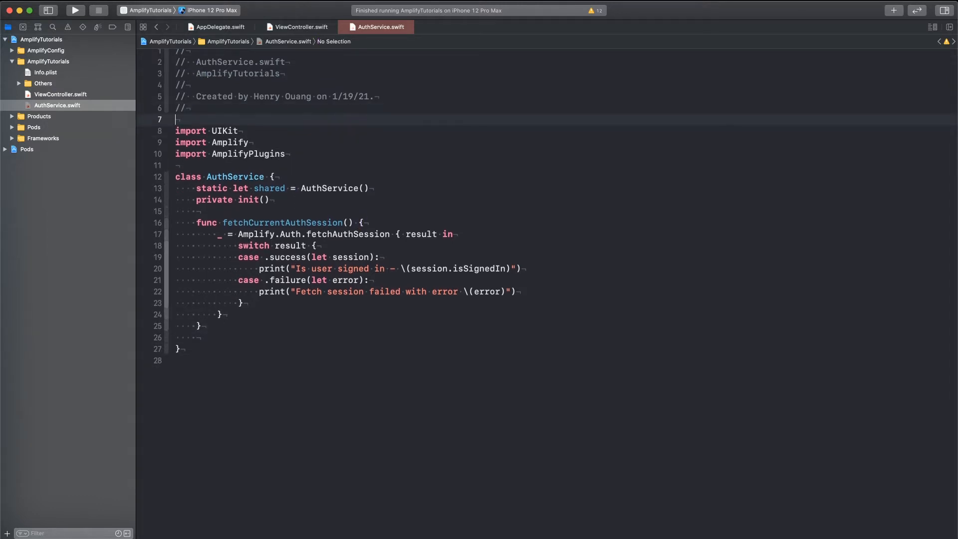
pyautogui.click(293, 223)
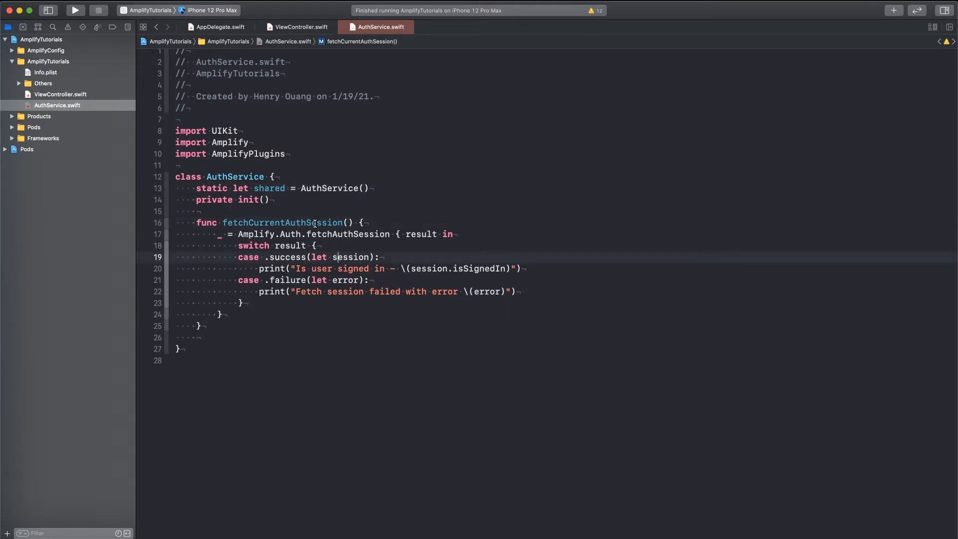
pyautogui.doubleClick(235, 177)
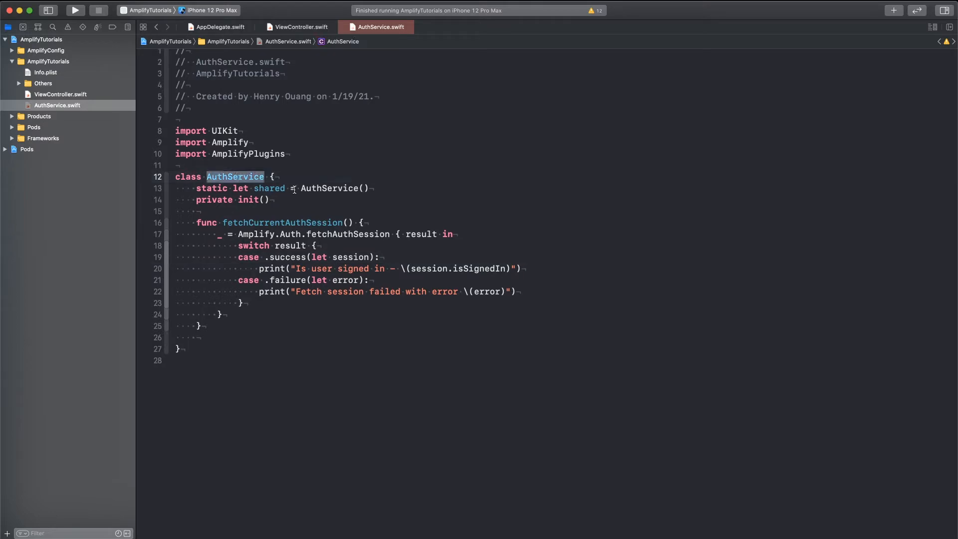
pyautogui.doubleClick(282, 223)
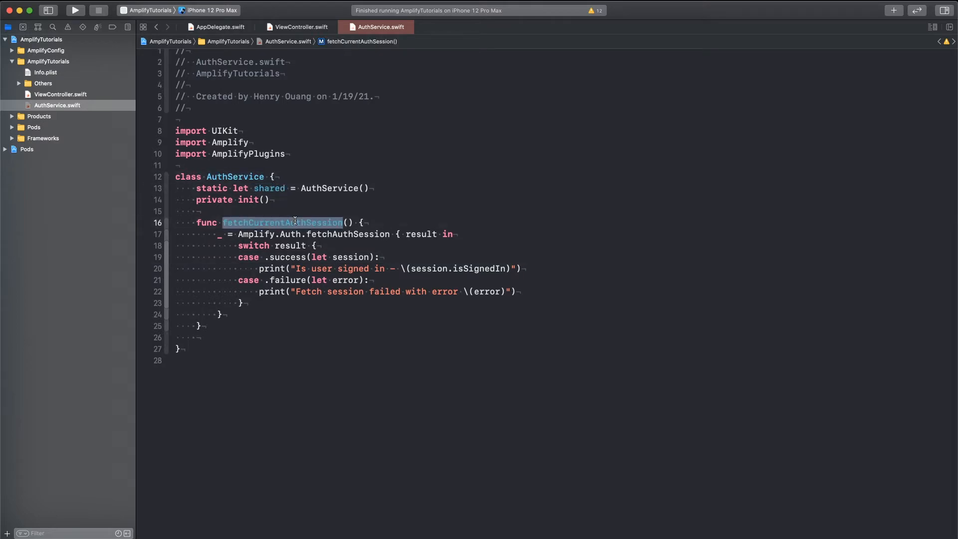
# - Call AuthService.shared.fetchCurrentAuthSession() at the end of viewDidLoad and run the app
pyautogui.click(301, 27)
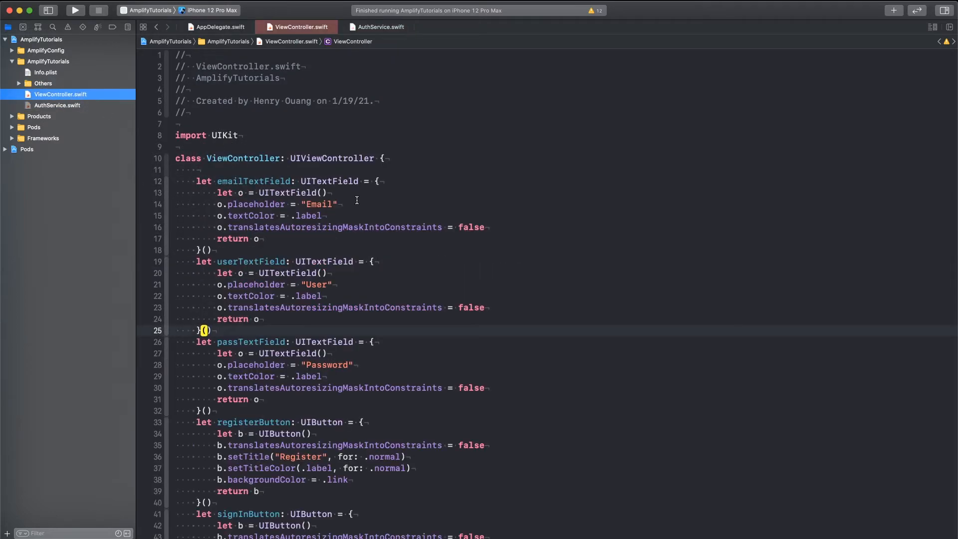
pyautogui.scroll(-3)
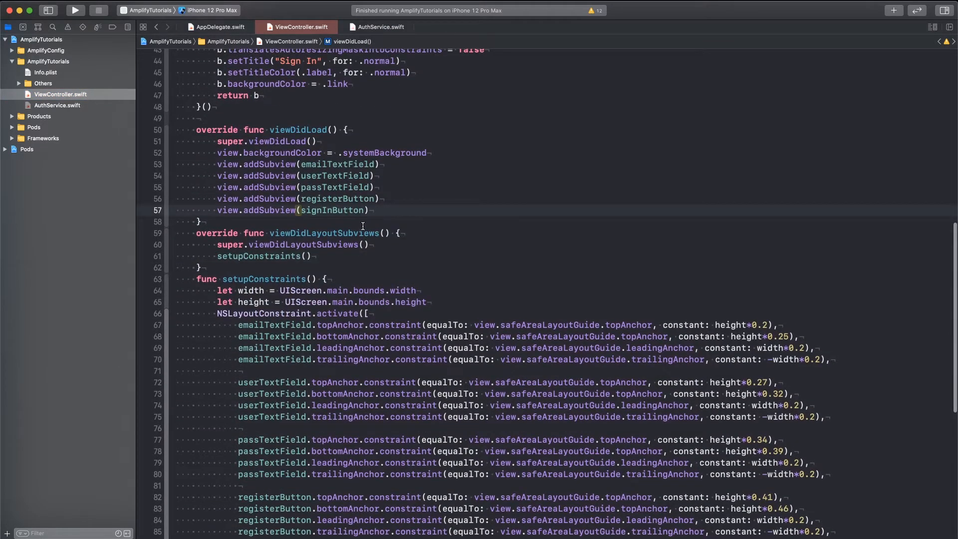
pyautogui.write('AuthService.')
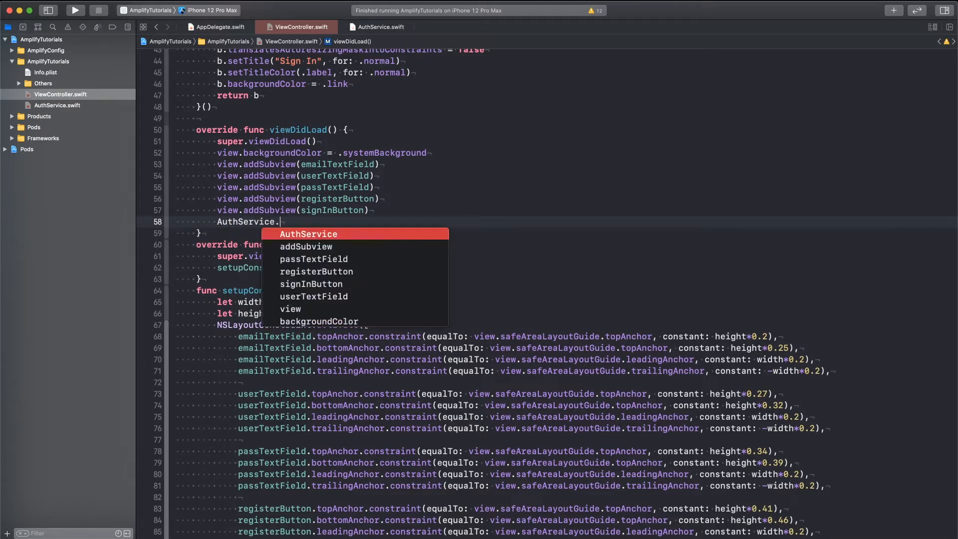
pyautogui.write('shared.ft')
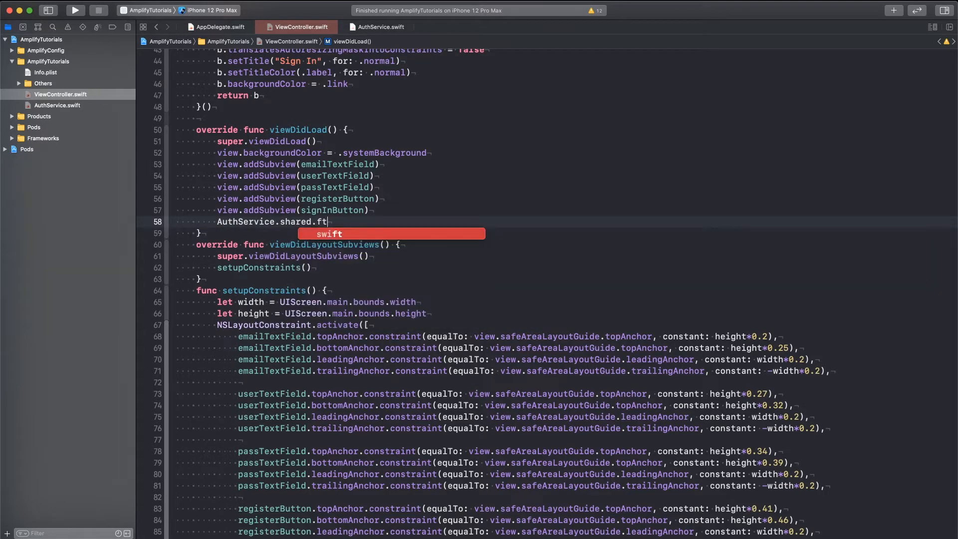
pyautogui.write('etchCurren')
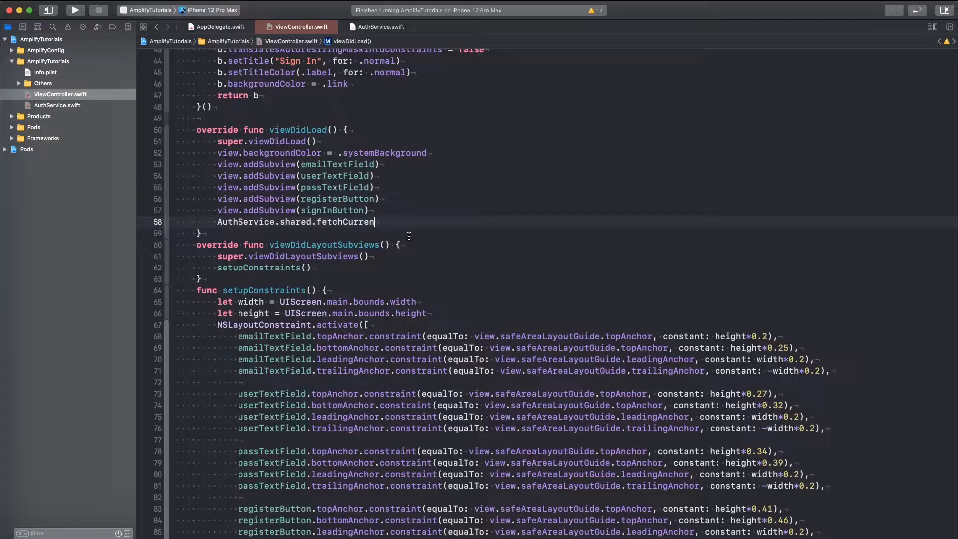
pyautogui.write('tAuthSe')
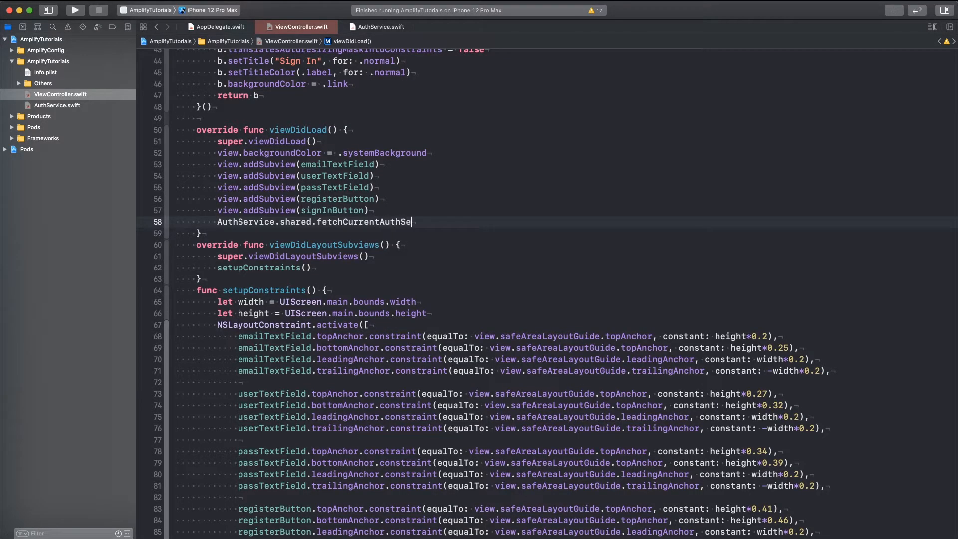
pyautogui.write('ssion()')
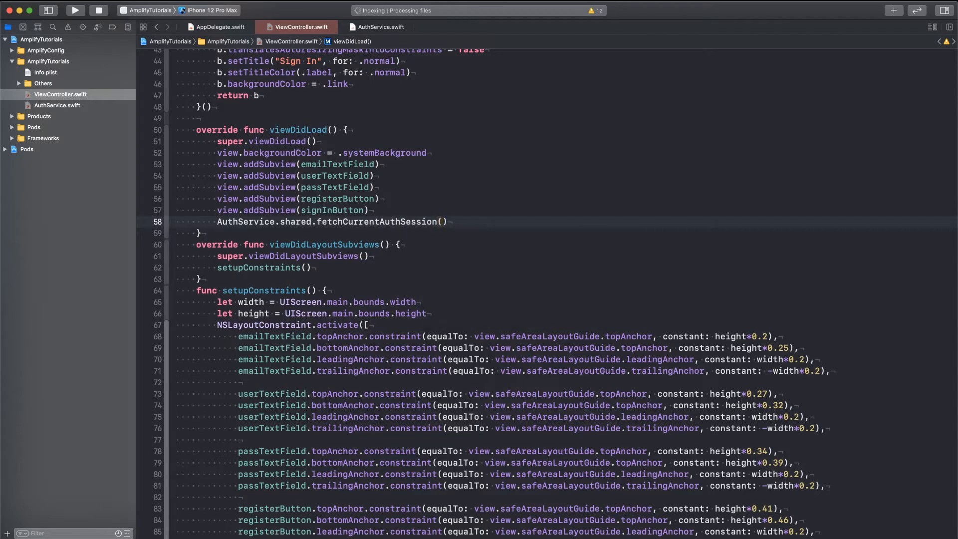
pyautogui.click(57, 105)
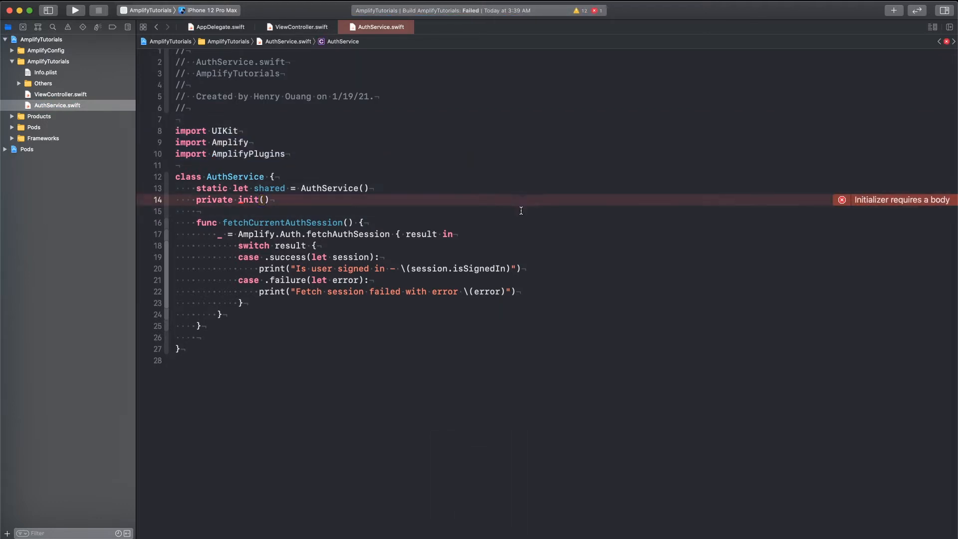
# - Give private init() an empty {} body, rerun the app, then close the Simulator
pyautogui.write('{}')
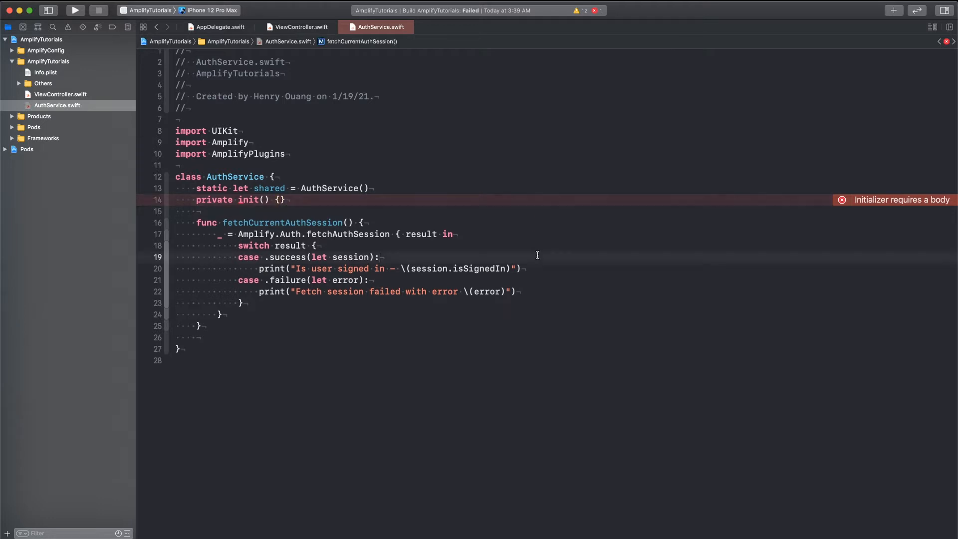
pyautogui.click(76, 11)
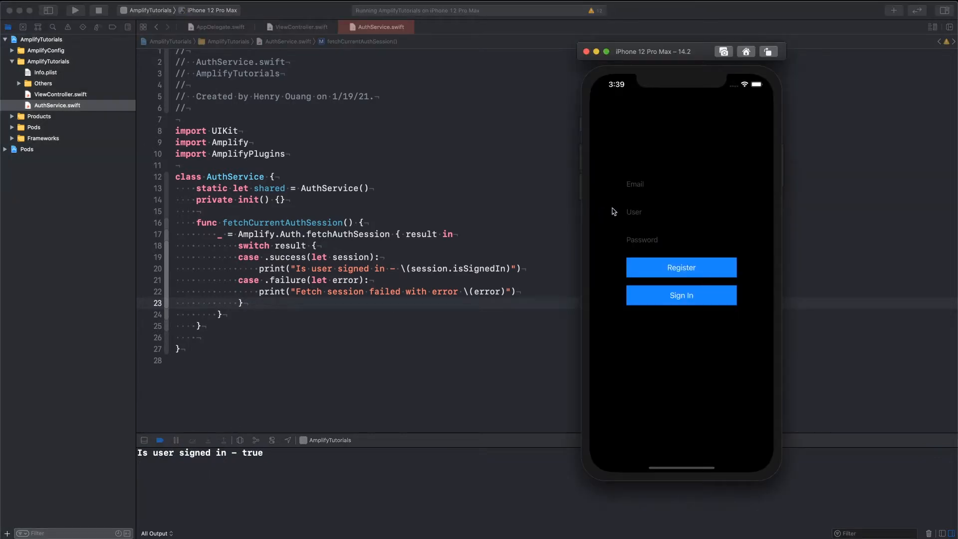
pyautogui.moveTo(597, 231)
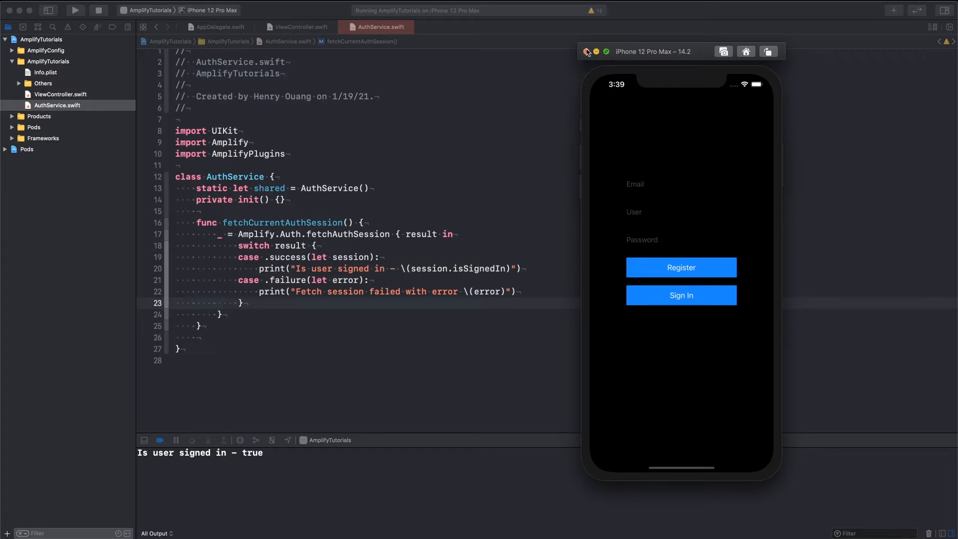
pyautogui.click(98, 10)
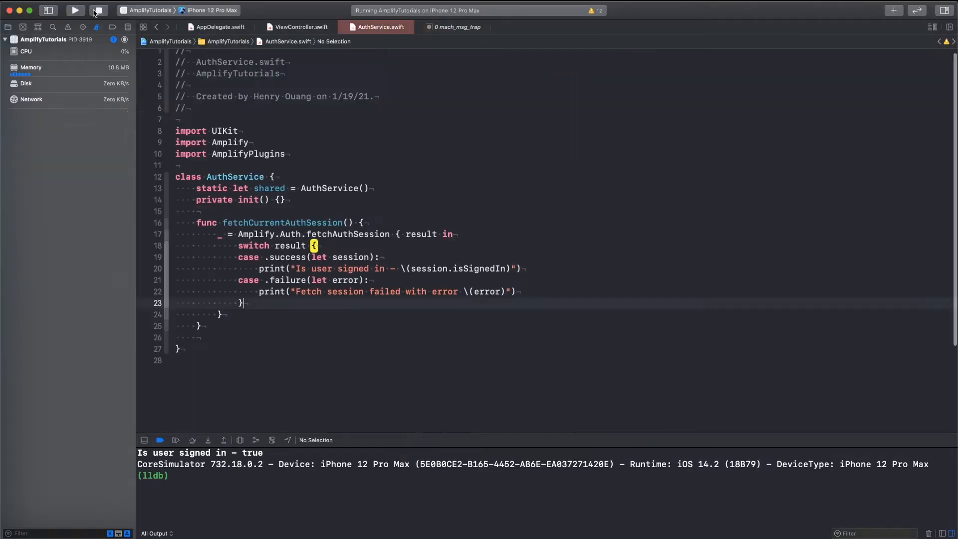
# - Run the app on the iPhone 11 Pro Max simulator and check 'Is user signed in - false'
pyautogui.click(205, 11)
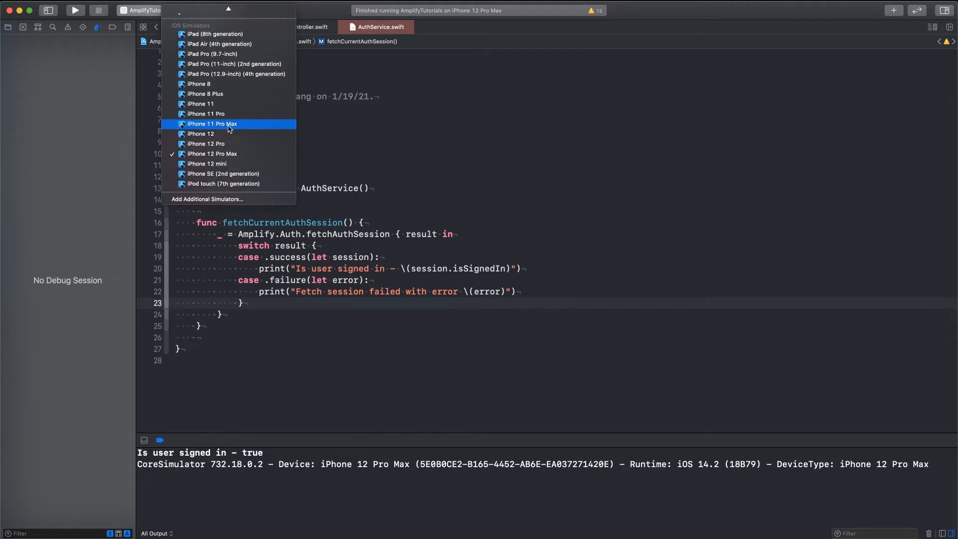
pyautogui.click(212, 123)
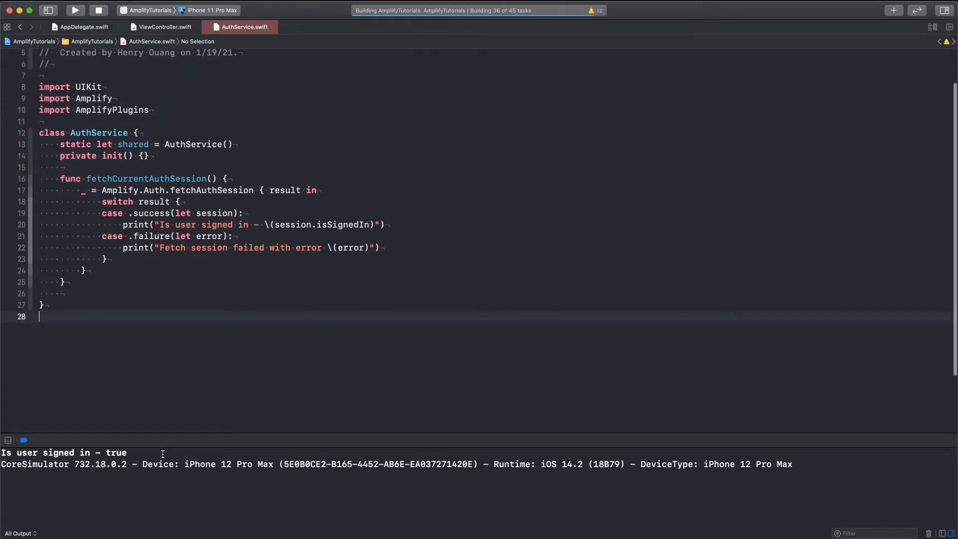
pyautogui.click(76, 10)
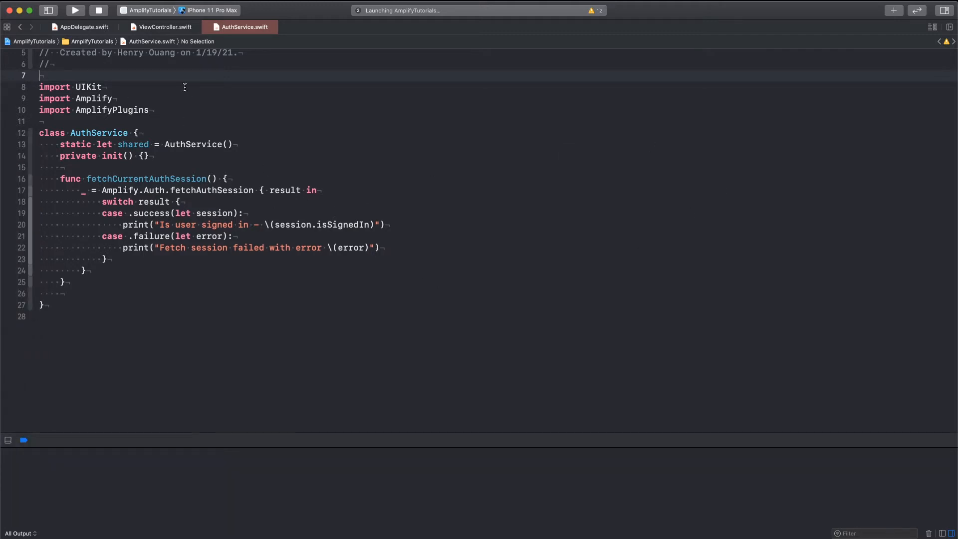
pyautogui.click(164, 27)
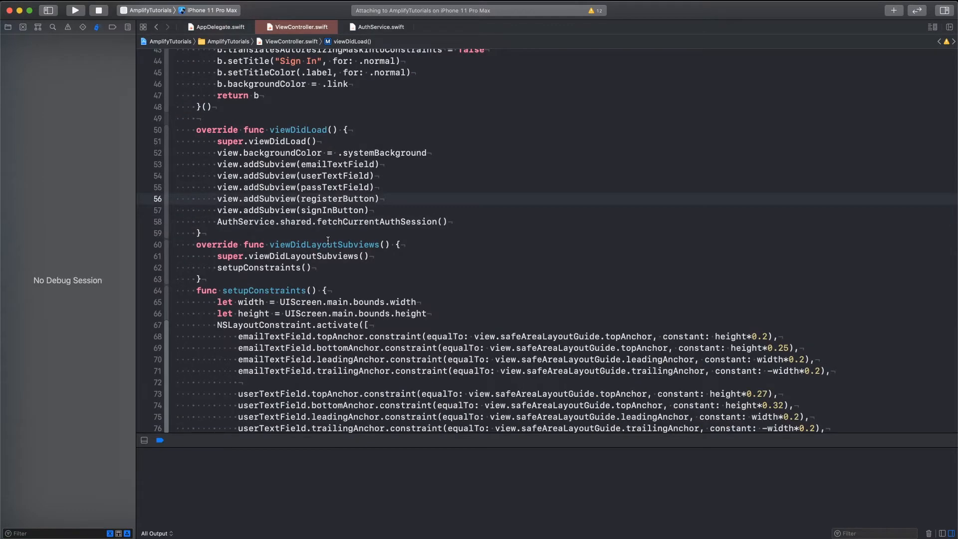
pyautogui.click(75, 10)
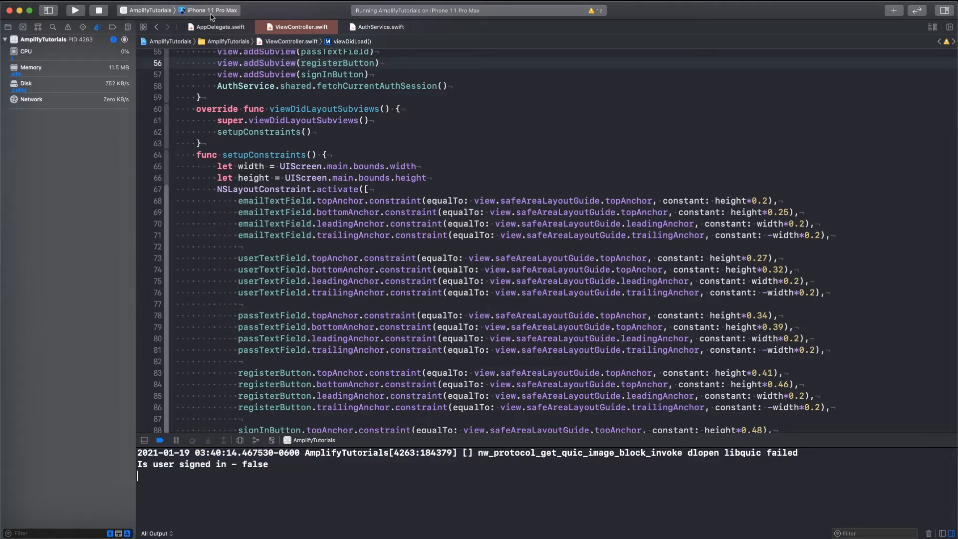
pyautogui.click(210, 10)
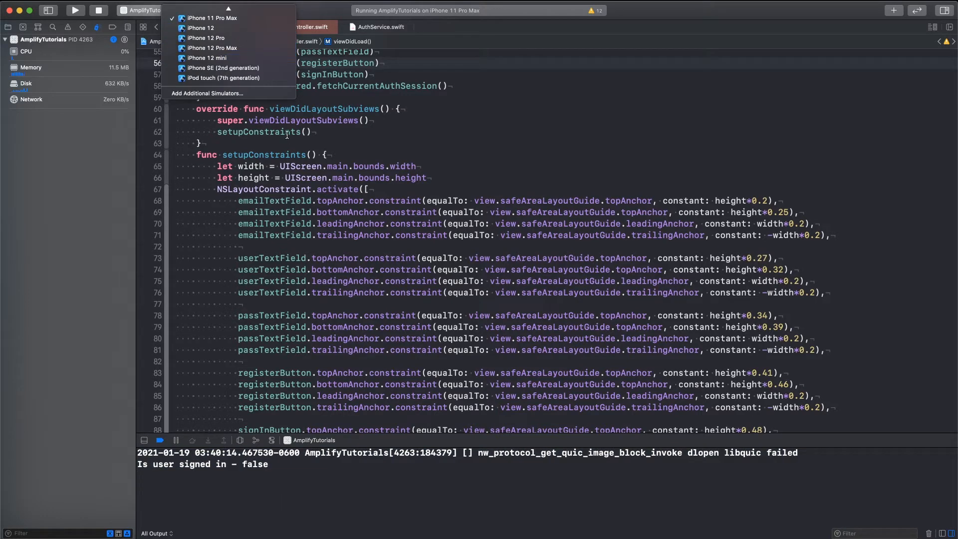
pyautogui.click(213, 18)
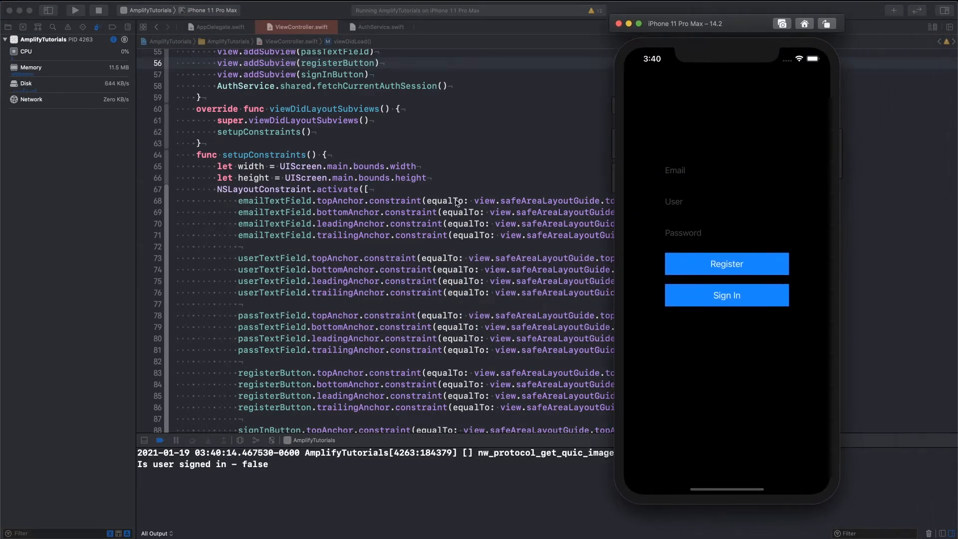
# - Type 'We're going to be good tehr' into the app's Email field in Simulator
pyautogui.scroll(-3)
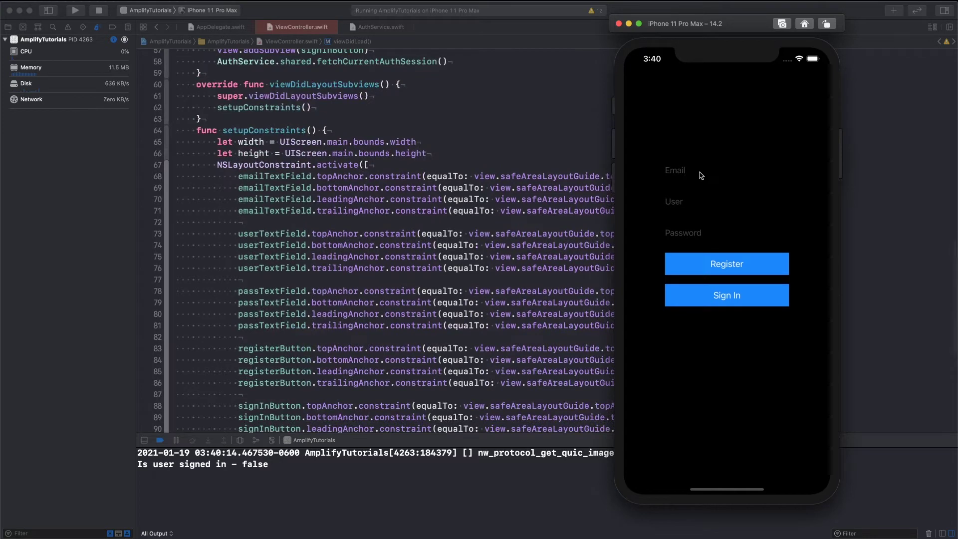
pyautogui.click(146, 6)
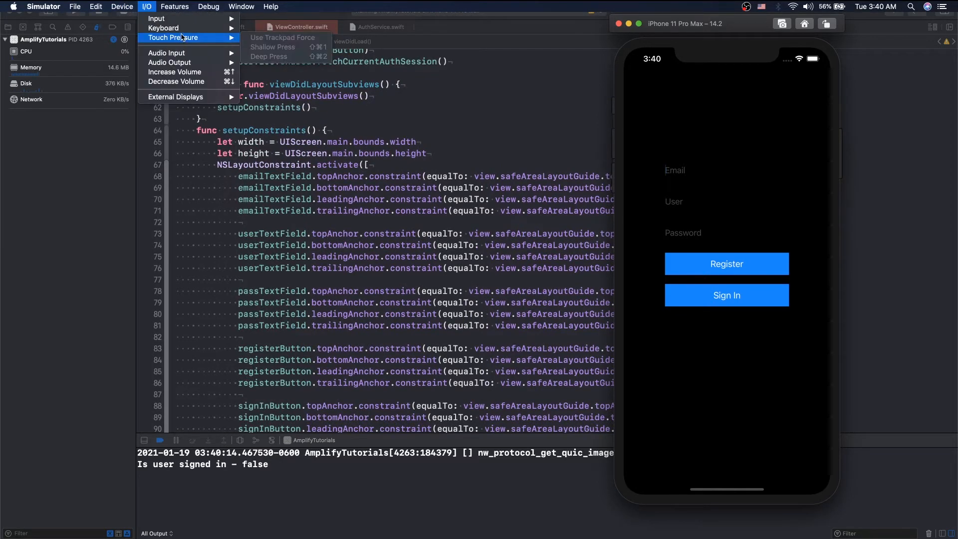
pyautogui.click(685, 170)
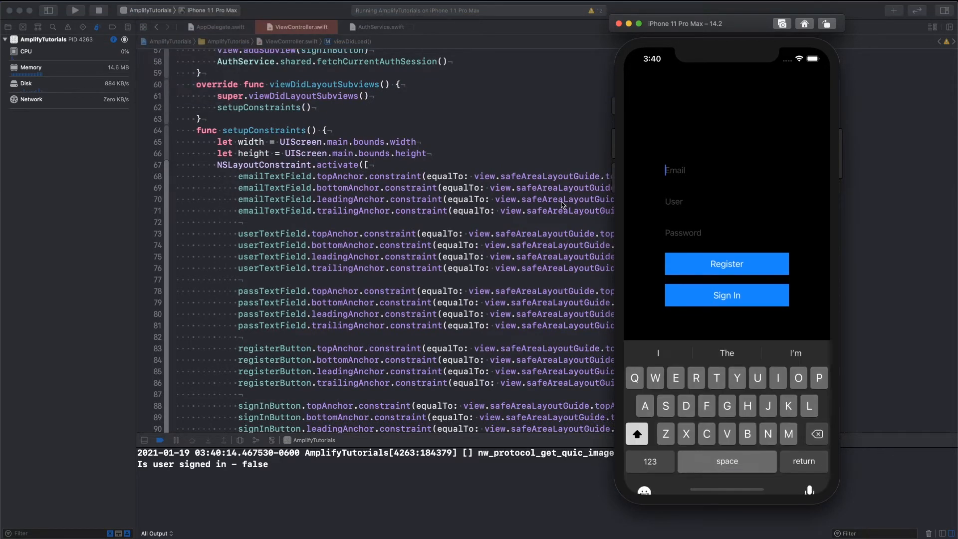
pyautogui.write("We're going to")
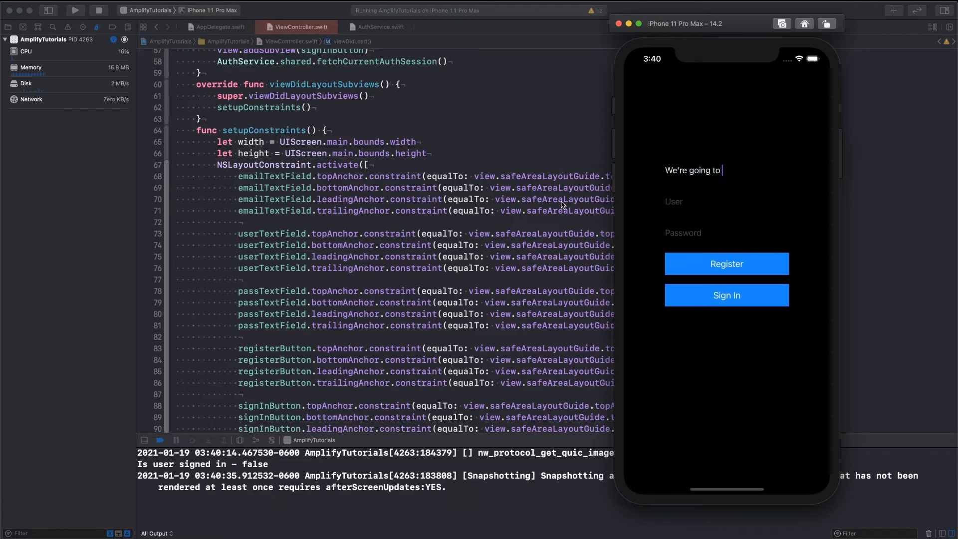
pyautogui.write('be good tehr')
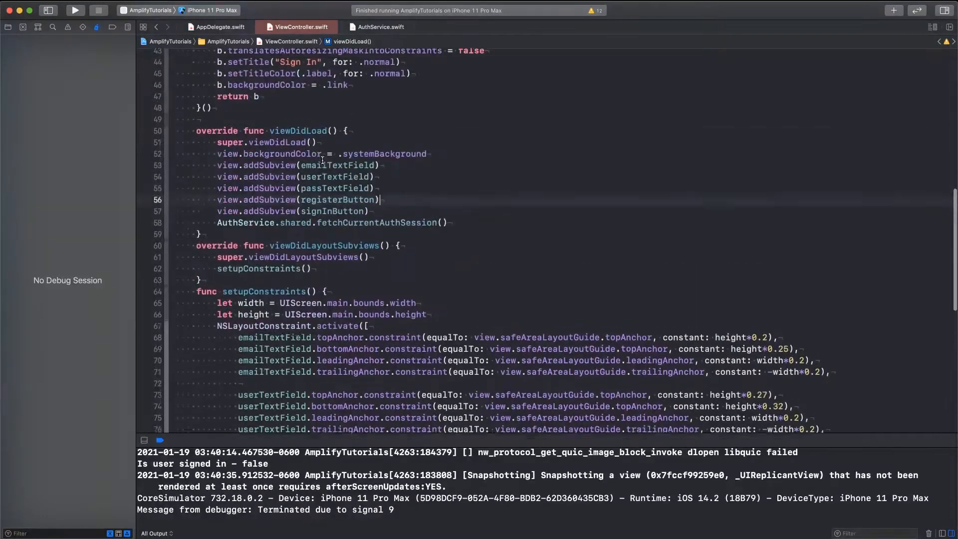
# - Add //Register, //SignIn and //SignOut placeholder comments above fetchCurrentAuthSession in AuthService.swift
pyautogui.click(380, 26)
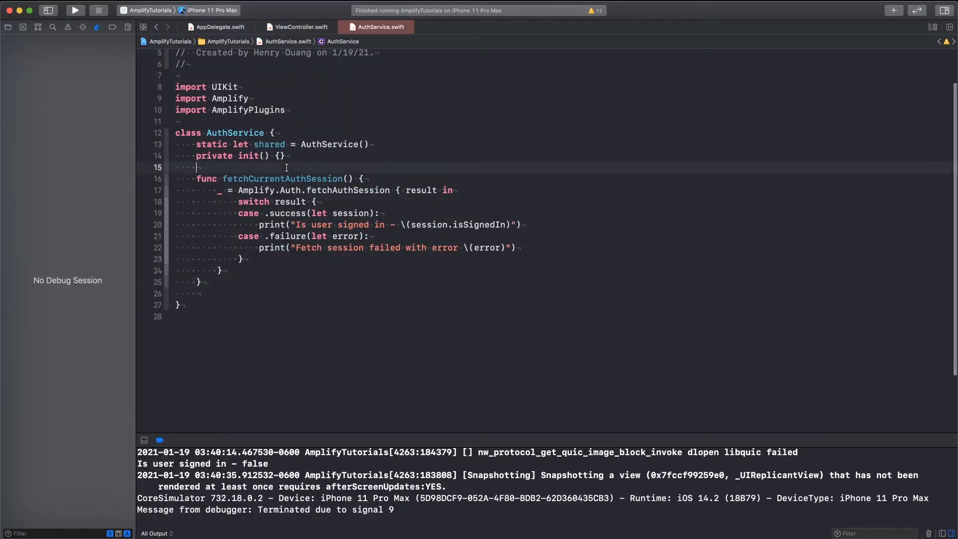
pyautogui.write('//Reg')
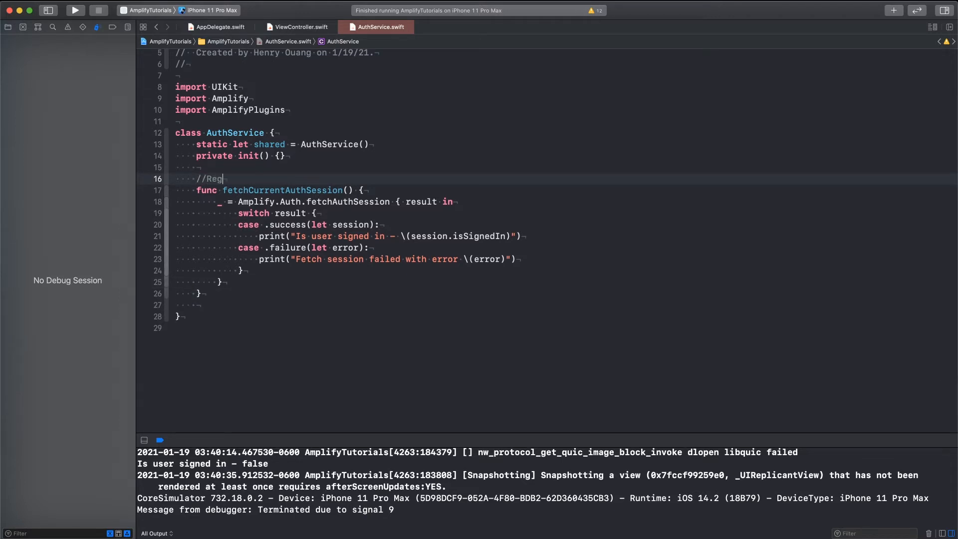
pyautogui.write('ister')
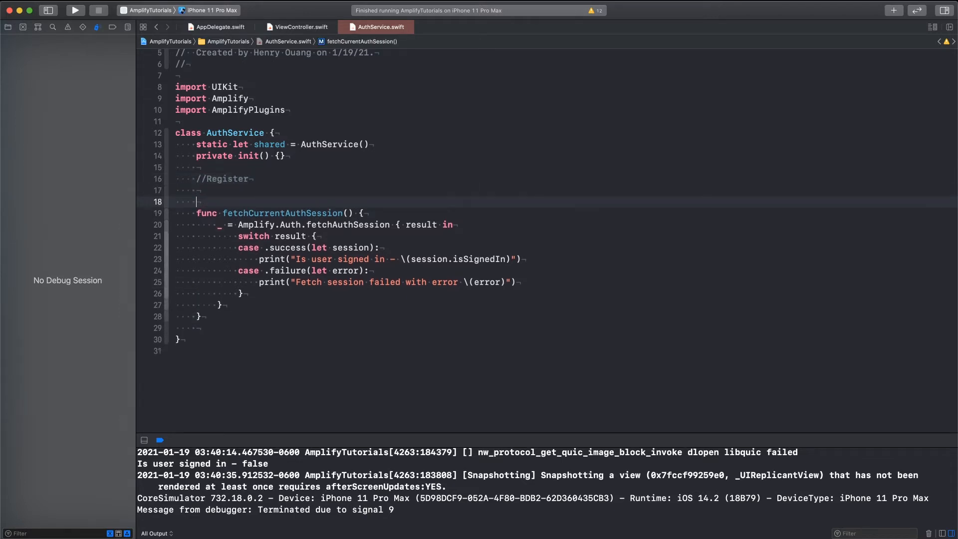
pyautogui.write('//')
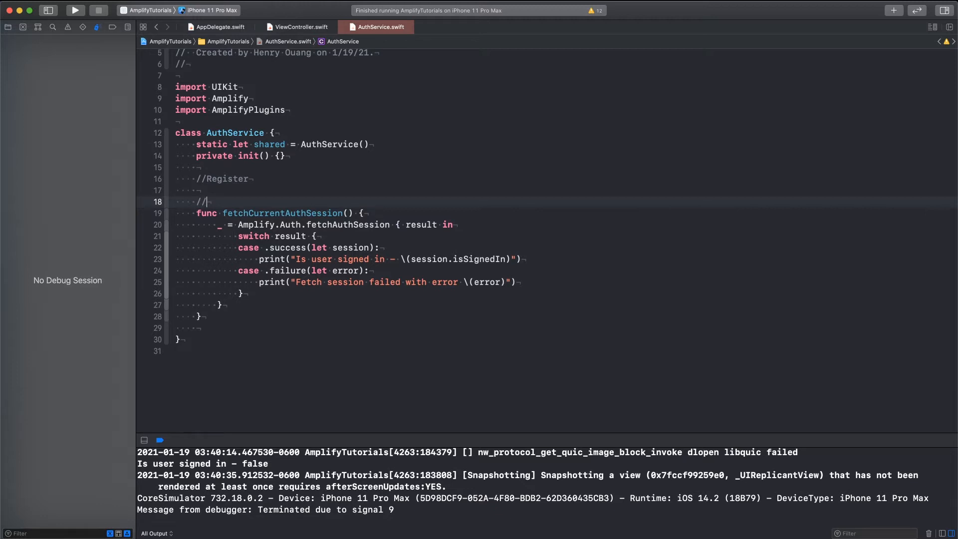
pyautogui.write('Sign')
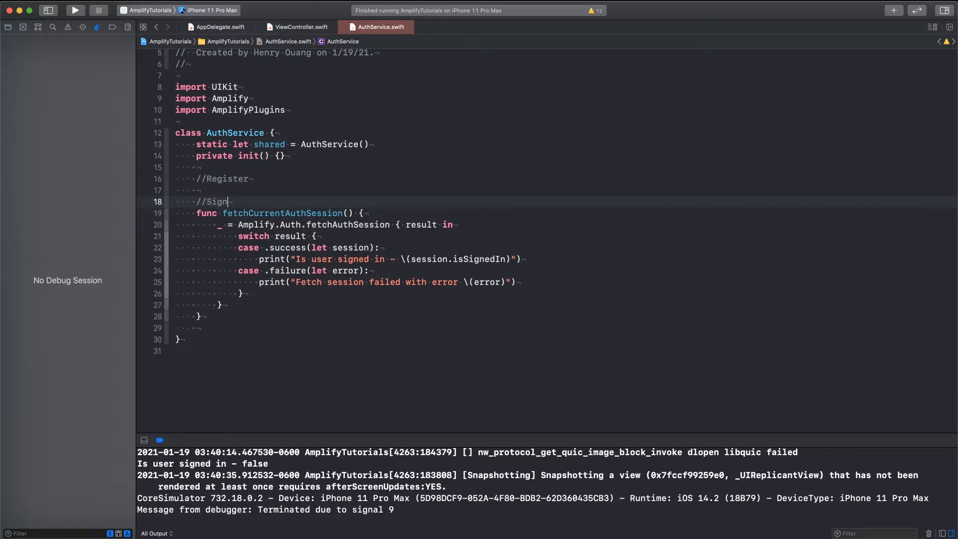
pyautogui.write('In')
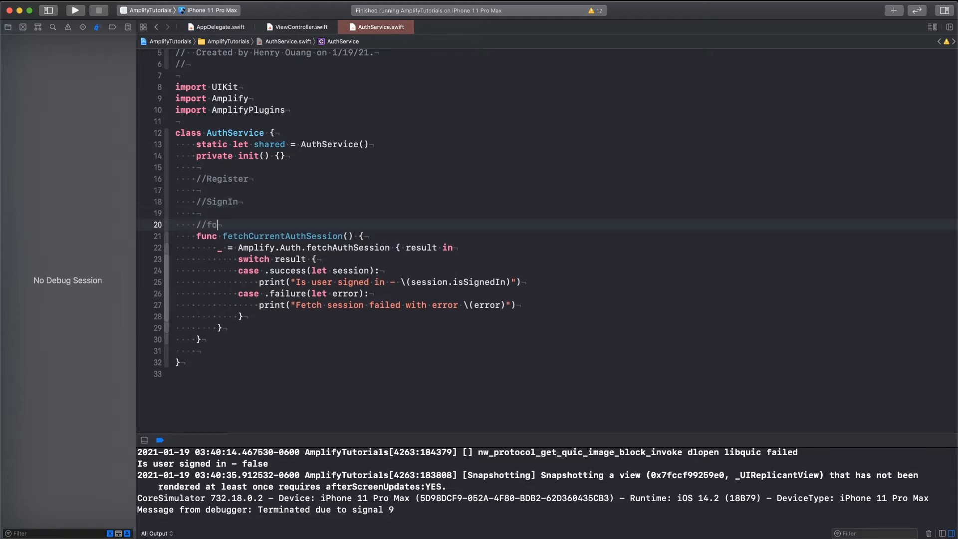
pyautogui.press('Backspace')
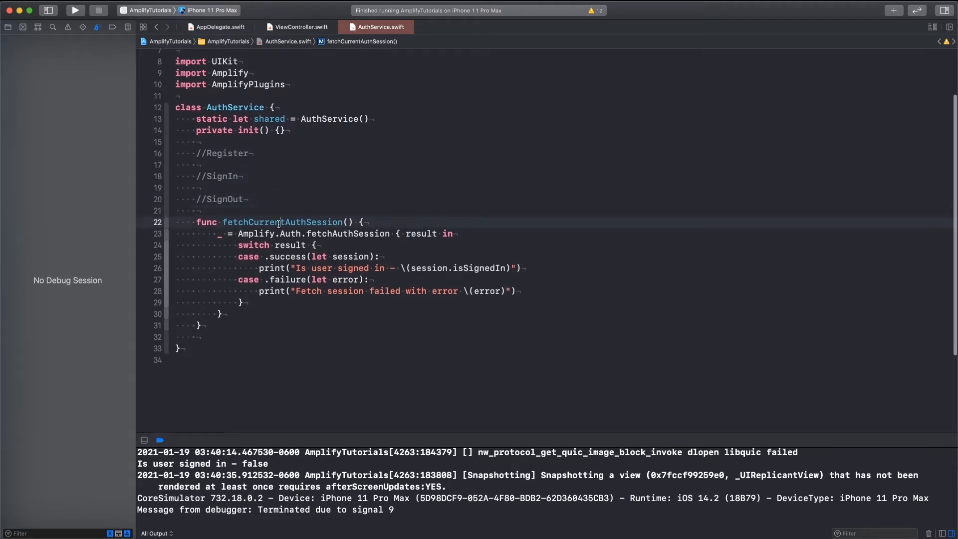
pyautogui.scroll(-3)
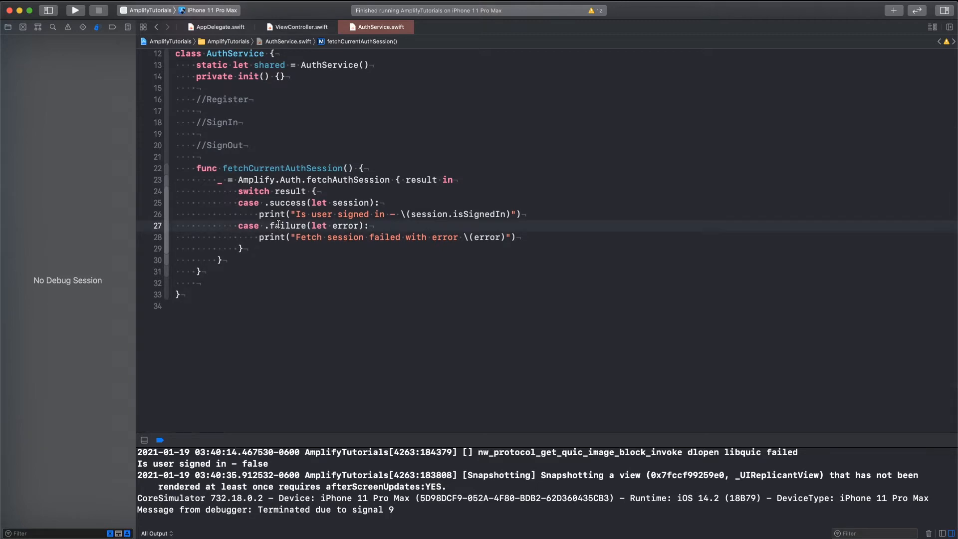
pyautogui.press('cmd+tab')
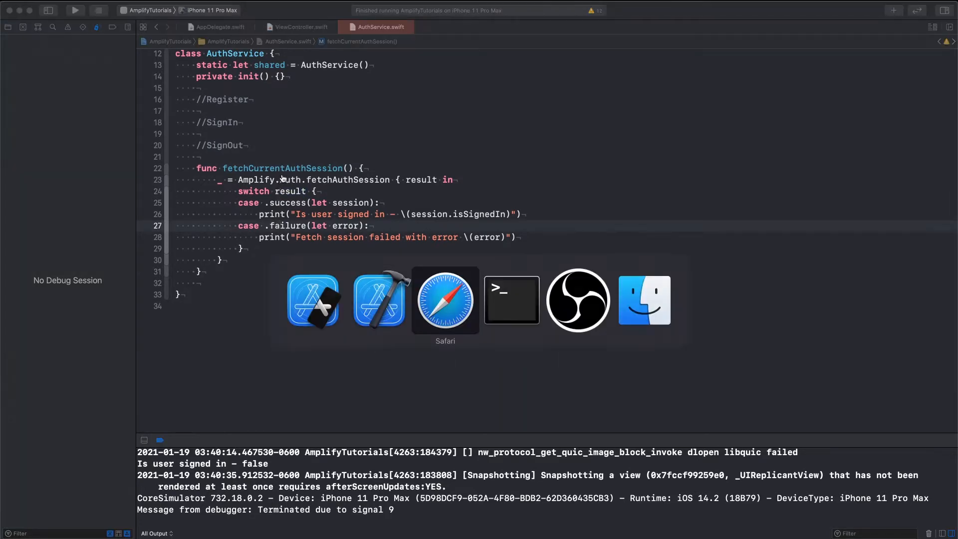
# - Copy the register-a-user signUp code sample from the Amplify Sign in guide
pyautogui.click(445, 301)
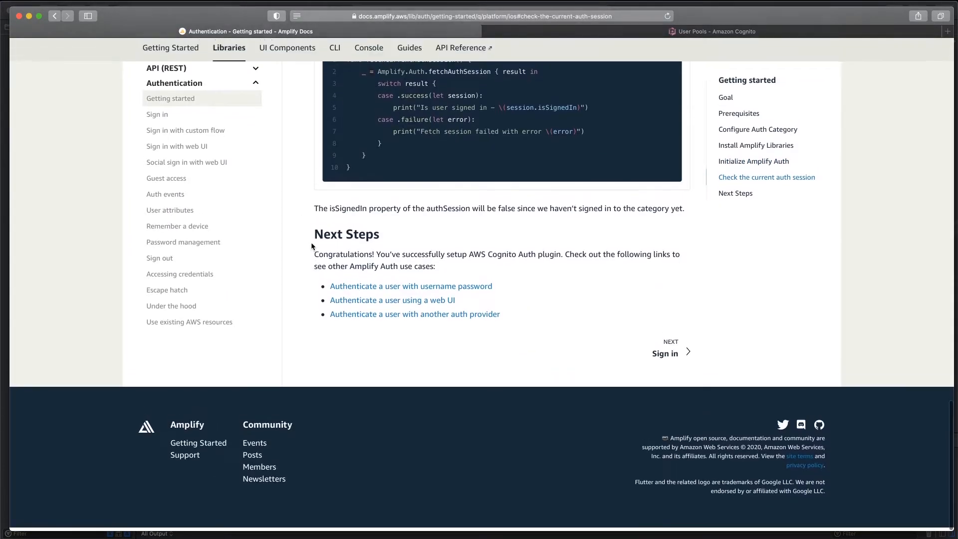
pyautogui.click(665, 353)
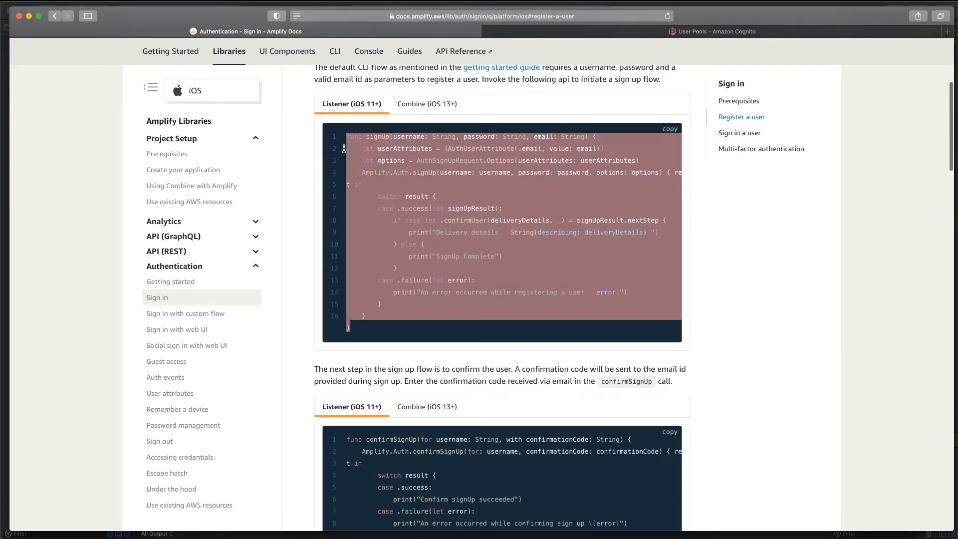
pyautogui.click(21, 220)
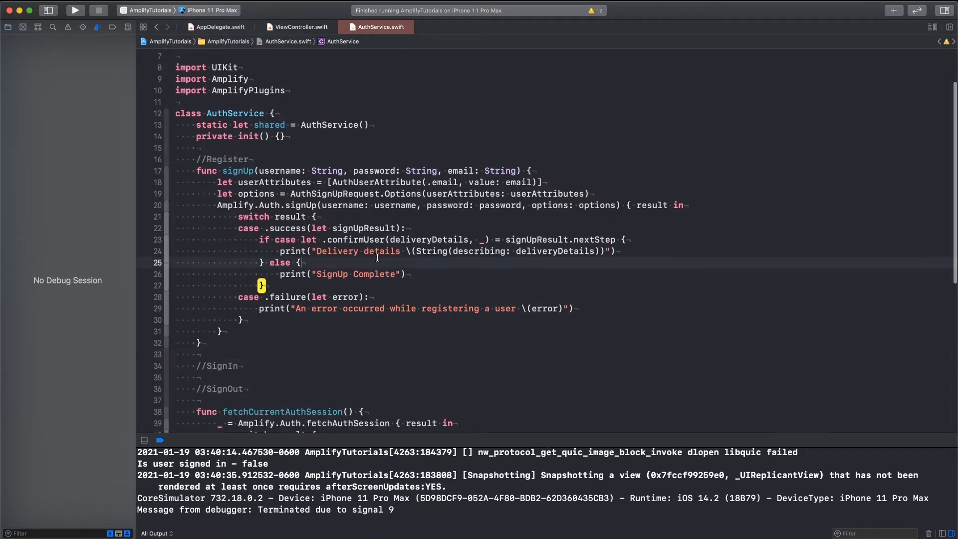
# - Re-indent the pasted signUp function and show the Project Navigator
pyautogui.click(361, 263)
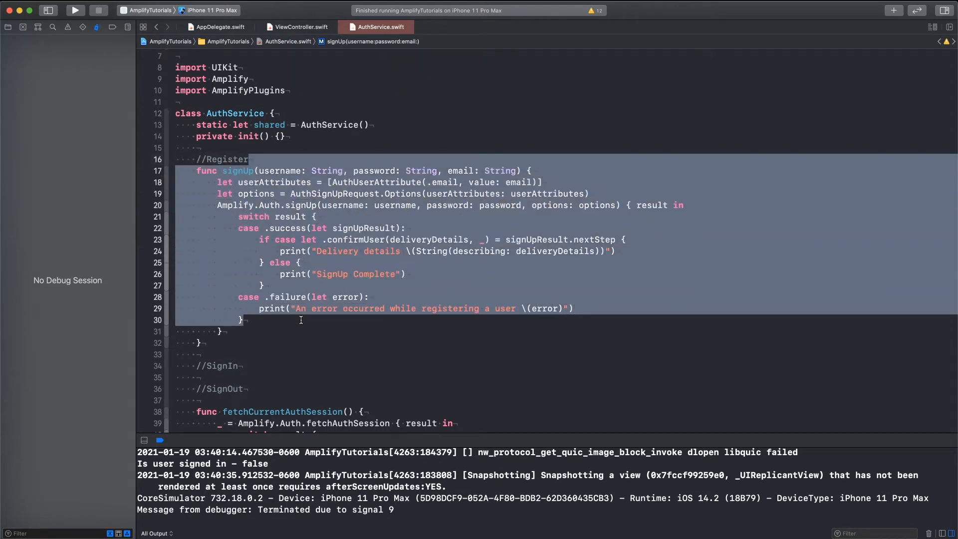
pyautogui.click(296, 342)
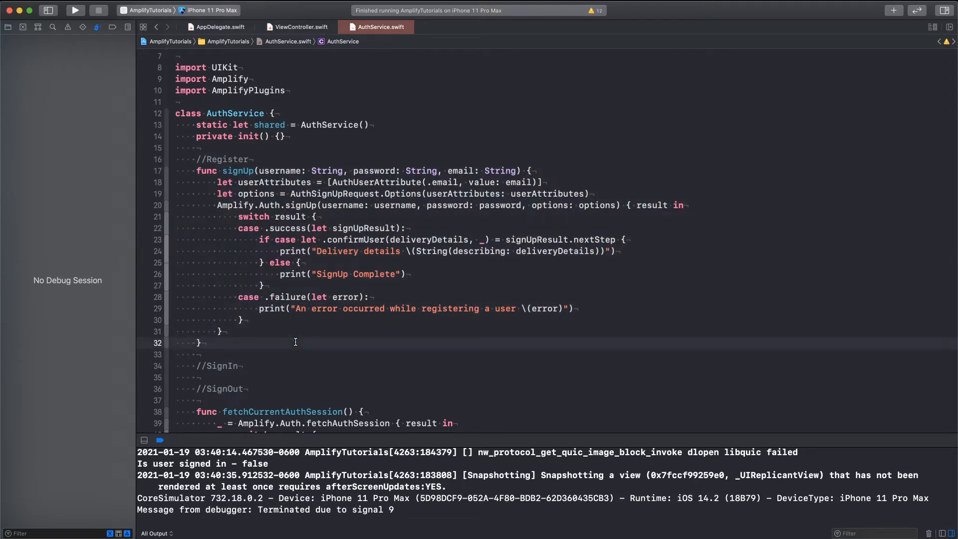
pyautogui.moveTo(197, 171); pyautogui.dragTo(202, 342)
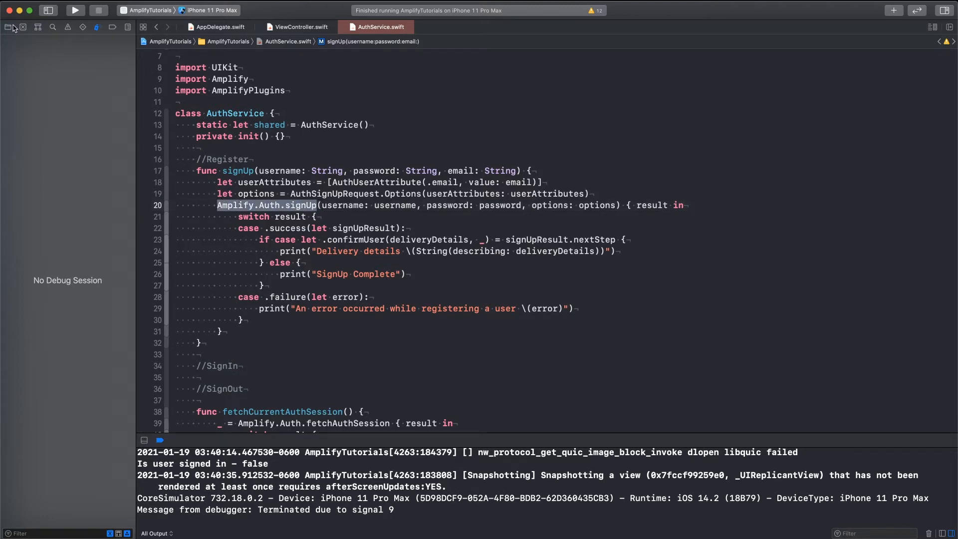
pyautogui.click(7, 27)
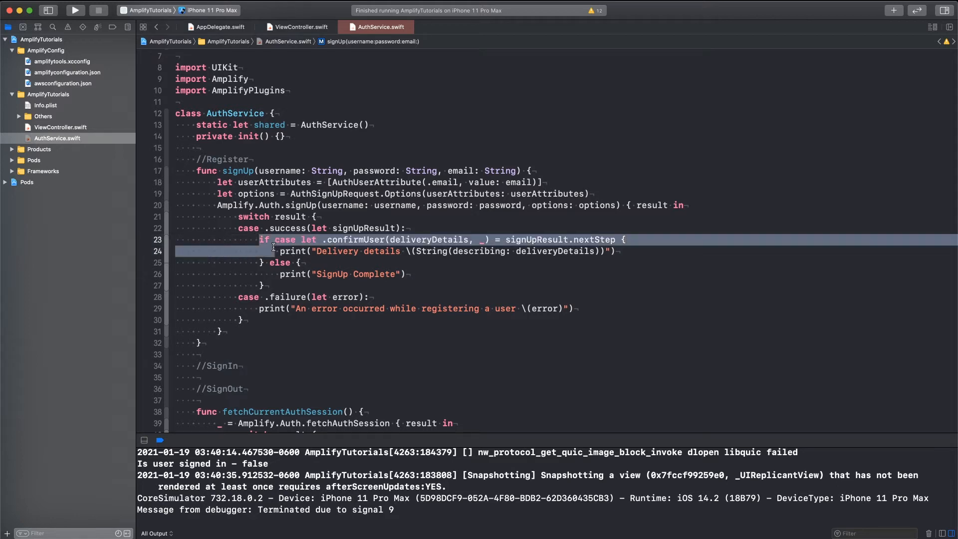
# - Review signUp, highlighting the confirmUser branch, function name and userAttributes constant
pyautogui.moveTo(273, 239); pyautogui.dragTo(363, 274)
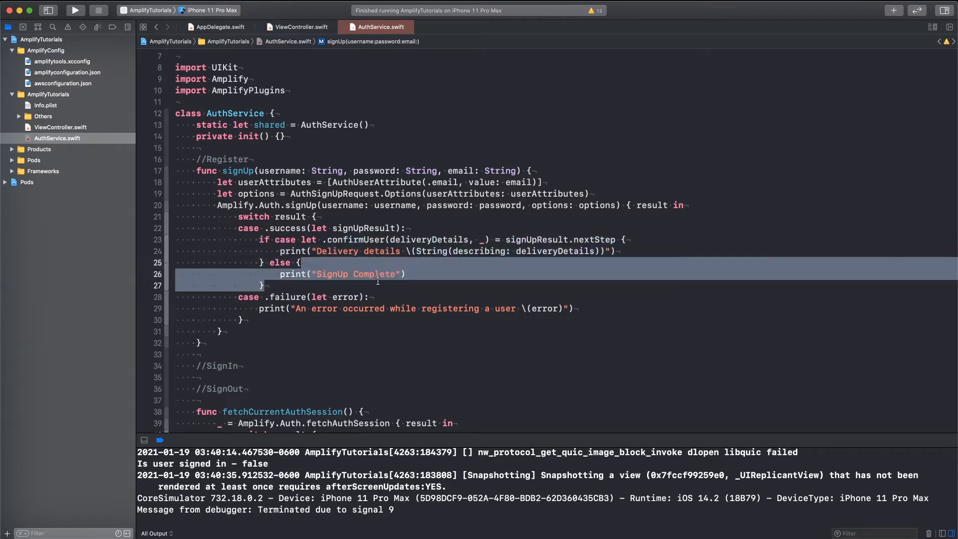
pyautogui.click(412, 274)
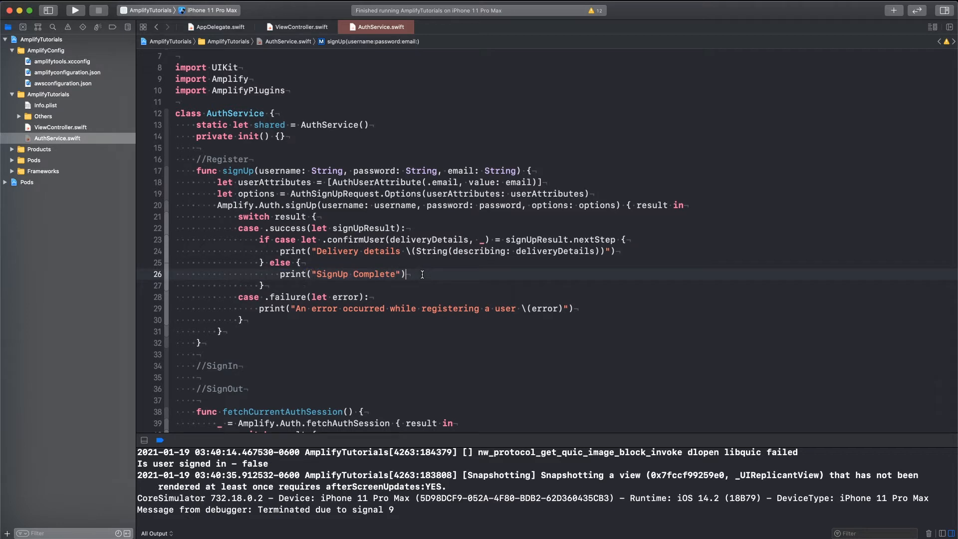
pyautogui.doubleClick(355, 274)
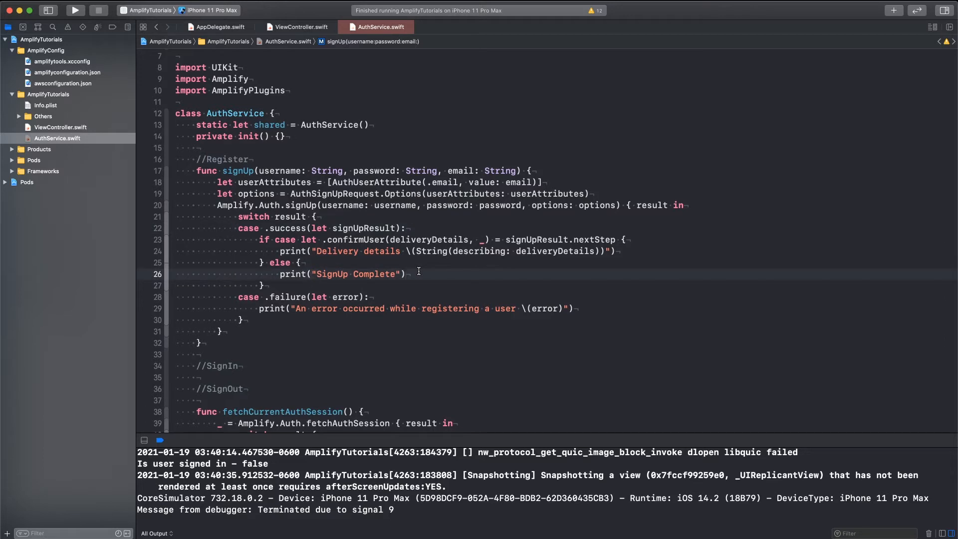
pyautogui.doubleClick(237, 170)
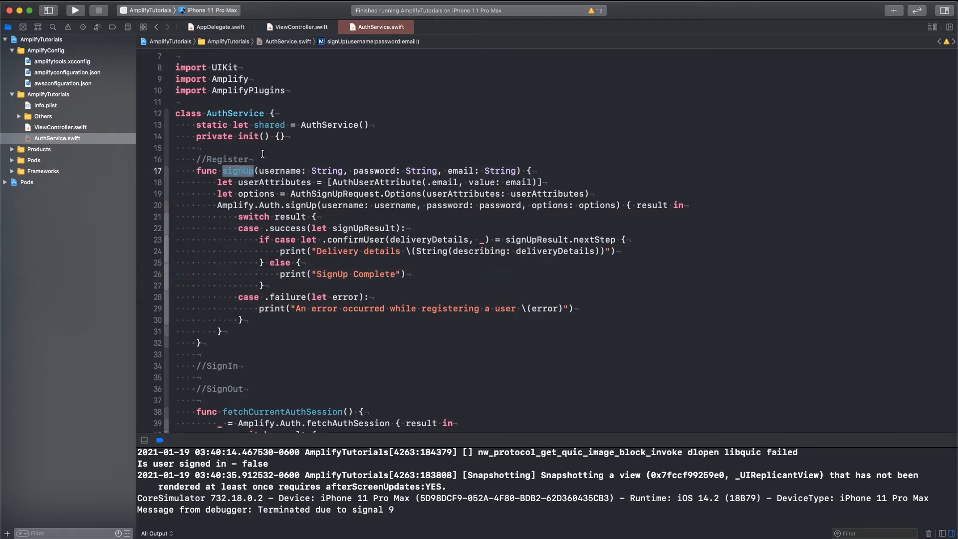
pyautogui.click(246, 159)
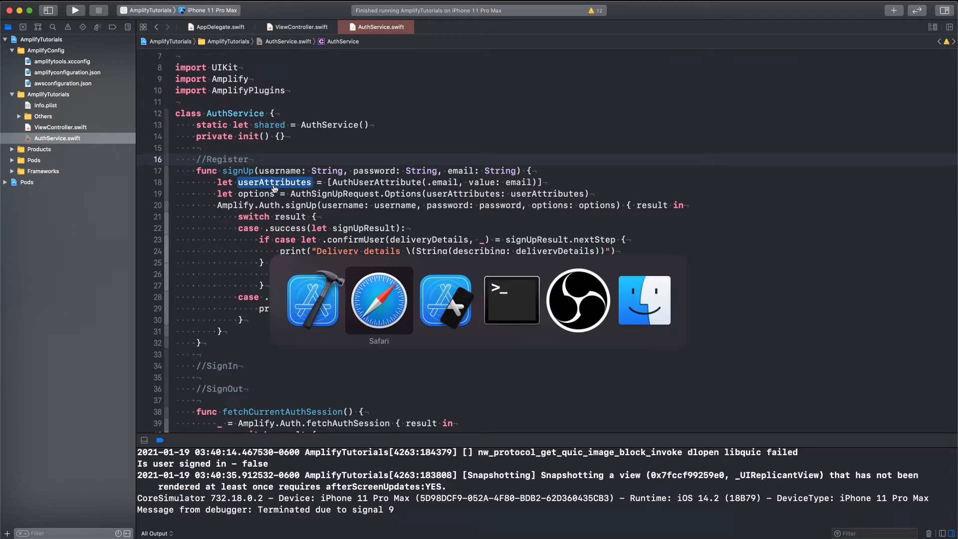
# - Scroll the Amplify docs to 'Sign in a user' and select the signIn code sample
pyautogui.click(379, 300)
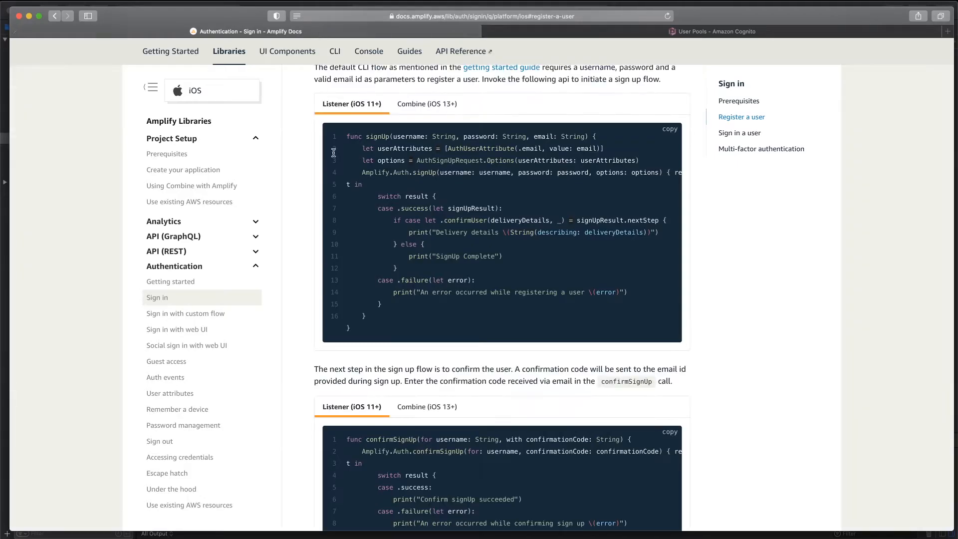
pyautogui.scroll(-3)
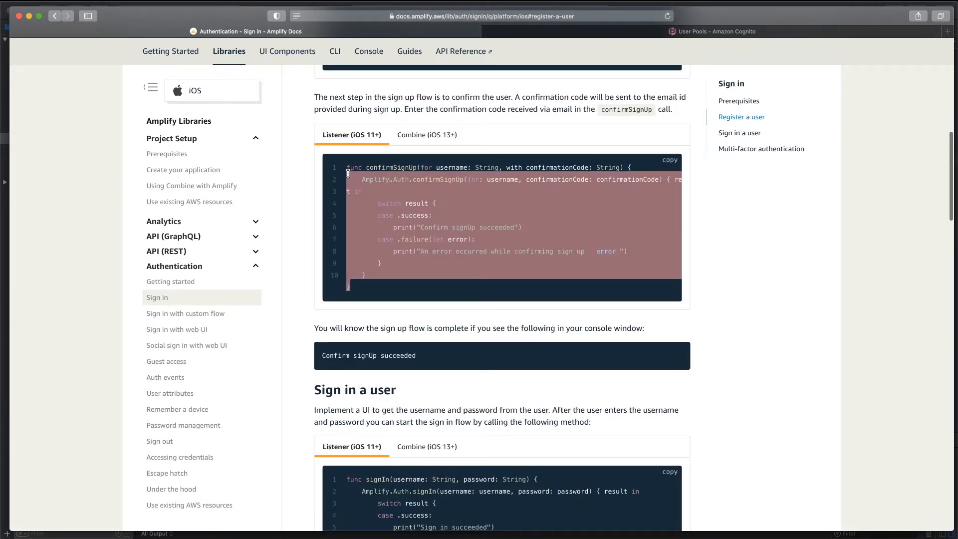
pyautogui.scroll(-3)
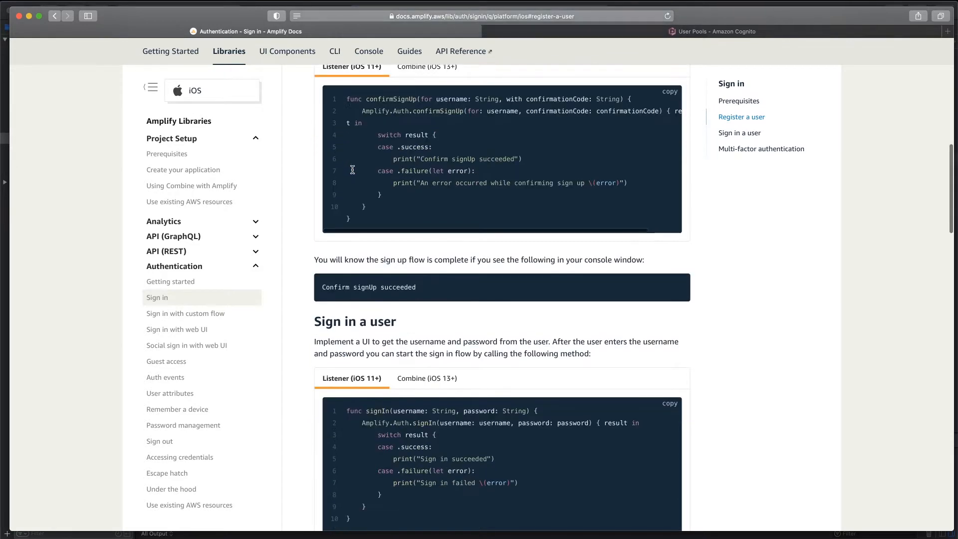
pyautogui.scroll(-3)
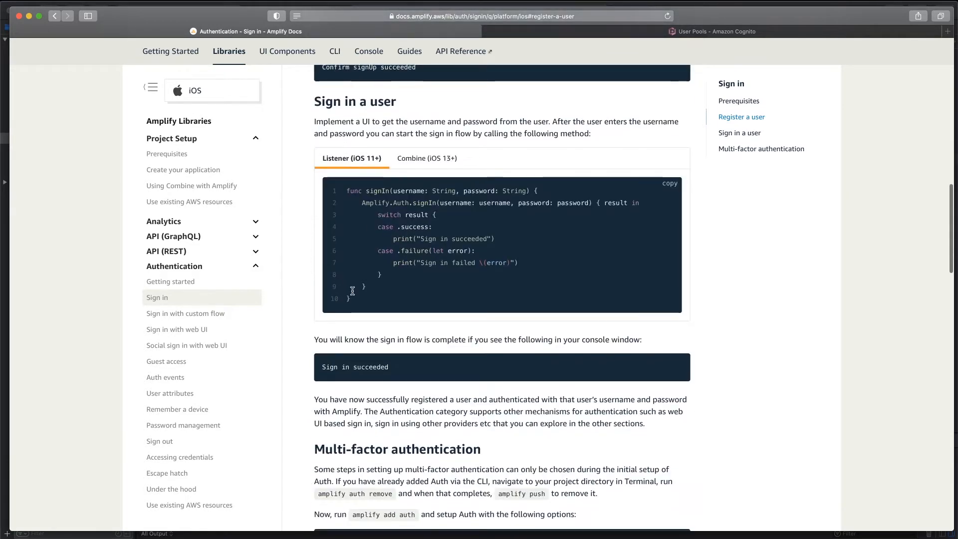
pyautogui.moveTo(351, 190); pyautogui.dragTo(349, 299)
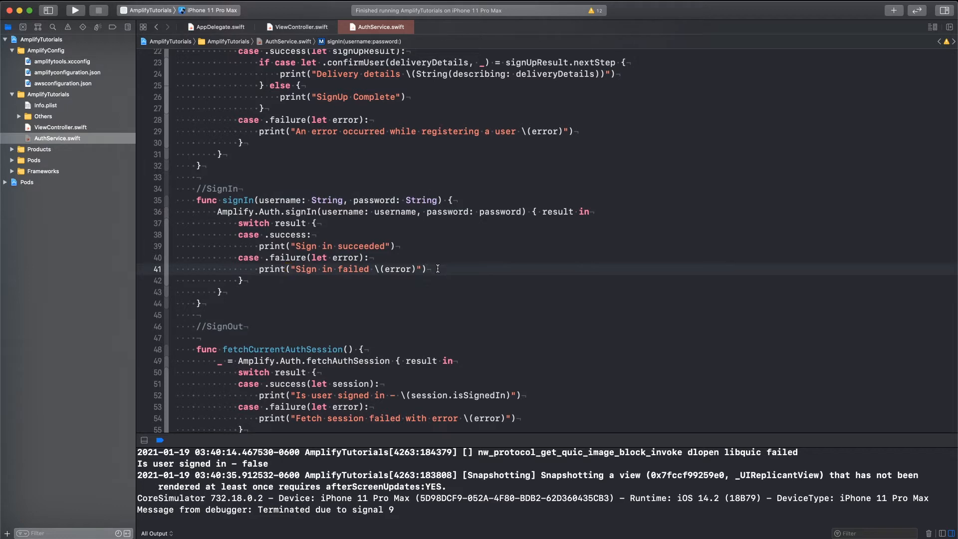
# - Add self.fetchCurrentAuthSession() to signIn's success case and after print("SignUp Complete")
pyautogui.write('switch error')
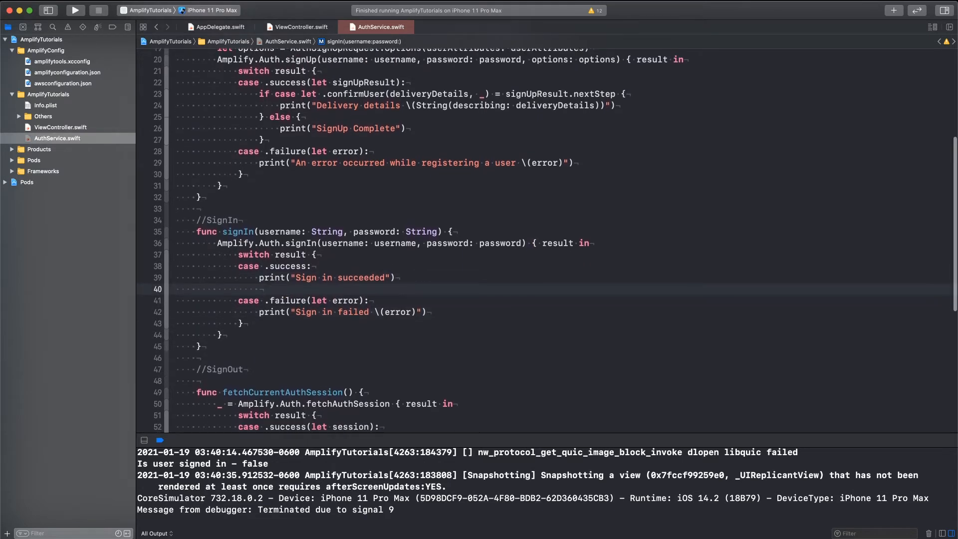
pyautogui.write('fetchCurrentAuthSession')
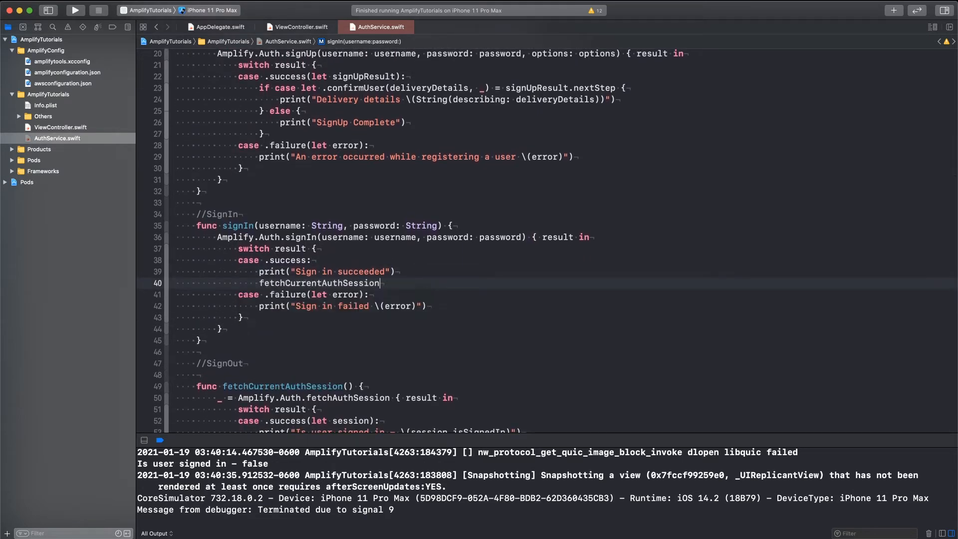
pyautogui.write('()')
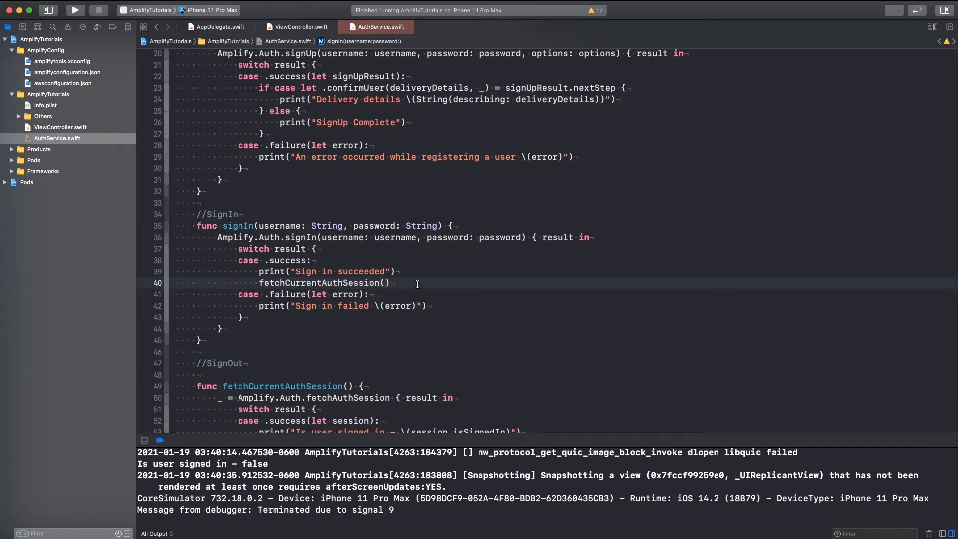
pyautogui.write('self.')
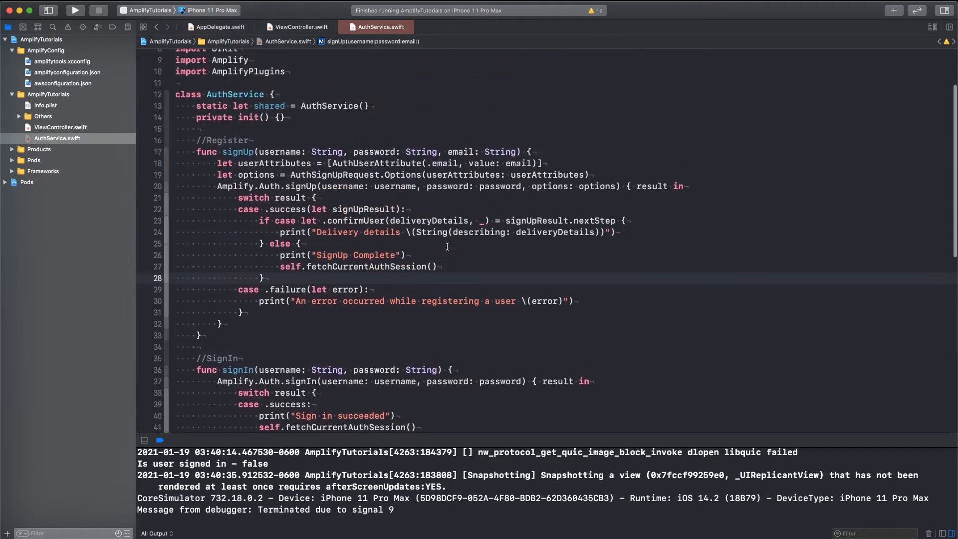
pyautogui.scroll(-3)
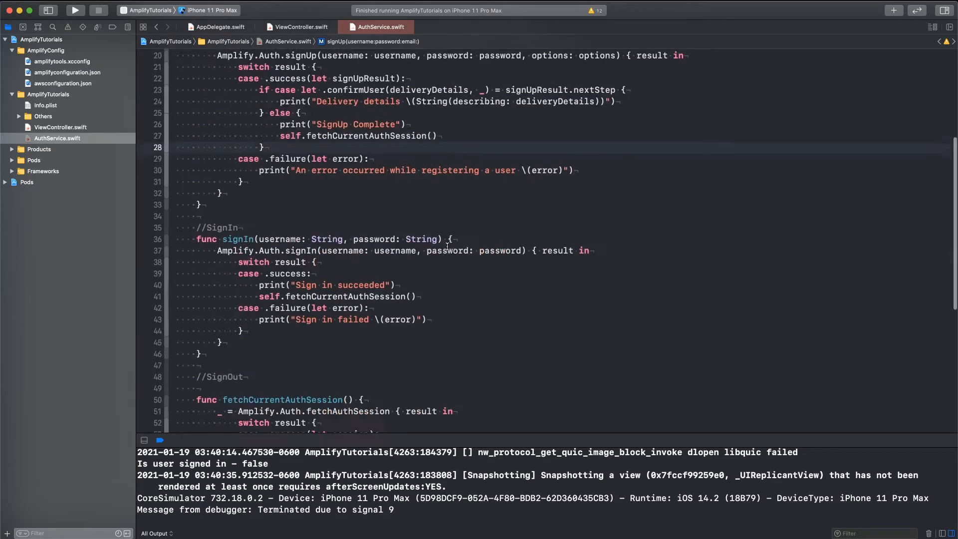
pyautogui.scroll(-3)
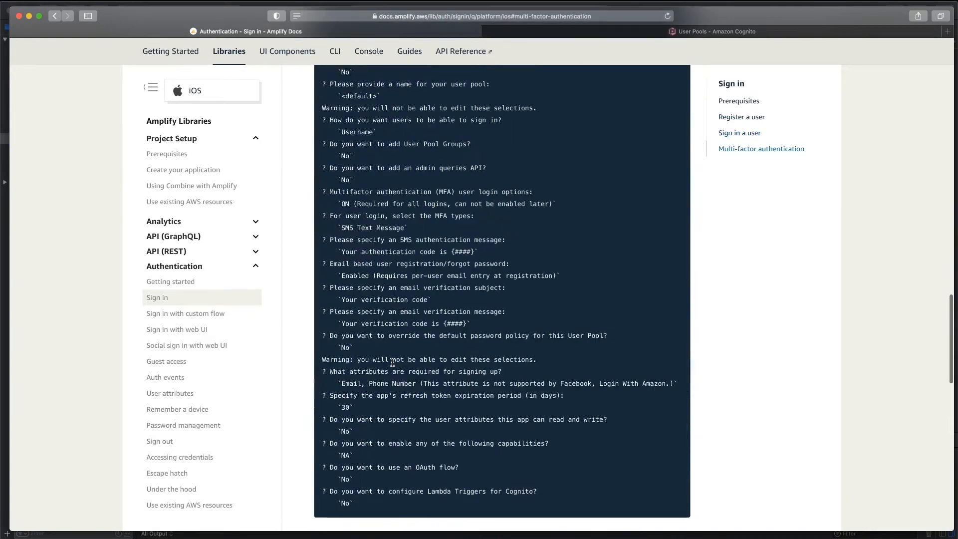
# - Go to the Amplify Docs Sign out page and locate the signOutLocally example
pyautogui.scroll(-3)
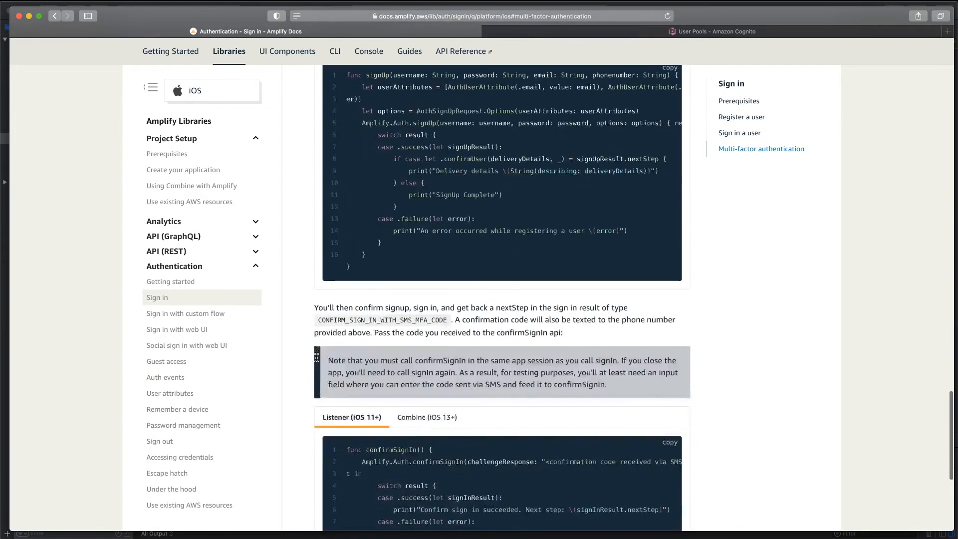
pyautogui.scroll(-3)
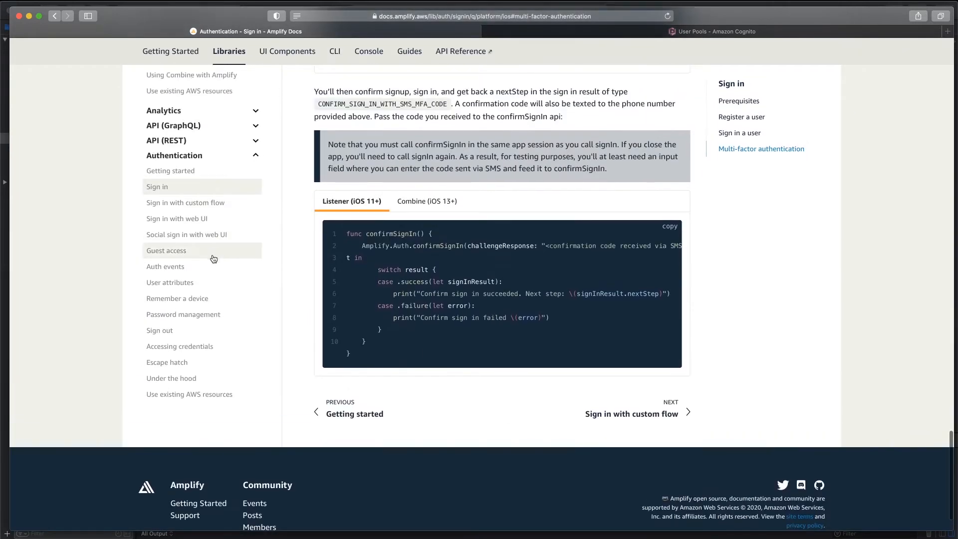
pyautogui.moveTo(191, 333)
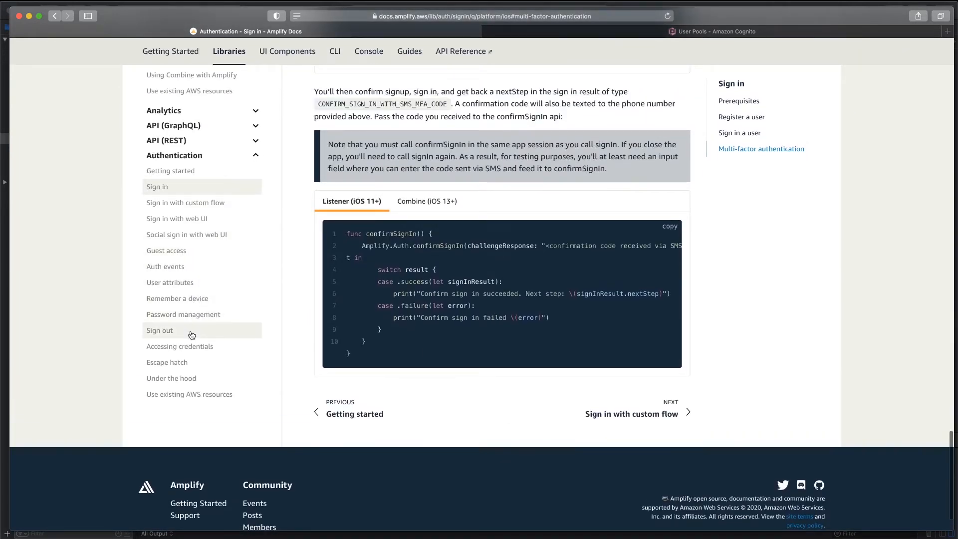
pyautogui.click(160, 330)
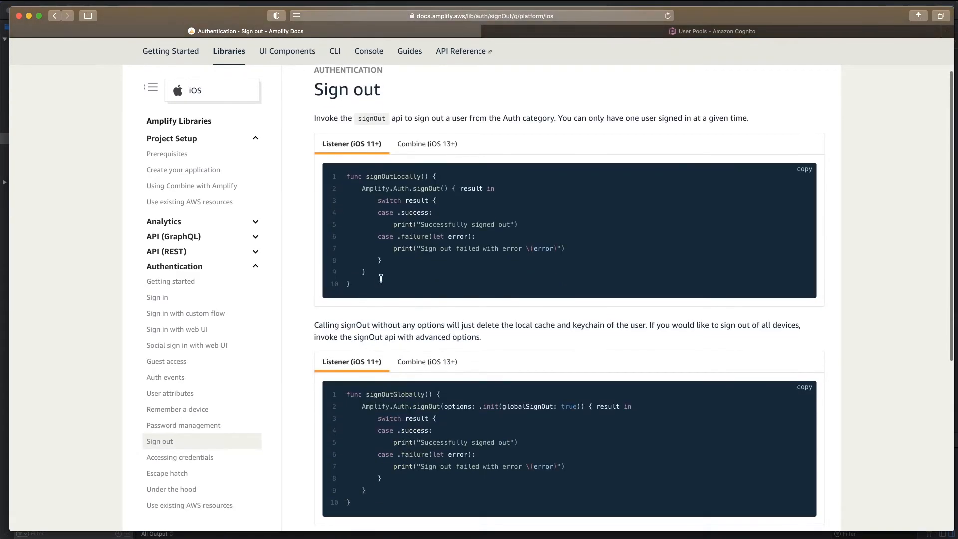
pyautogui.scroll(-3)
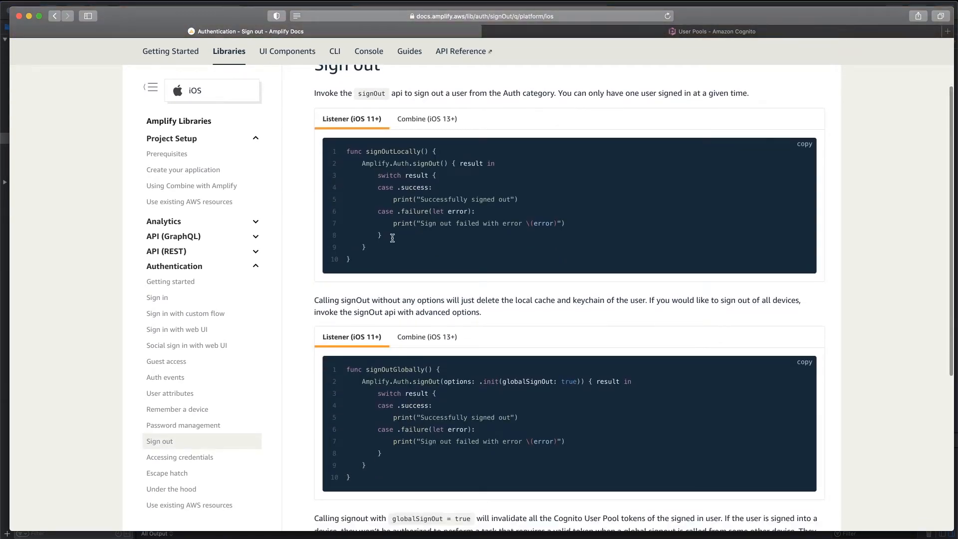
pyautogui.moveTo(373, 265)
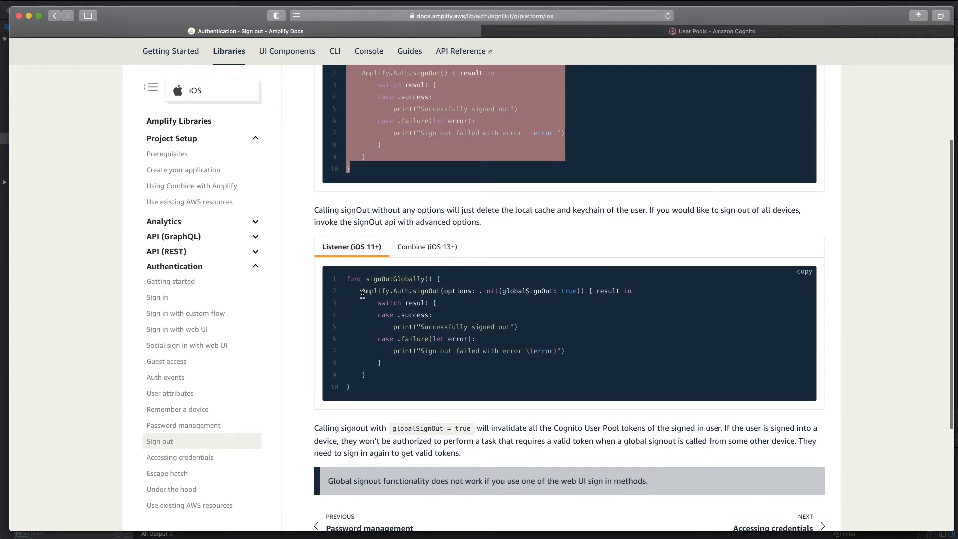
pyautogui.scroll(-3)
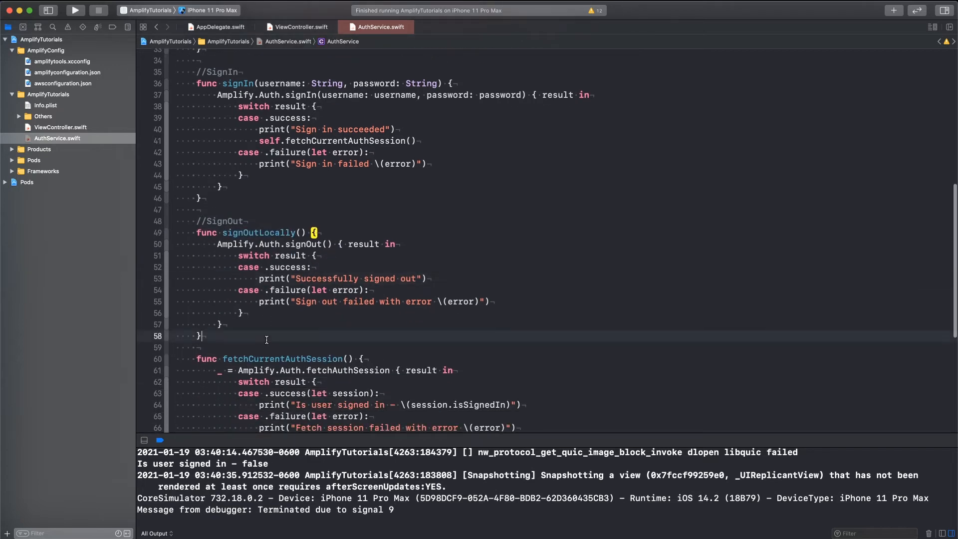
# - Call self.fetchCurrentAuthSession() in signOutLocally's success case and switch to ViewController.swift
pyautogui.click(329, 255)
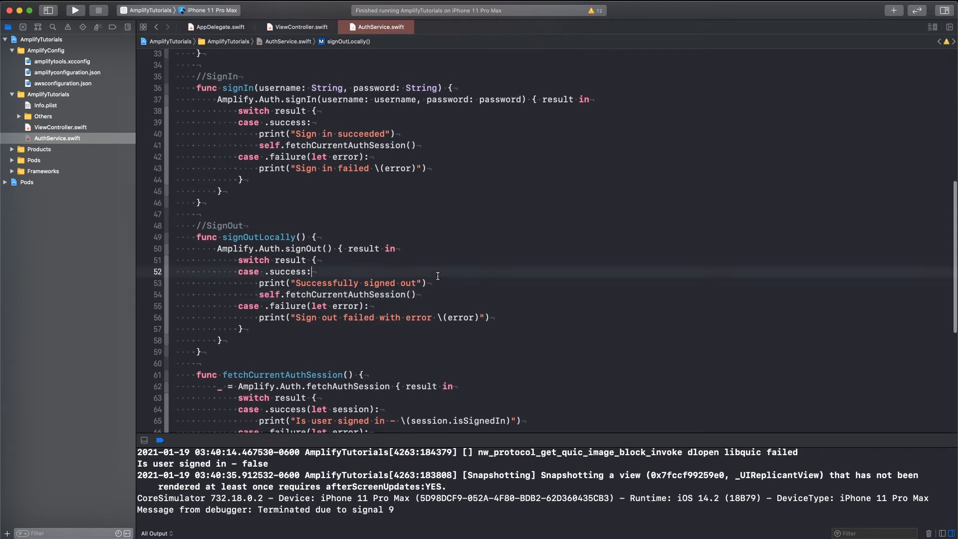
pyautogui.click(298, 27)
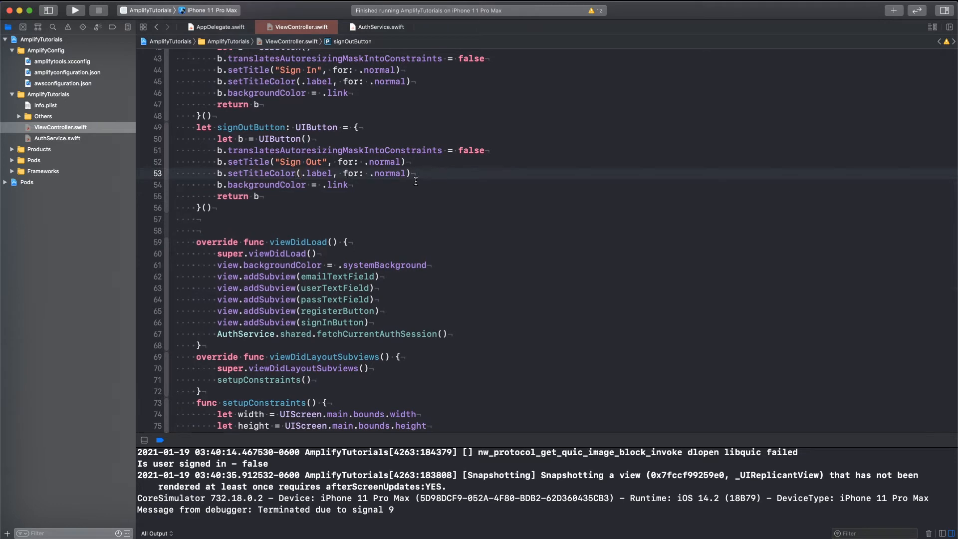
# - Style signOutButton with a .white title color and .systemRed background
pyautogui.write('systemre')
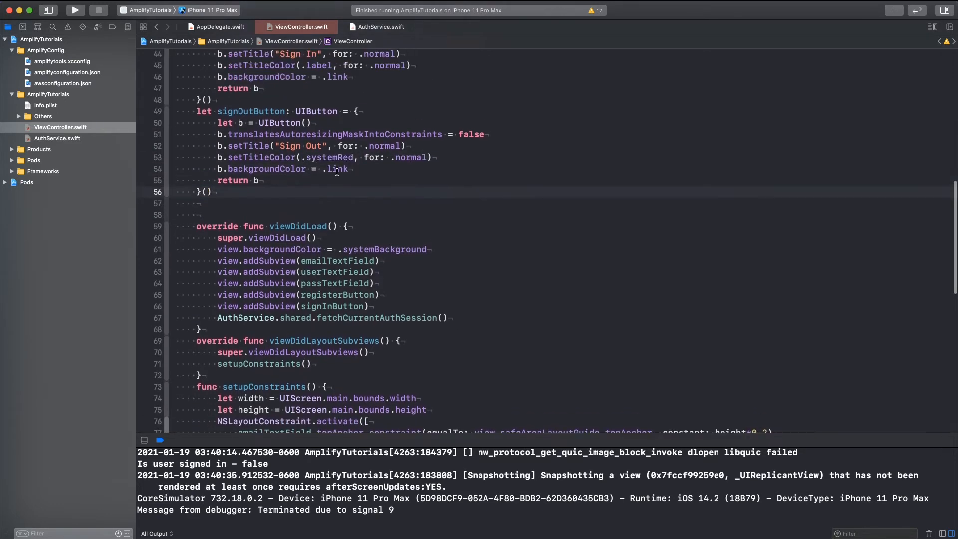
pyautogui.write('systemRed')
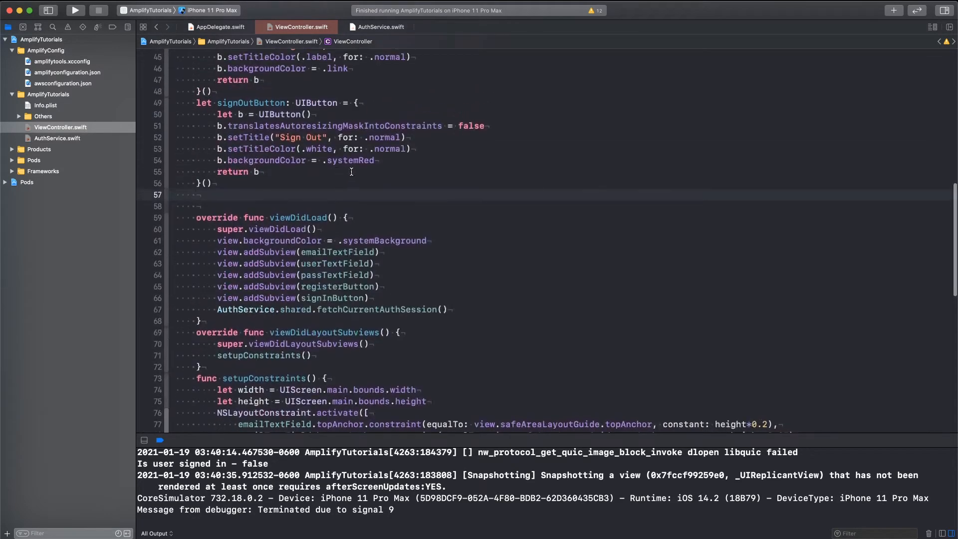
pyautogui.doubleClick(320, 148)
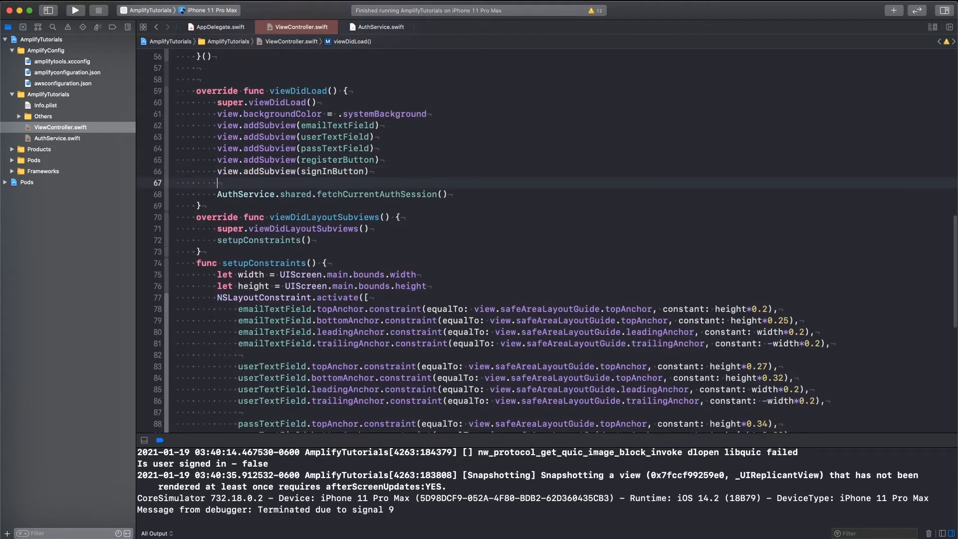
# - Add view.addSubview(signOutButton) to viewDidLoad and review the signOutButton constraints
pyautogui.write('view.addSubview(sign')
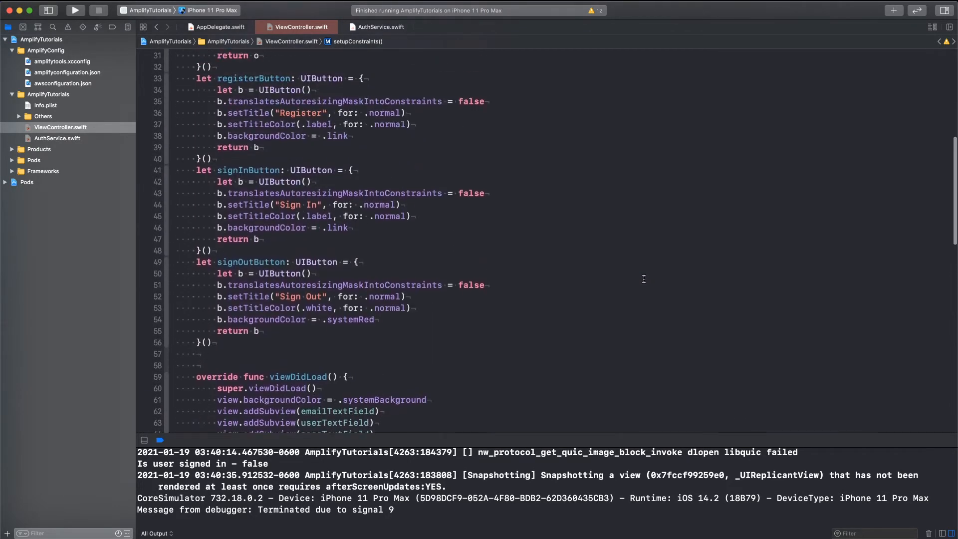
pyautogui.scroll(-3)
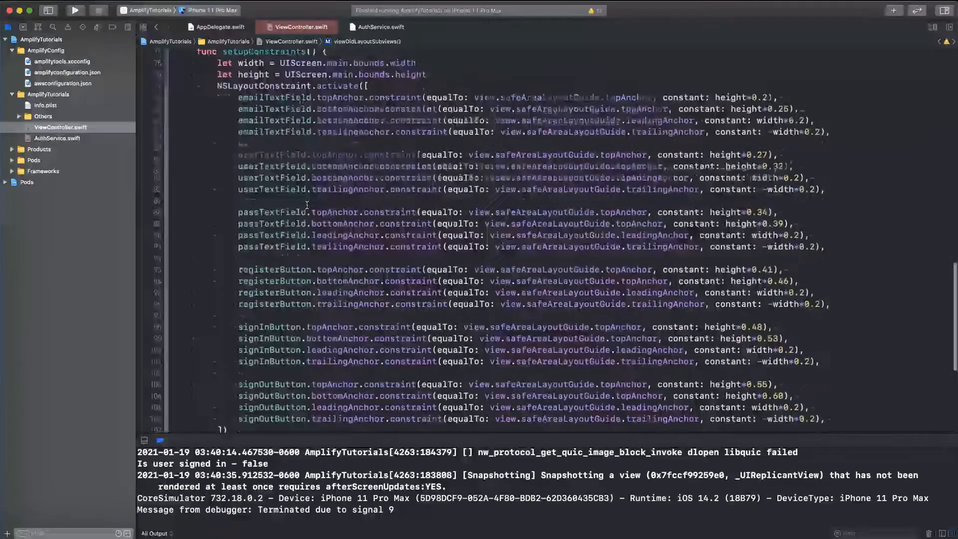
pyautogui.scroll(3)
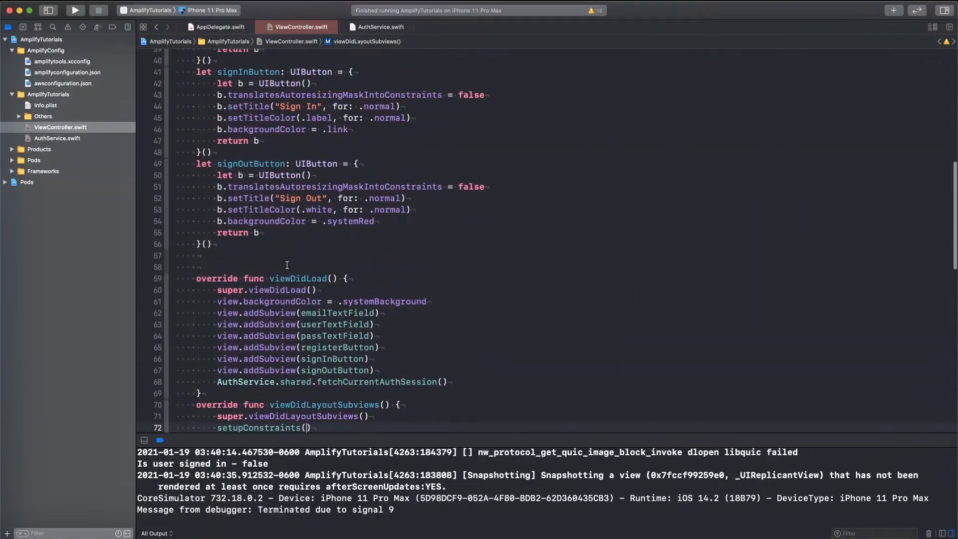
pyautogui.write('@b')
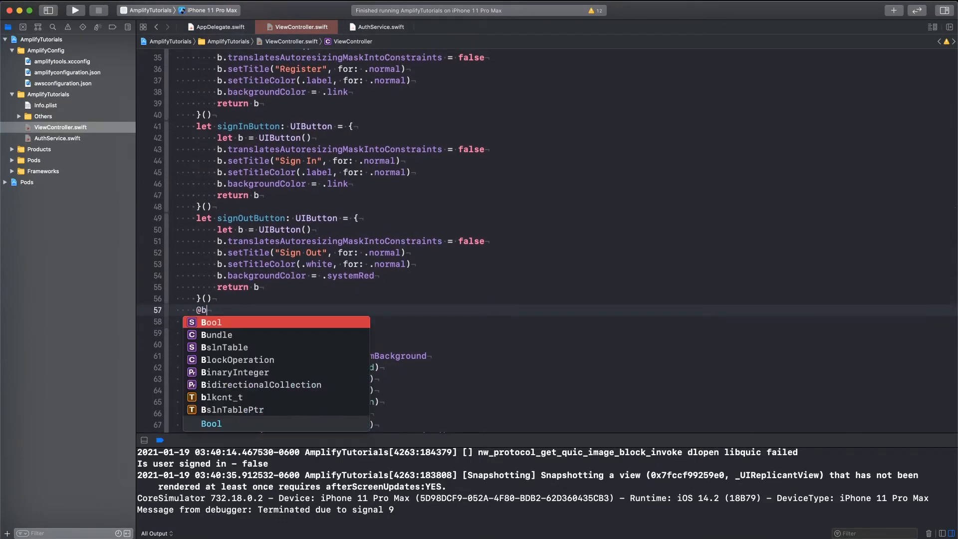
pyautogui.write('objc func')
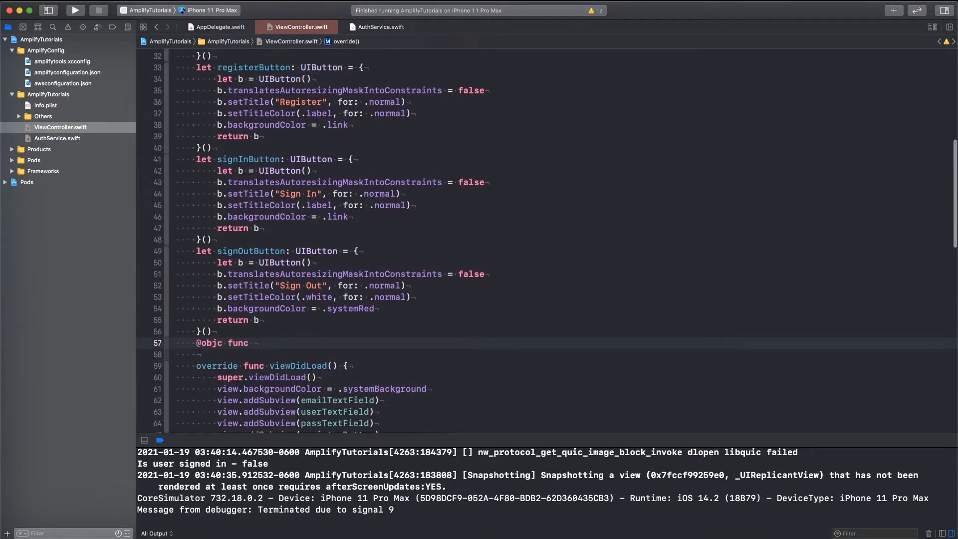
pyautogui.write('register')
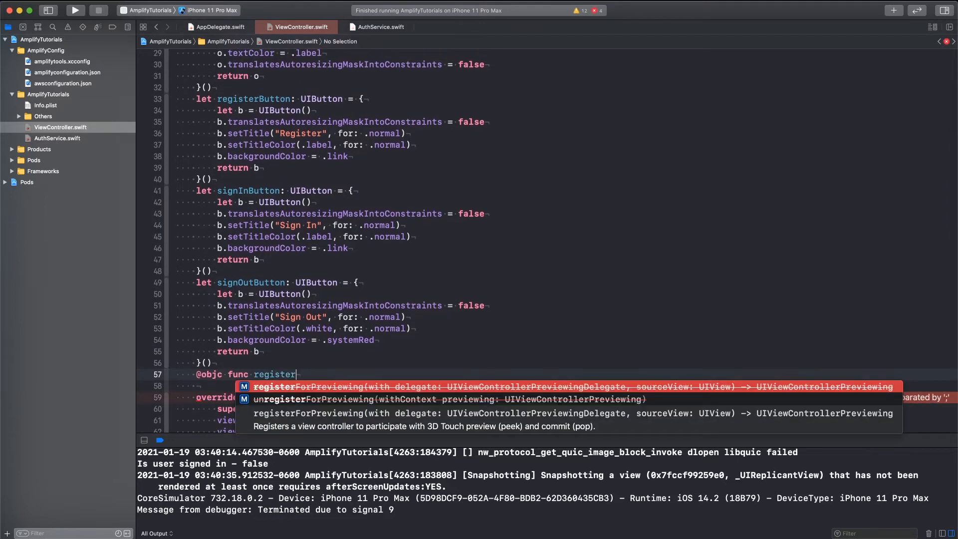
pyautogui.write('Called() {')
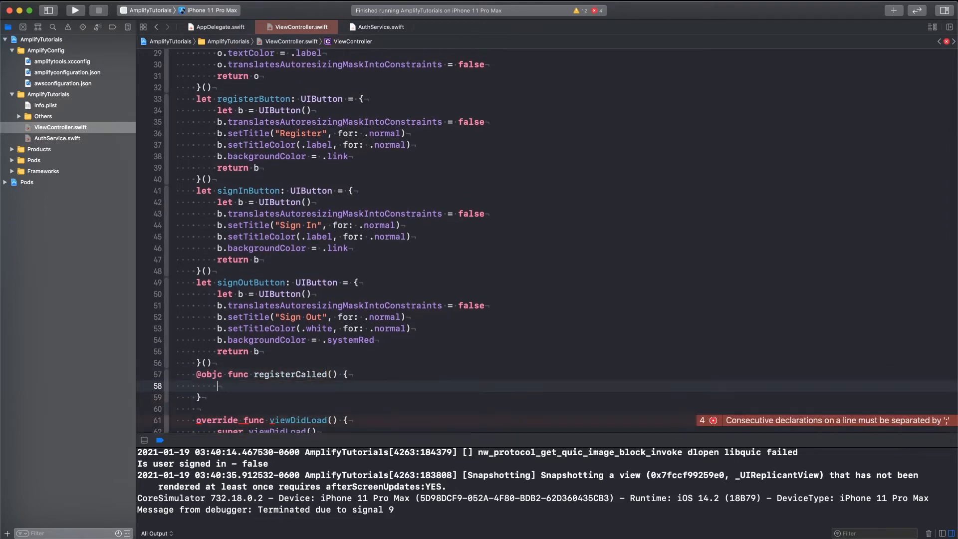
pyautogui.write('AuthService')
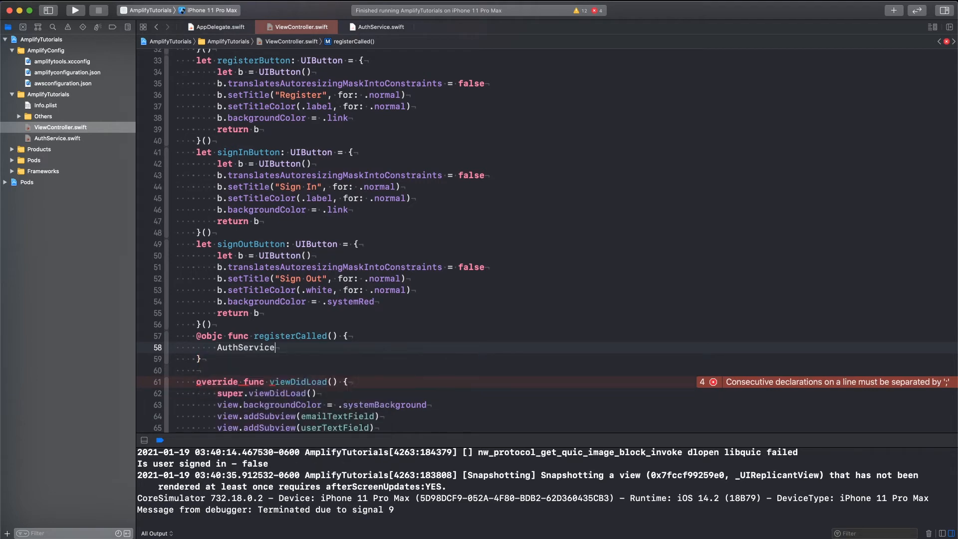
pyautogui.write('.shared.signUp(username: String, password: String, email: String')
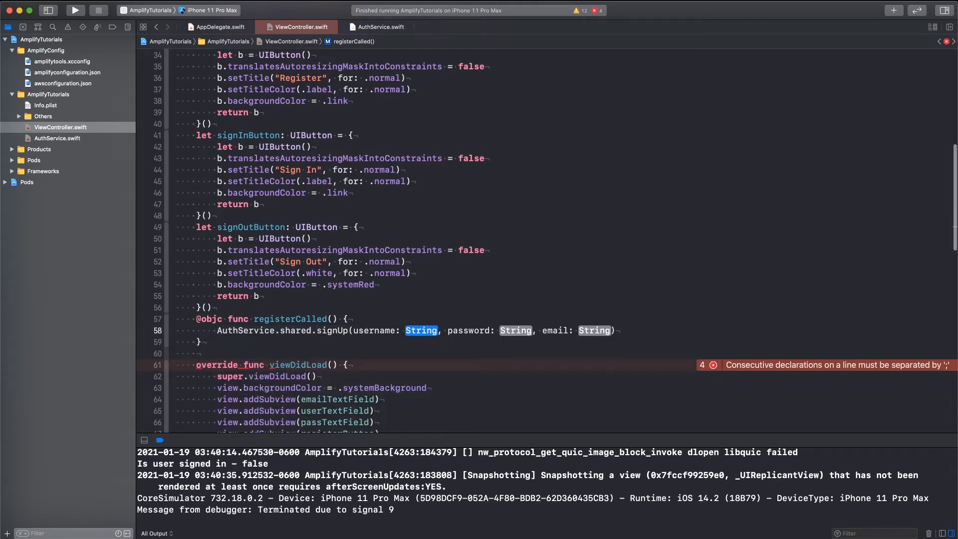
pyautogui.write('user')
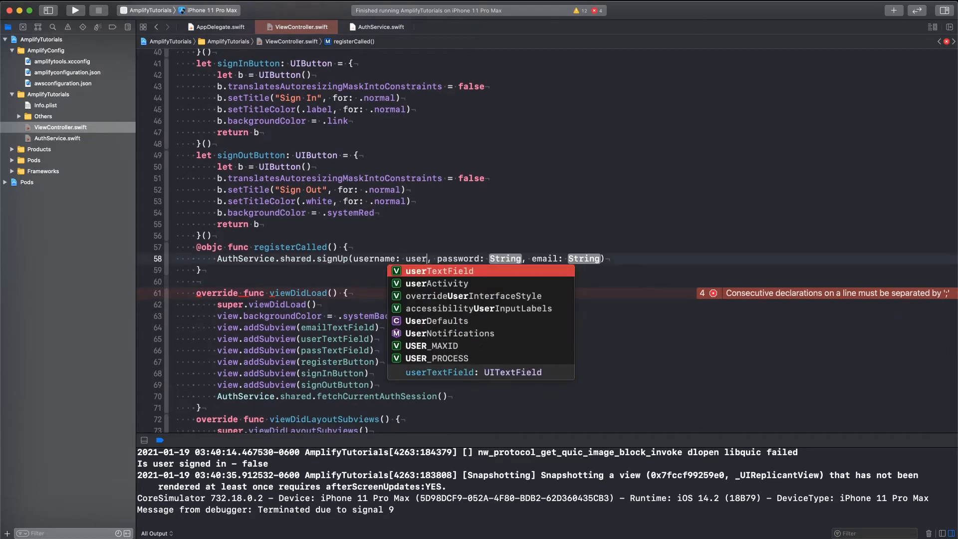
pyautogui.write('TextField.text')
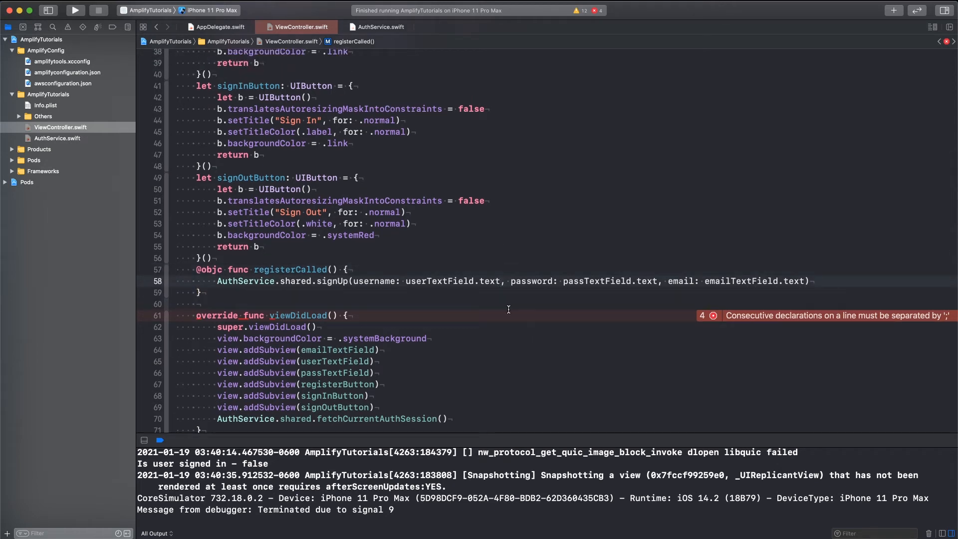
# - Unwrap username from userTextField.text with a guard let
pyautogui.write('guard let username')
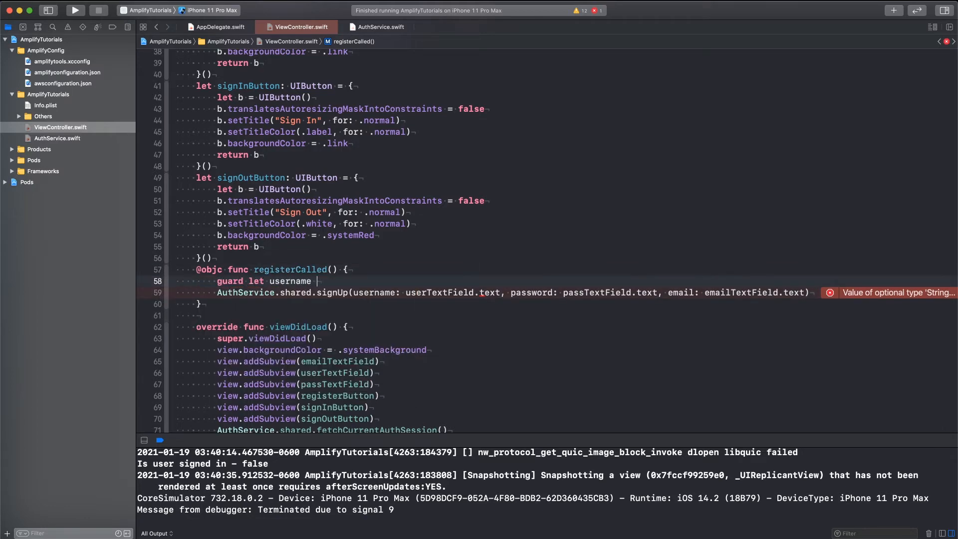
pyautogui.write('= userTextField.')
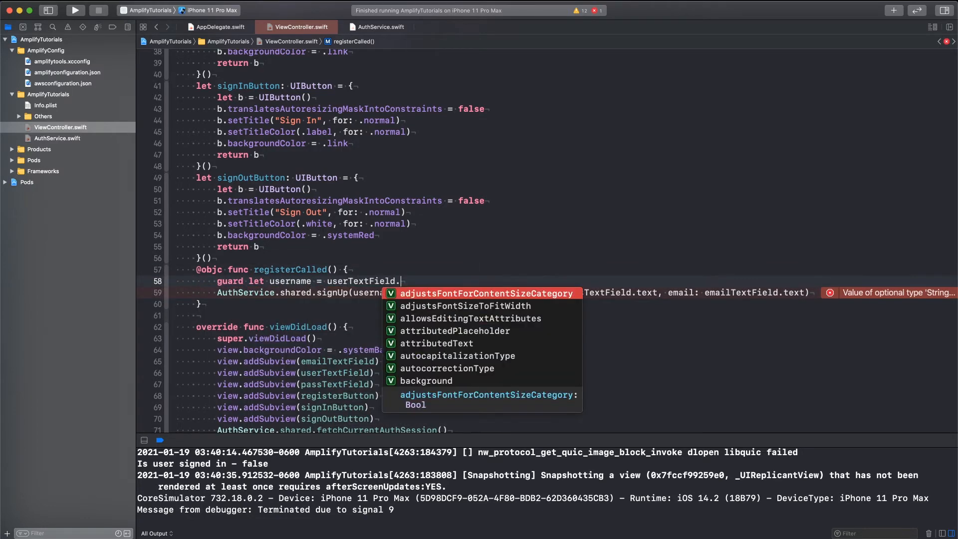
pyautogui.write('text else {r')
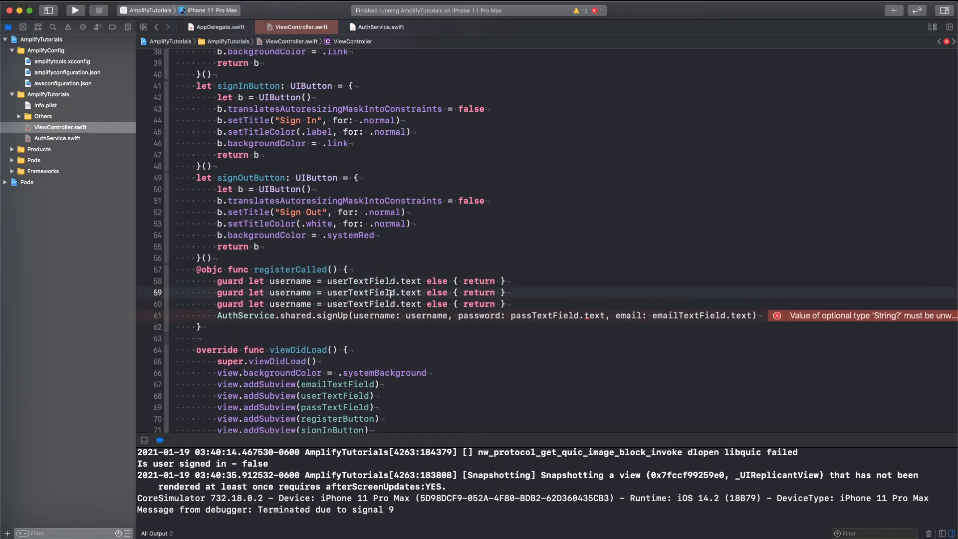
# - Add guard lets for pass and email and pass all three values to signUp
pyautogui.write('pass')
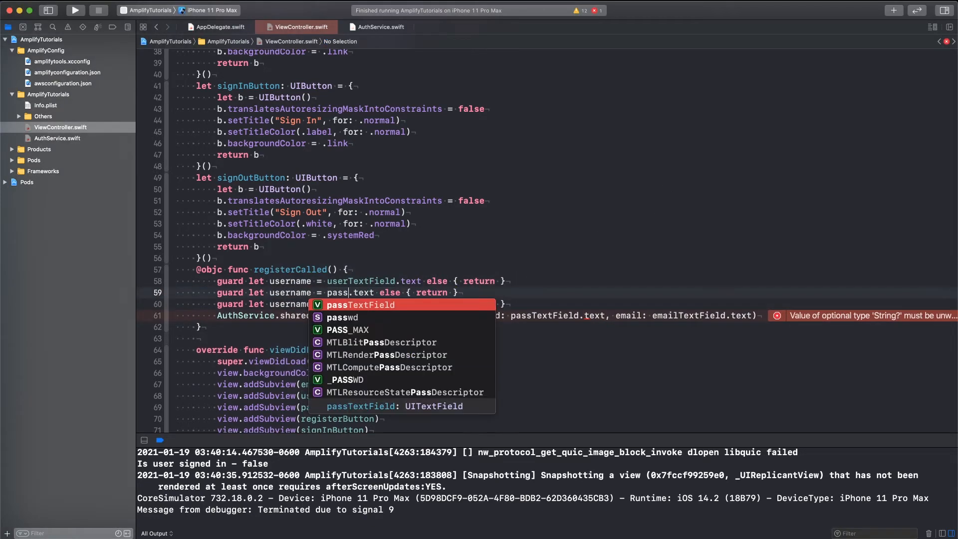
pyautogui.press('Backspace')
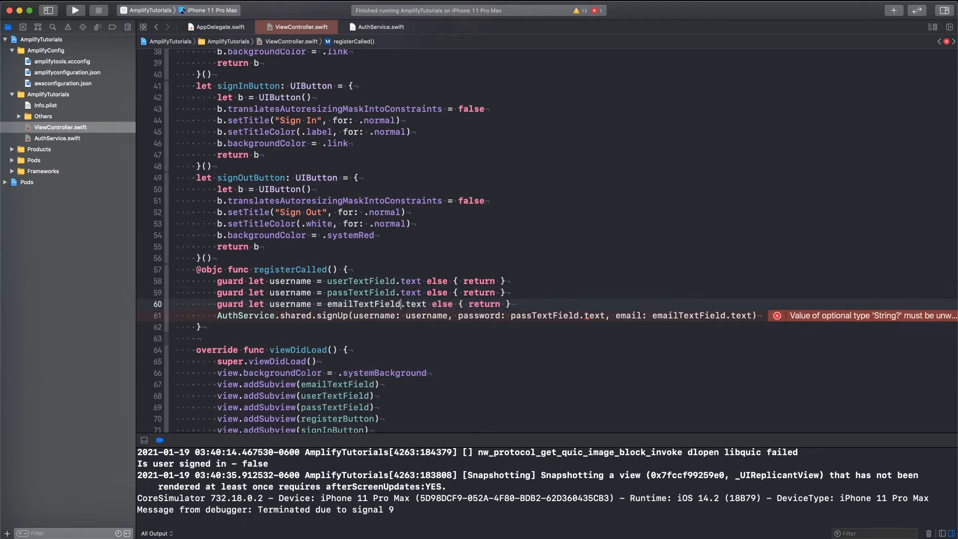
pyautogui.write('email')
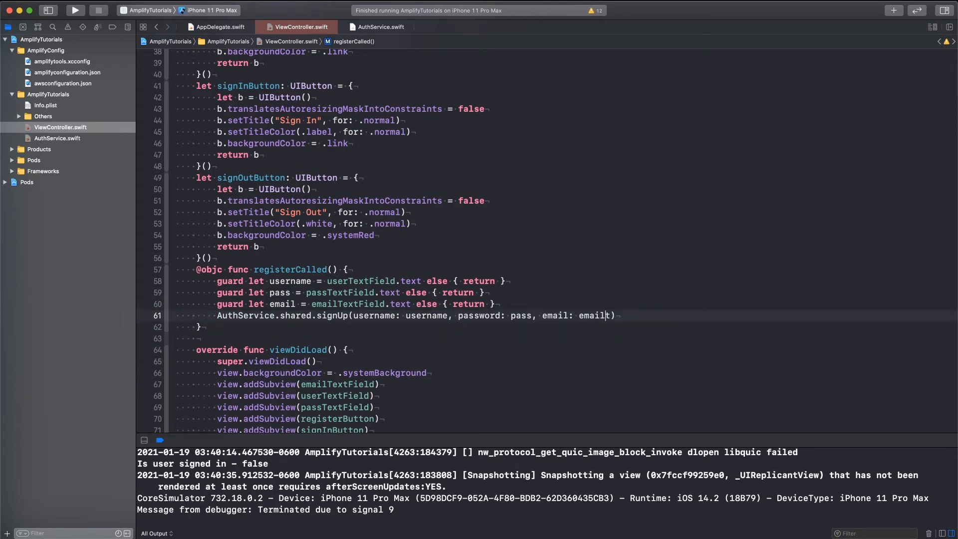
pyautogui.click(648, 364)
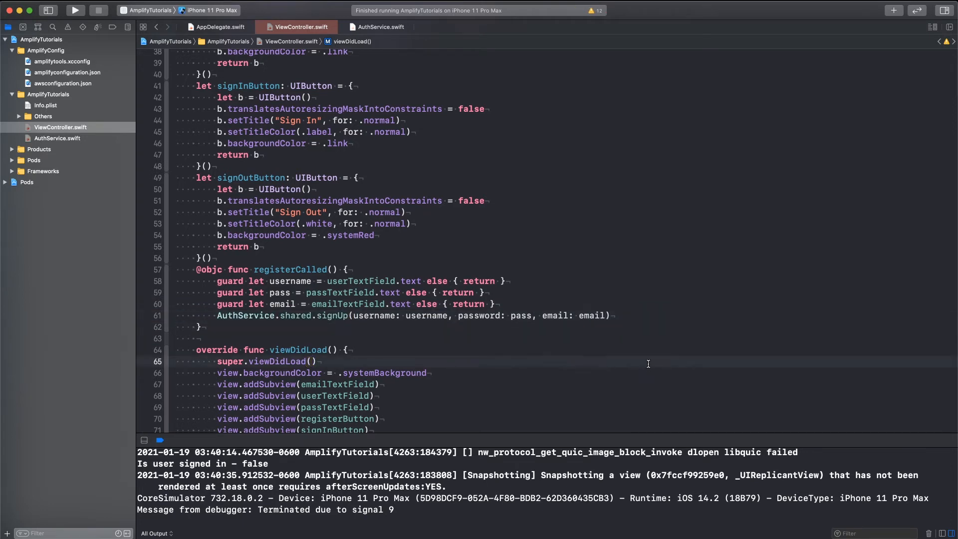
pyautogui.click(317, 361)
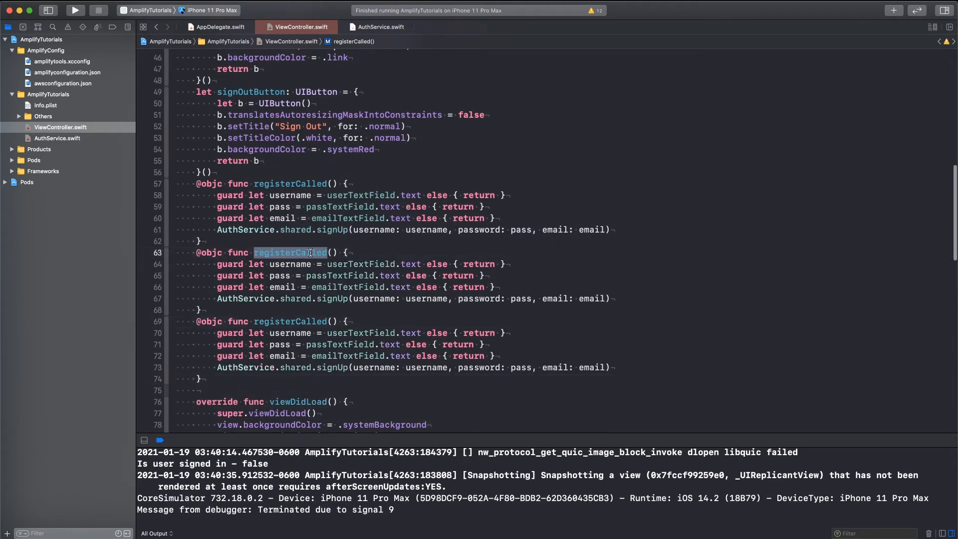
# - Add signInCalled() calling AuthService signIn with username and password: pass
pyautogui.write('signIn')
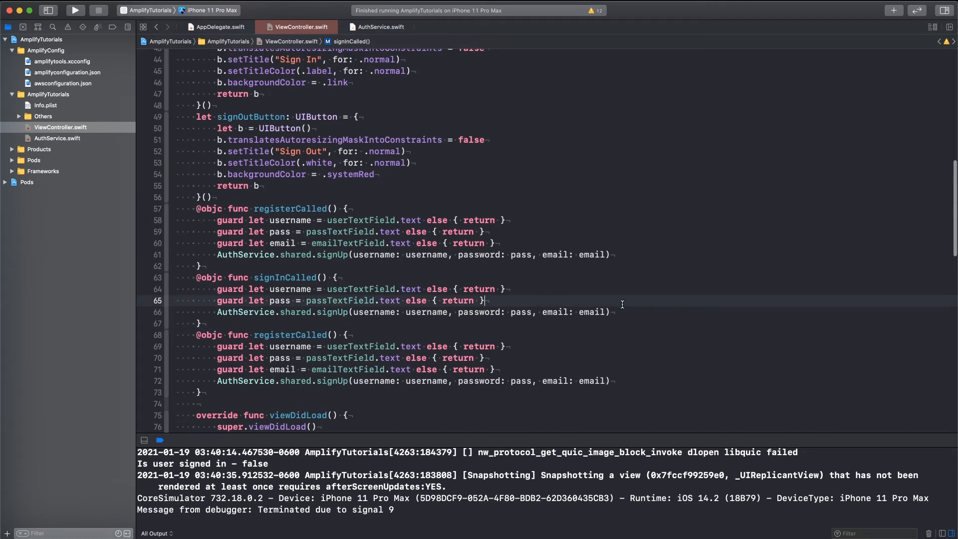
pyautogui.write('sign')
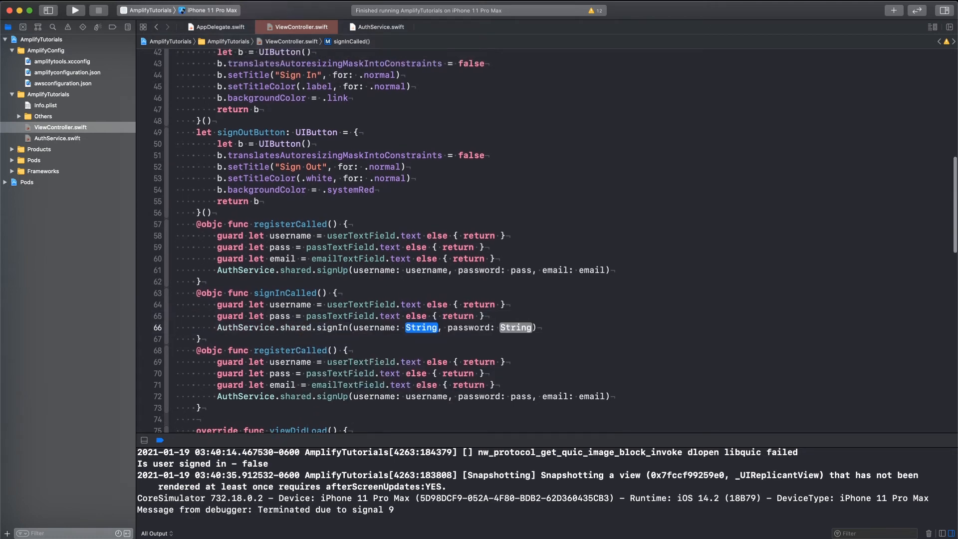
pyautogui.write('username, password: pass')
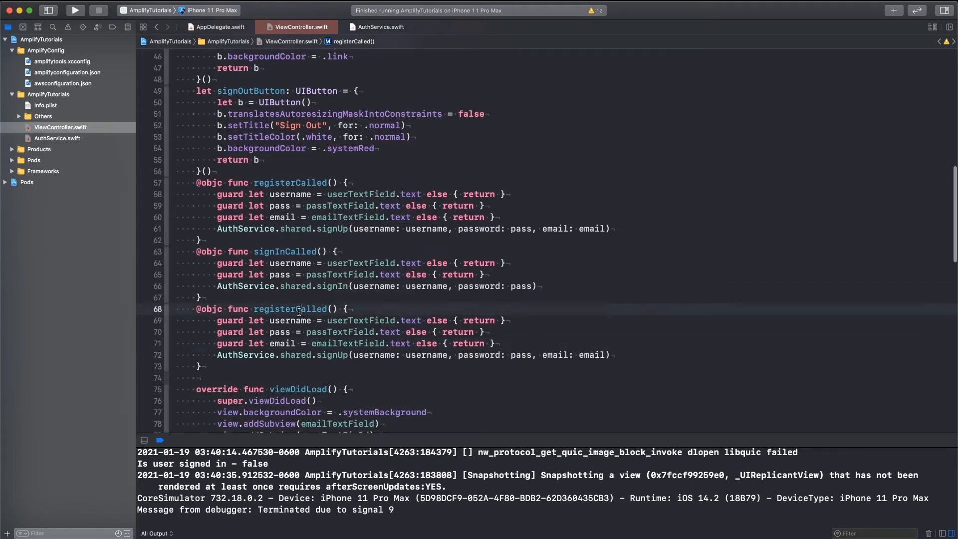
# - Add signOutCalled() calling signOutLocally()
pyautogui.write('signOutCalled')
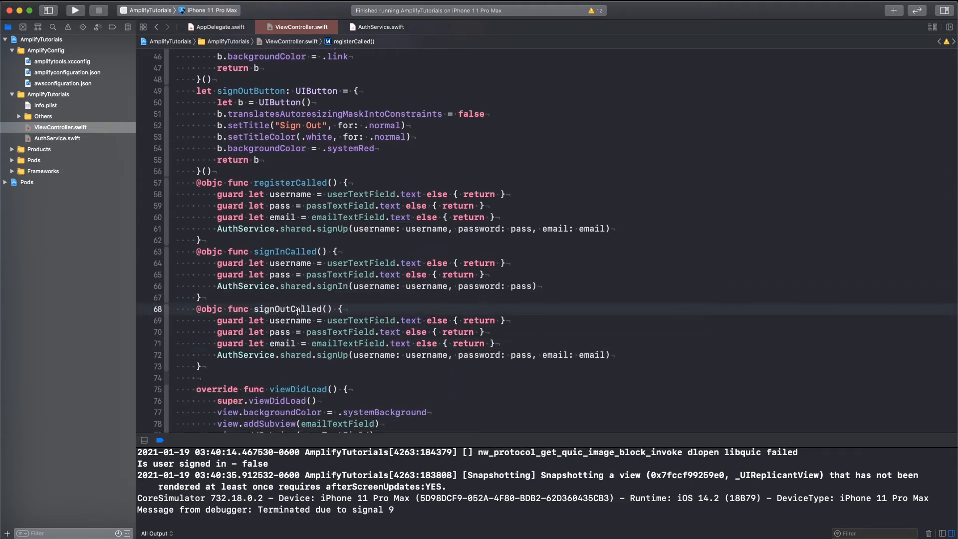
pyautogui.moveTo(217, 320); pyautogui.dragTo(495, 343)
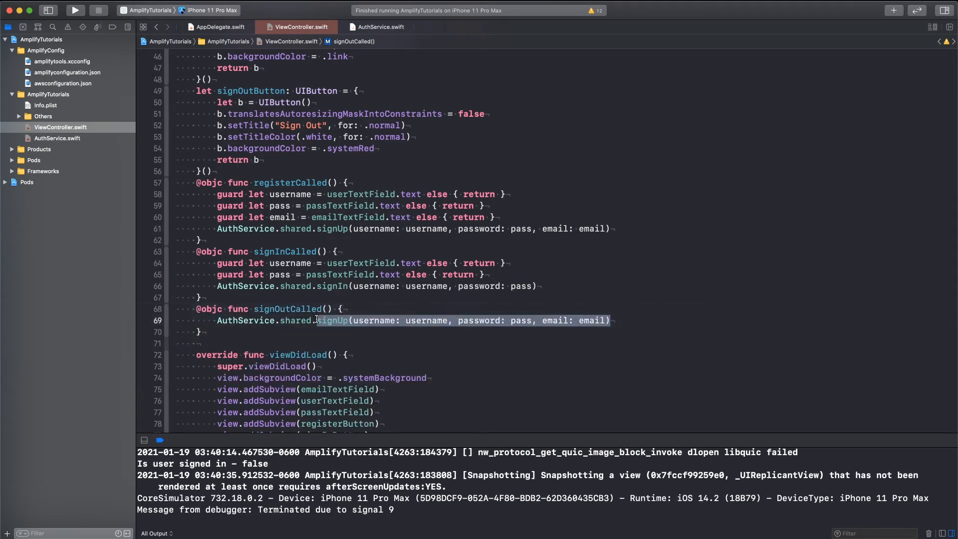
pyautogui.write('signOutLocally()')
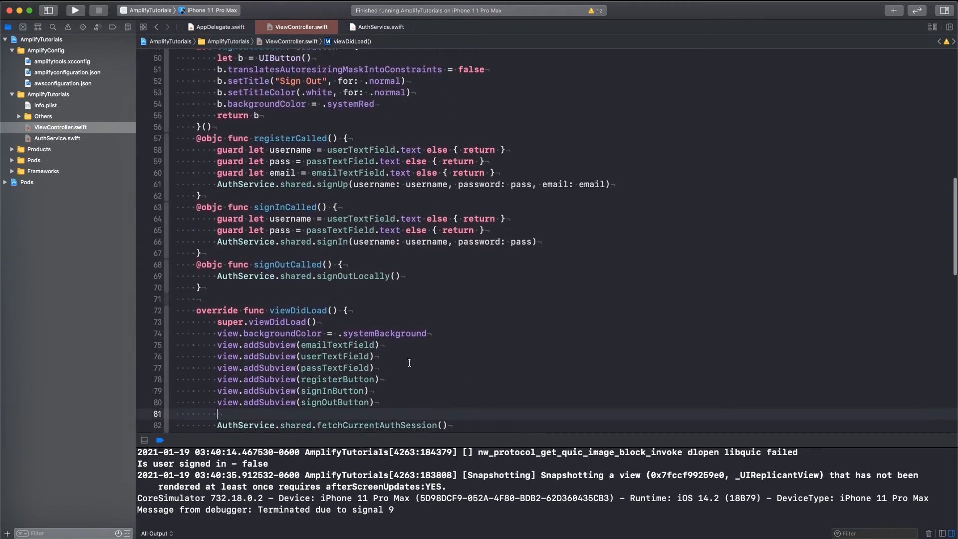
# - Wire registerButton, signInButton and signOutButton to registerCalled, signInCalled and signOutCalled on touchUpInside
pyautogui.write('registerButton.addTarget(self, action: #selector(@objc method), for: UIControl.Event')
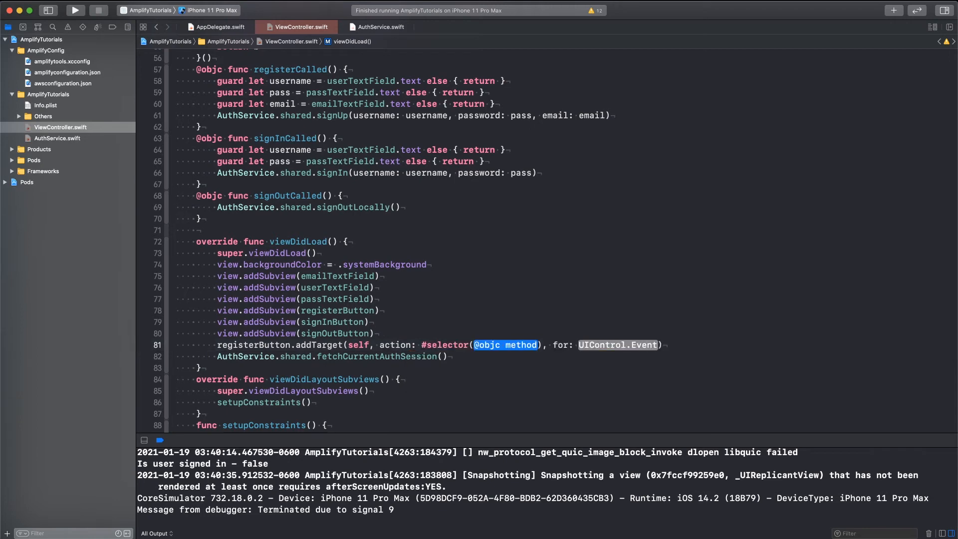
pyautogui.write('registerca')
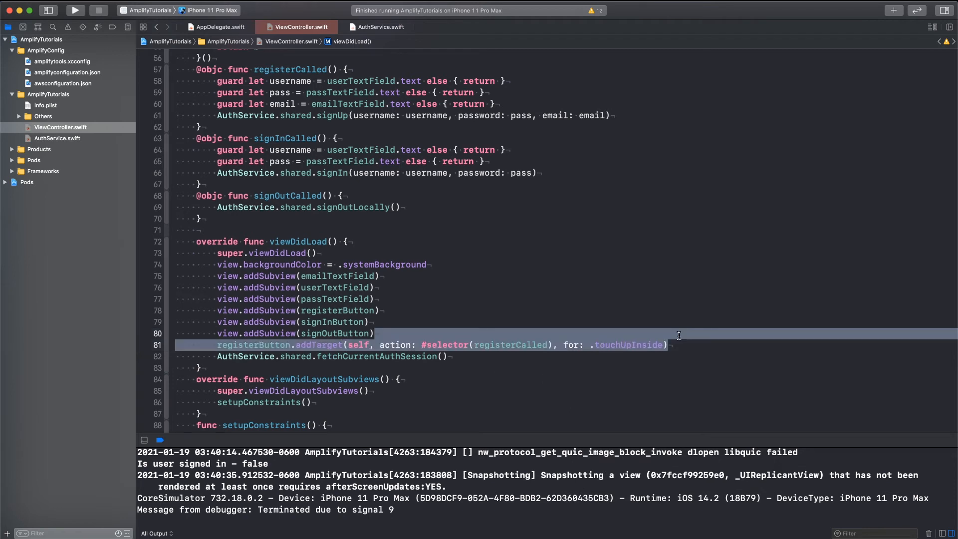
pyautogui.press('cmd+v')
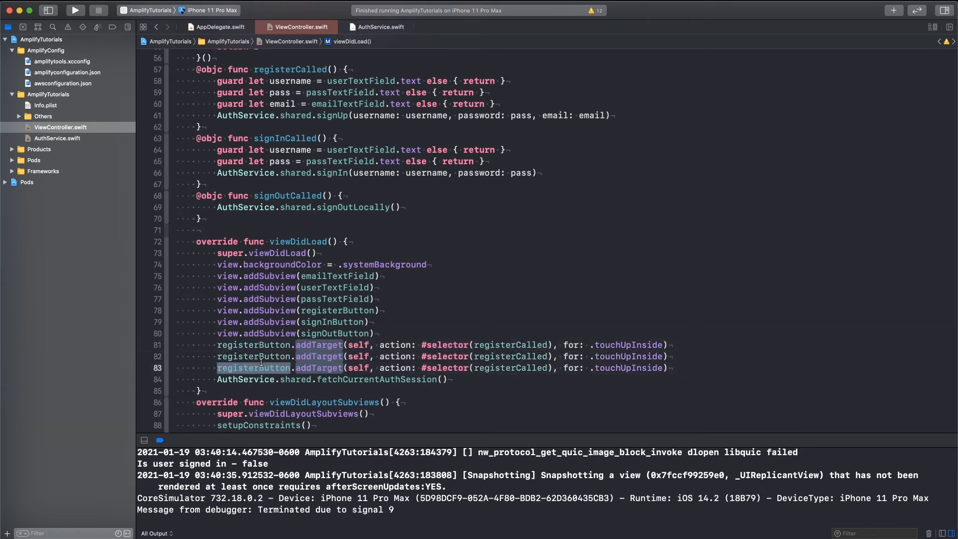
pyautogui.write('sign')
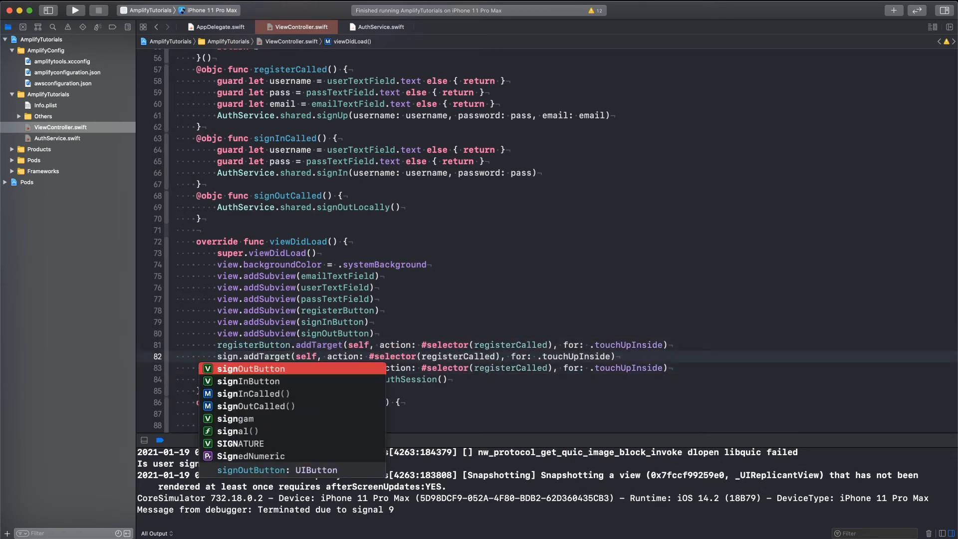
pyautogui.write('utto')
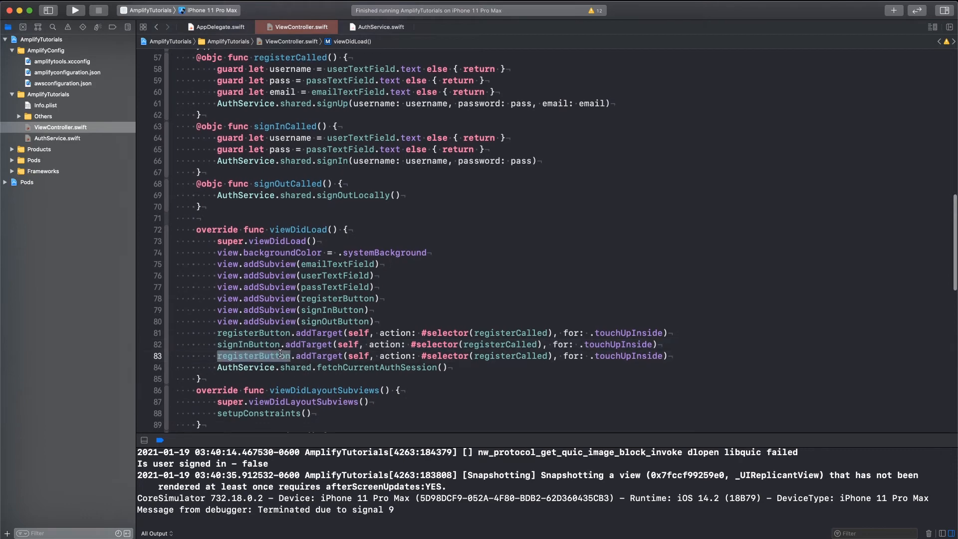
pyautogui.write('signOutButton')
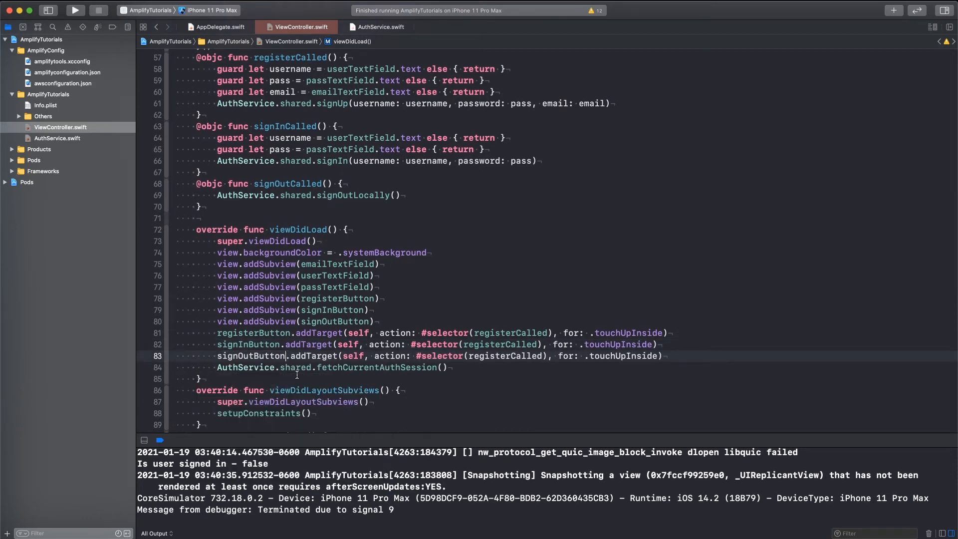
pyautogui.write('sign')
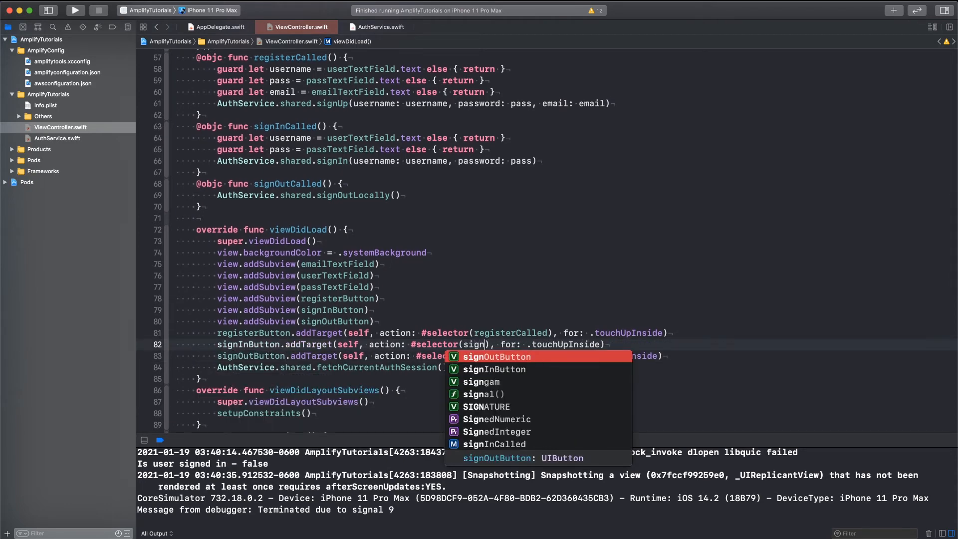
pyautogui.click(494, 444)
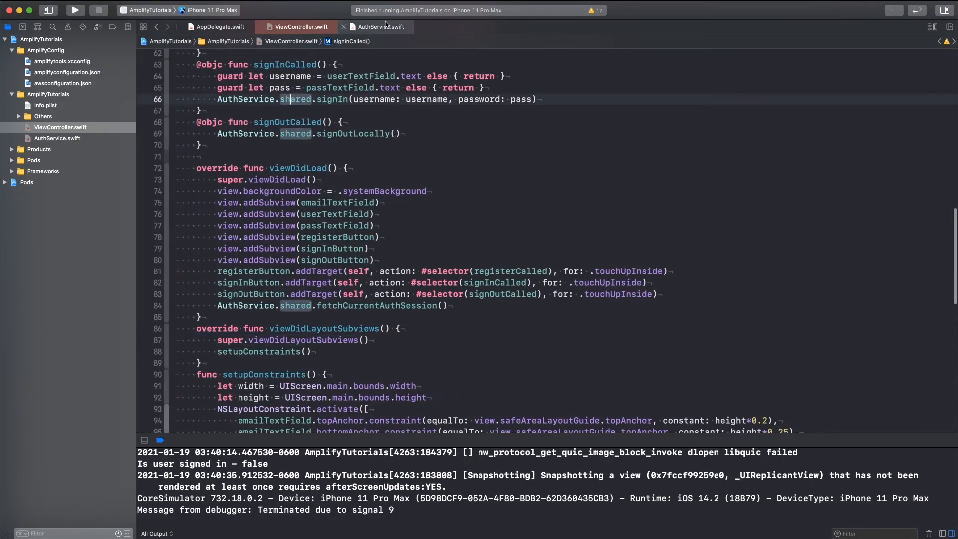
# - Run AmplifyTutorials in the Simulator and confirm the console logs 'Is user signed in - false'
pyautogui.click(378, 27)
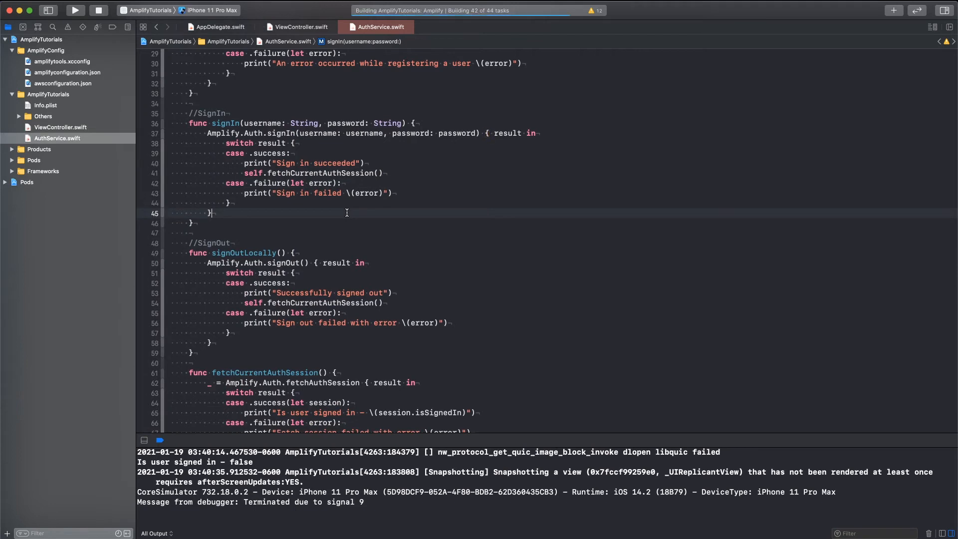
pyautogui.click(76, 11)
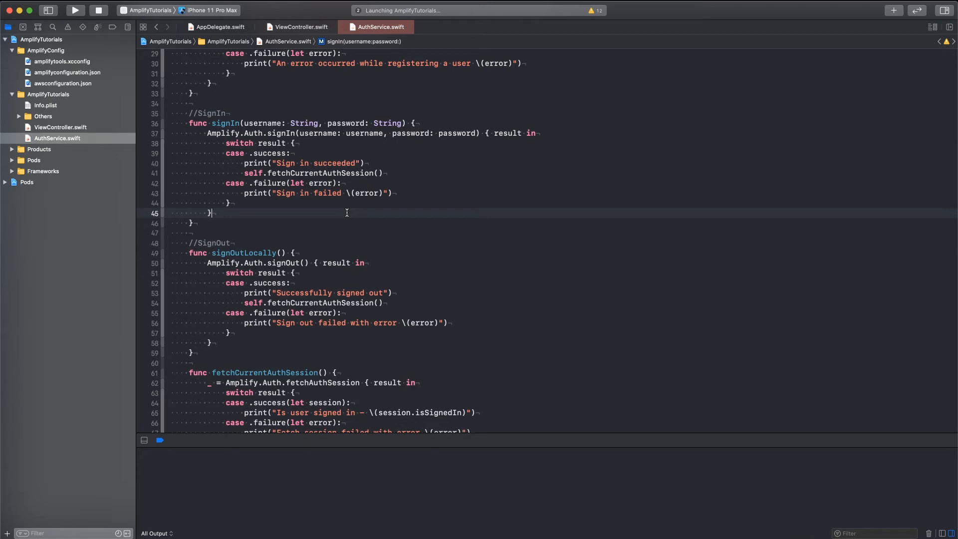
pyautogui.moveTo(392, 147)
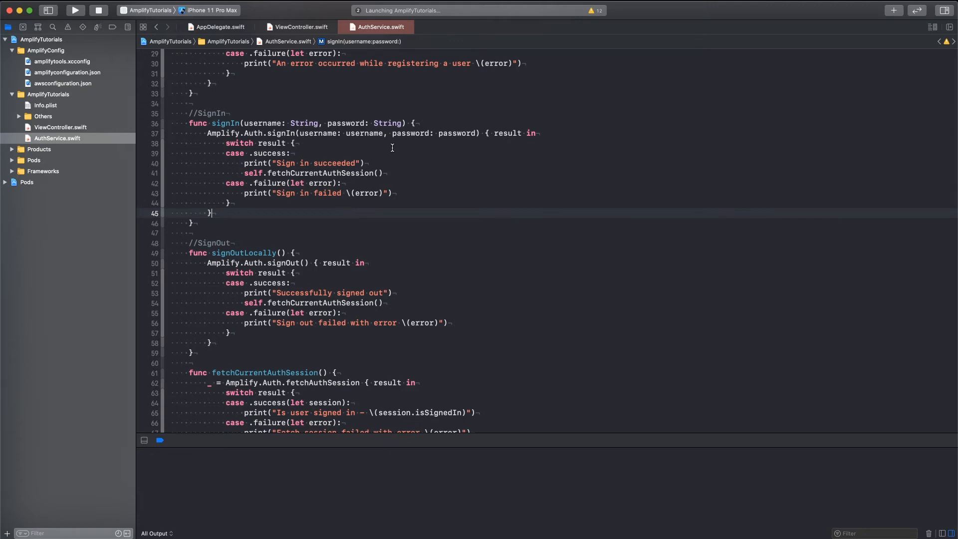
pyautogui.scroll(-3)
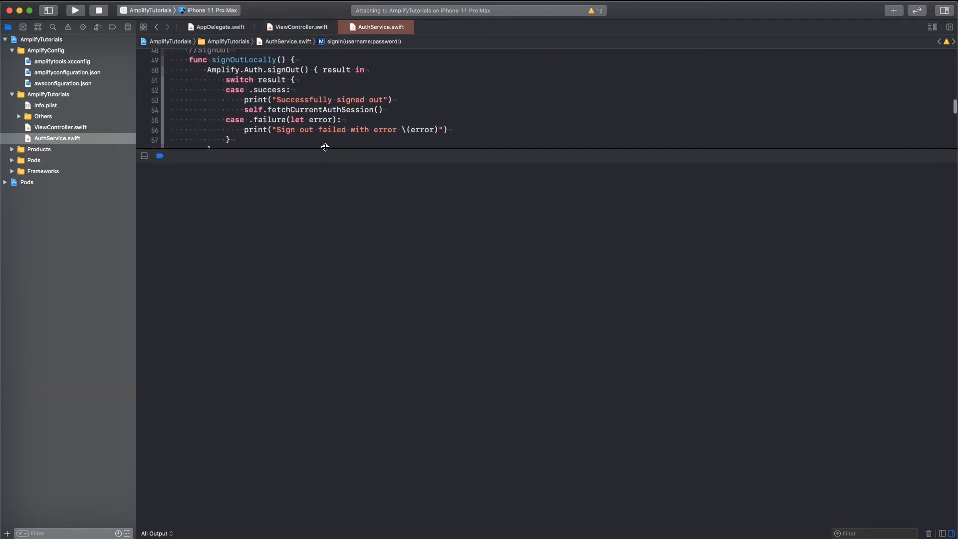
pyautogui.click(76, 11)
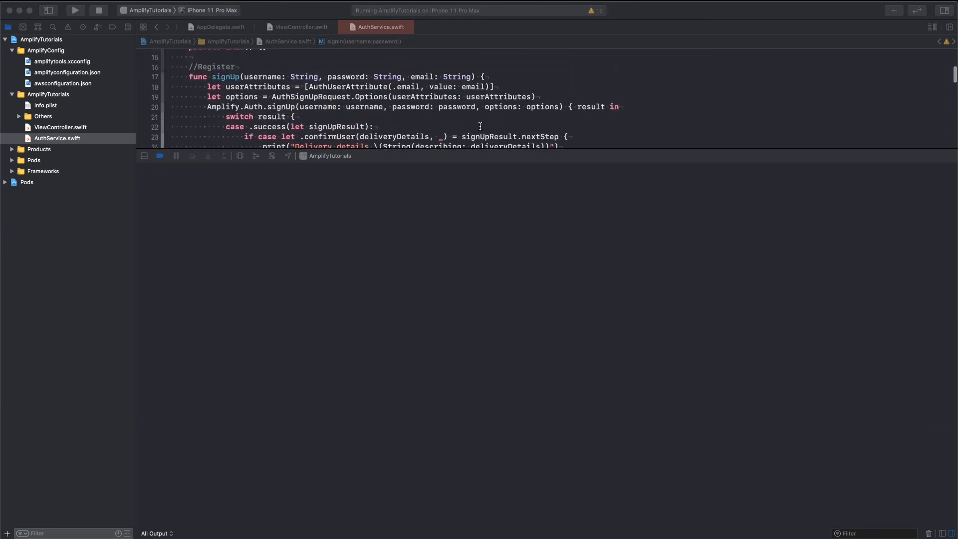
pyautogui.click(76, 10)
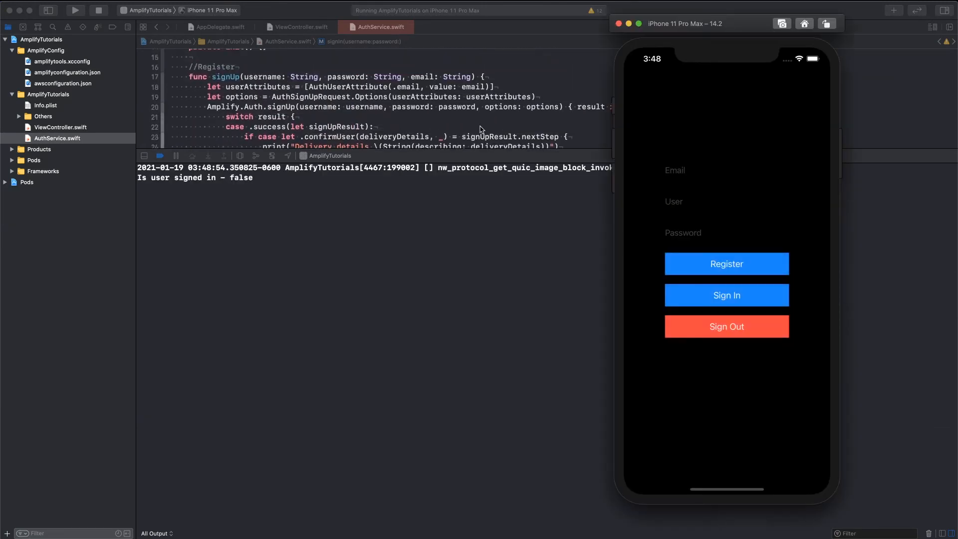
pyautogui.moveTo(736, 16)
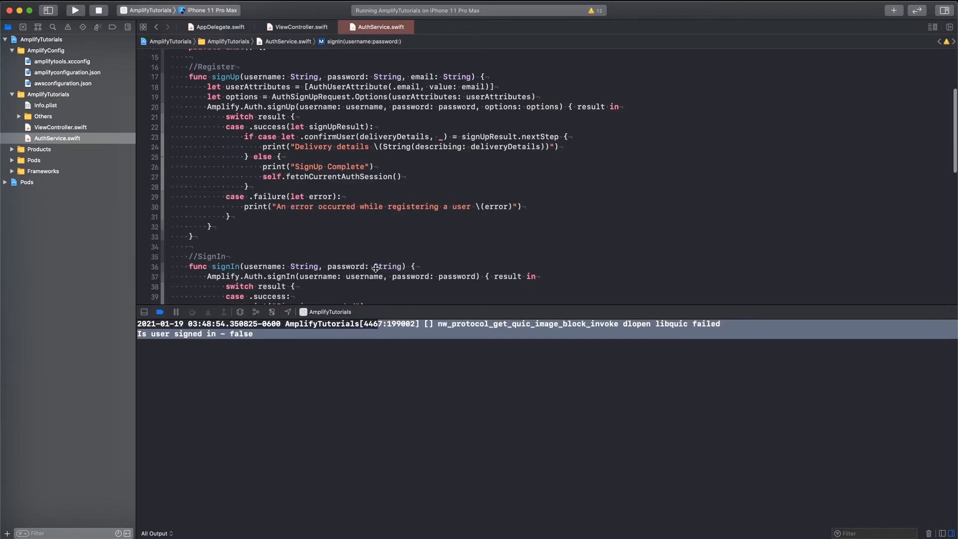
pyautogui.scroll(-3)
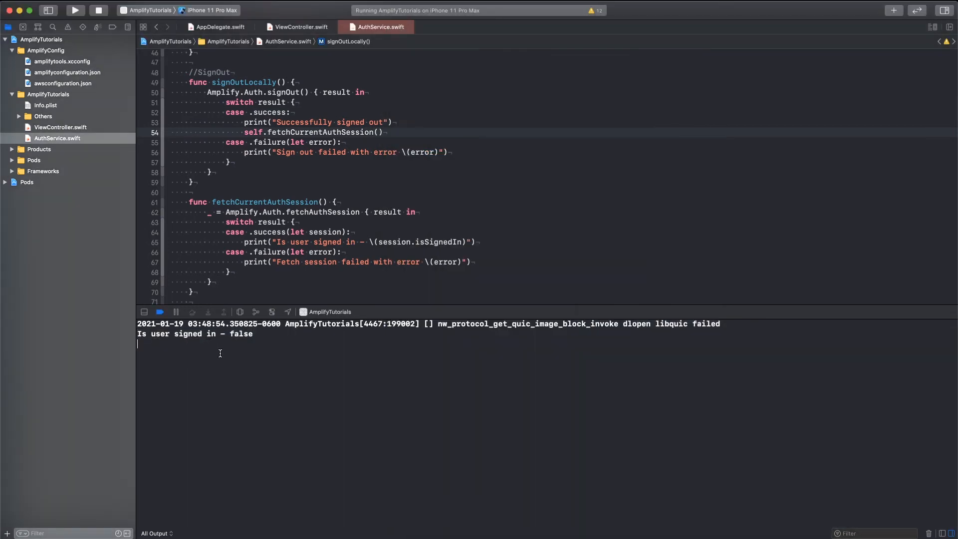
pyautogui.moveTo(249, 368)
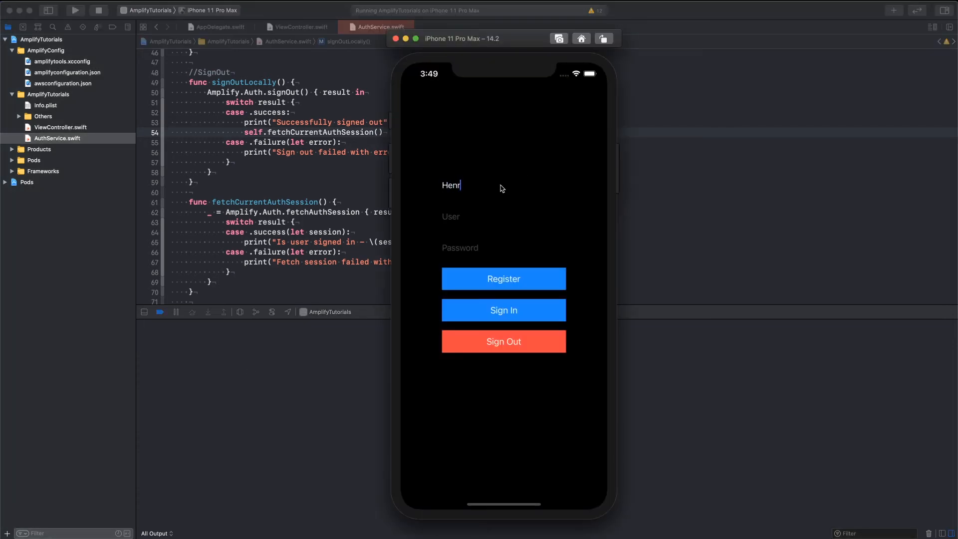
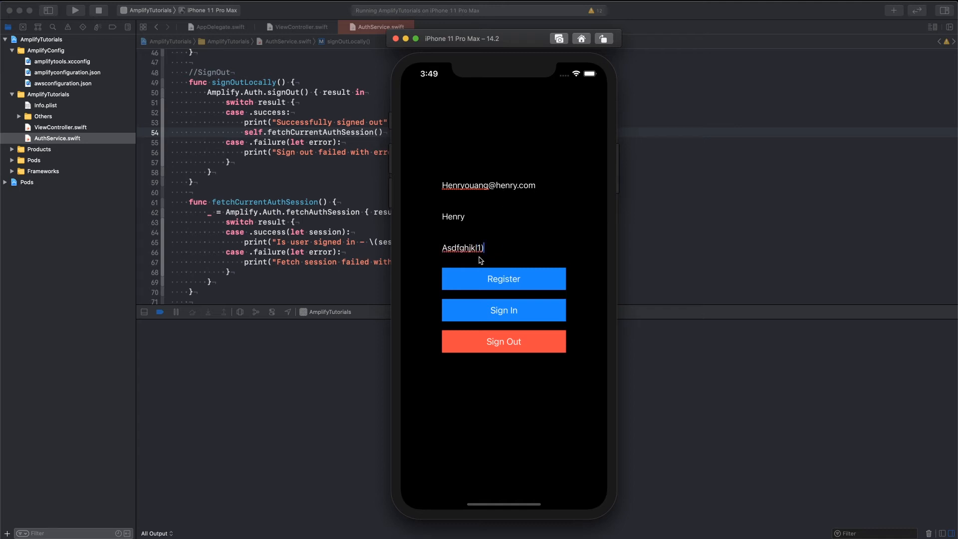
# - Enter an email starting 'youang@' in the app and tap Register
pyautogui.moveTo(513, 195)
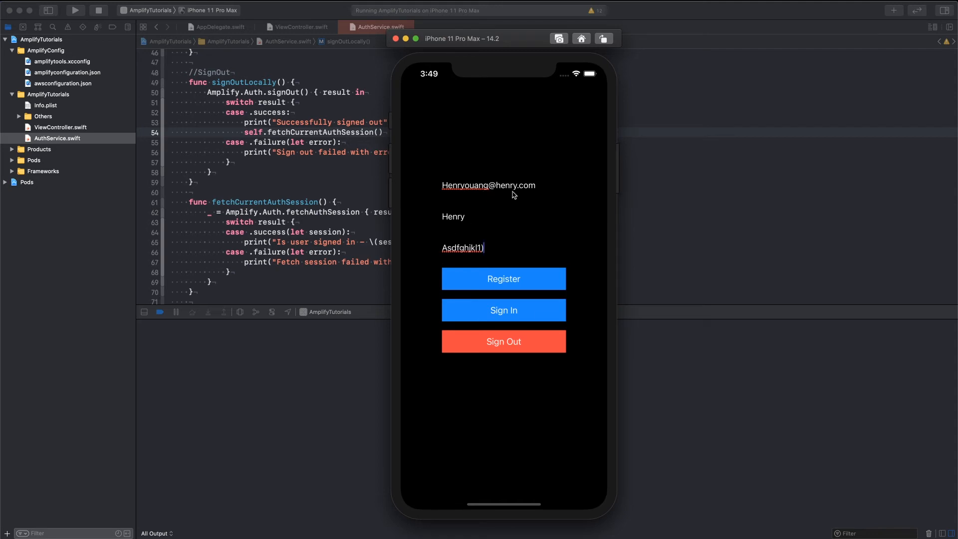
pyautogui.moveTo(454, 252)
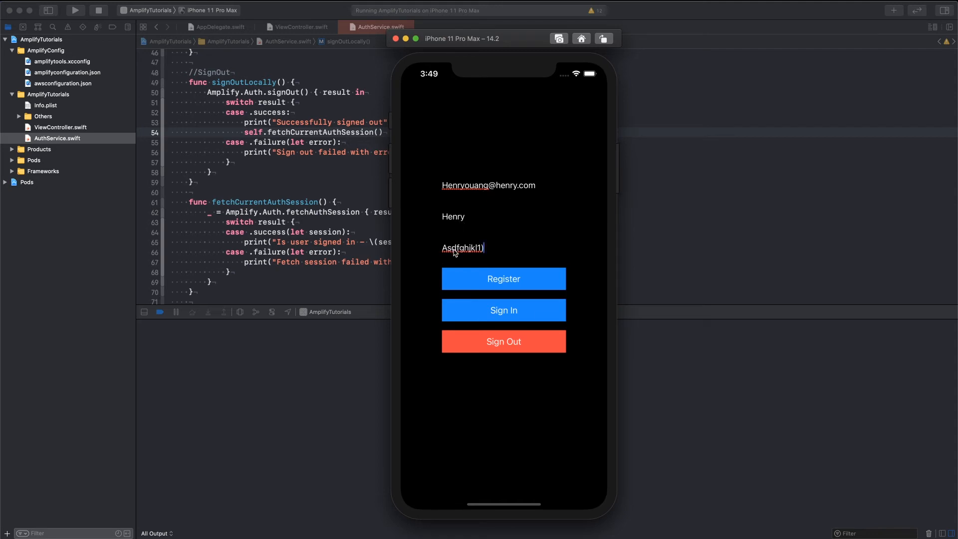
pyautogui.moveTo(498, 255)
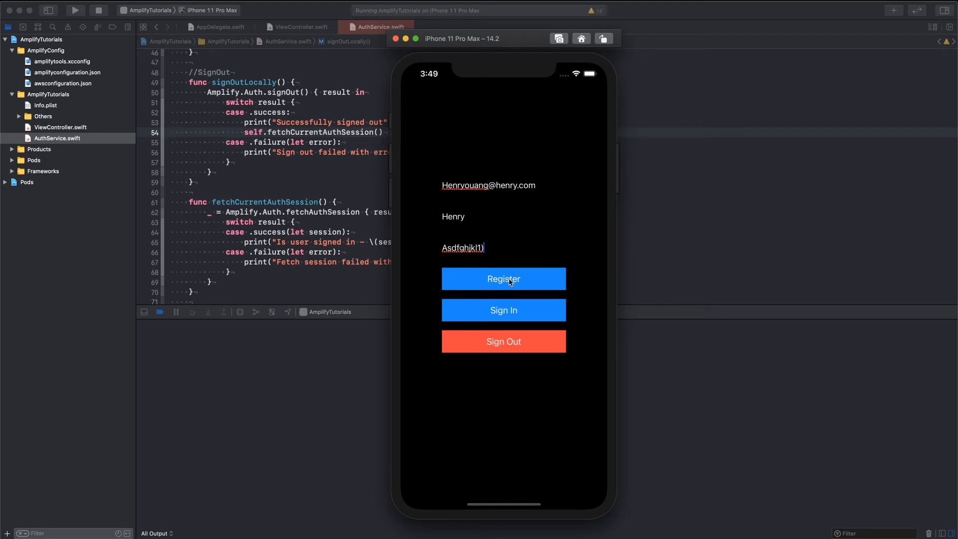
pyautogui.click(503, 278)
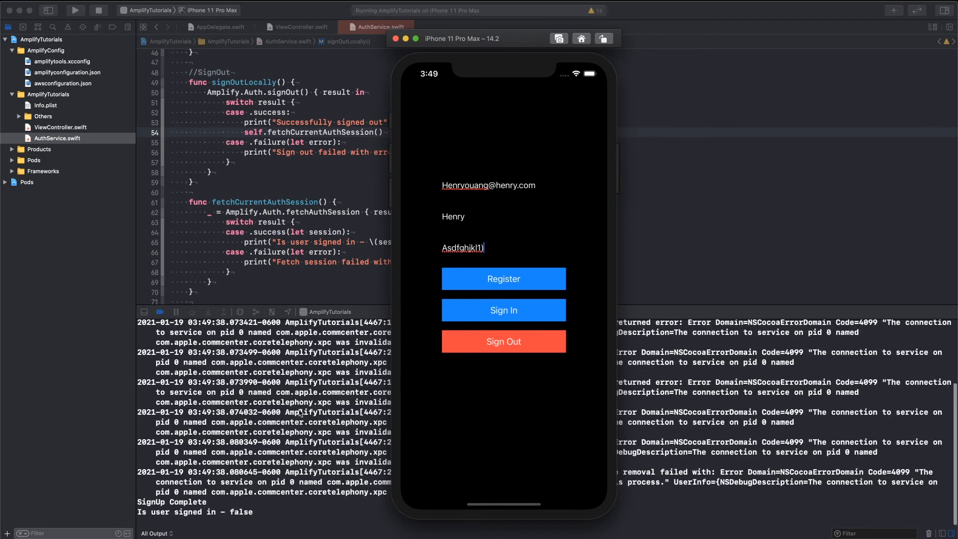
pyautogui.moveTo(140, 516)
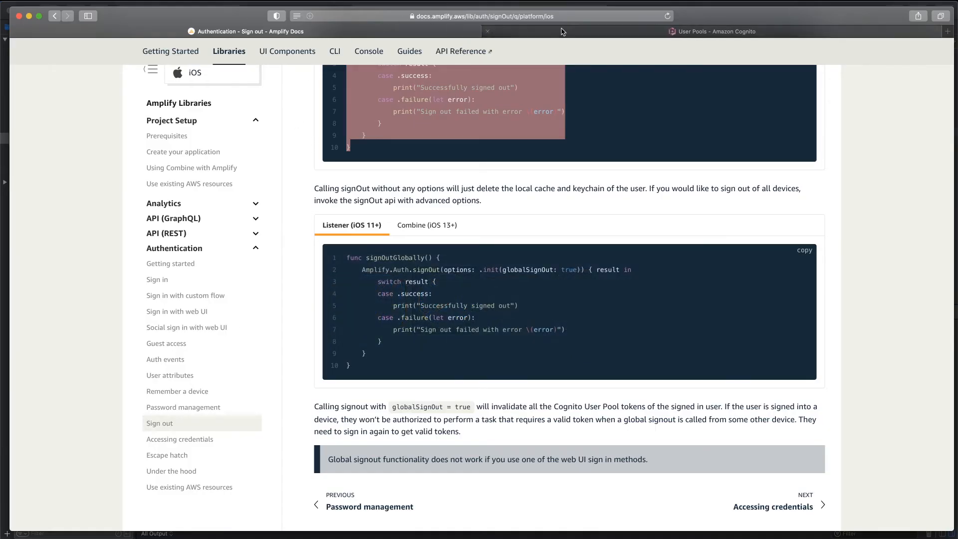
# - Open the user pool's Users and groups list to confirm user henry is enabled and CONFIRMED
pyautogui.click(713, 31)
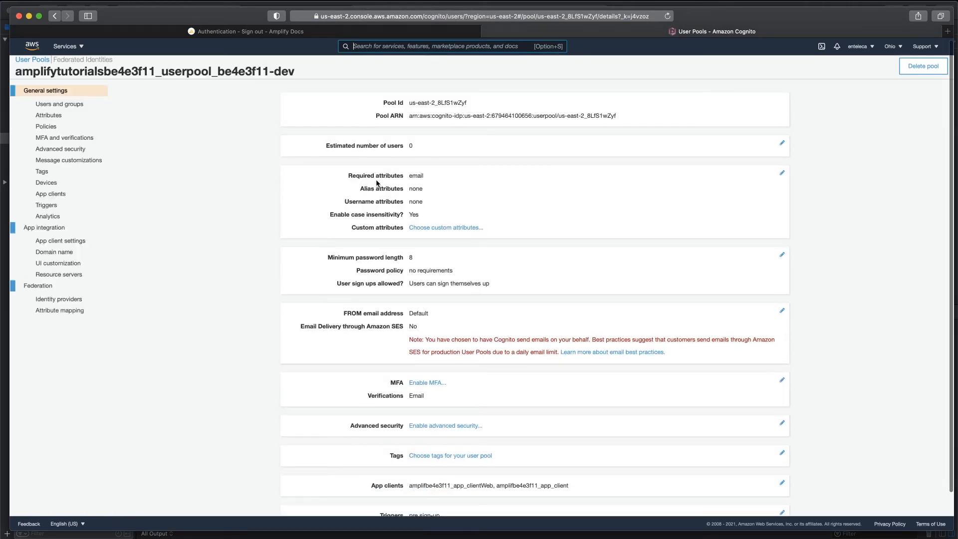
pyautogui.click(59, 105)
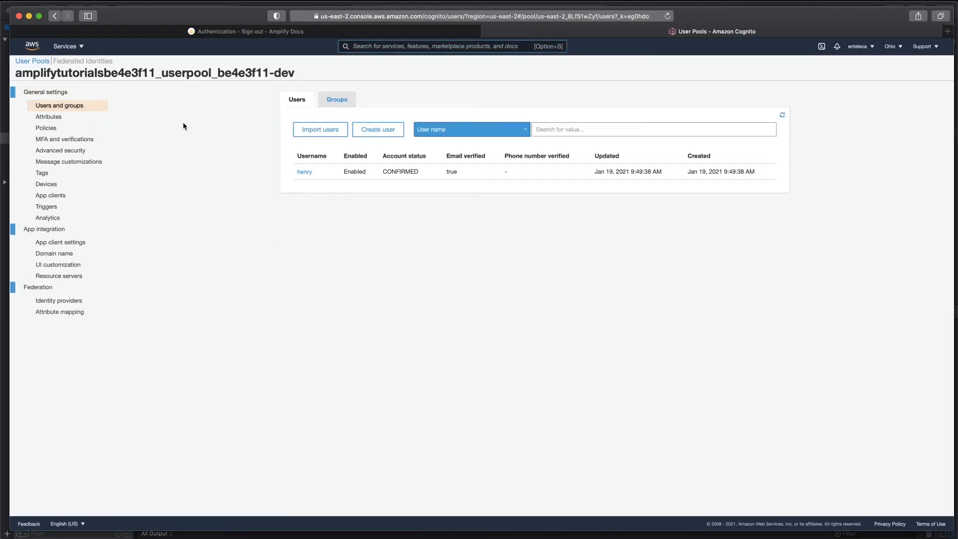
pyautogui.moveTo(84, 93)
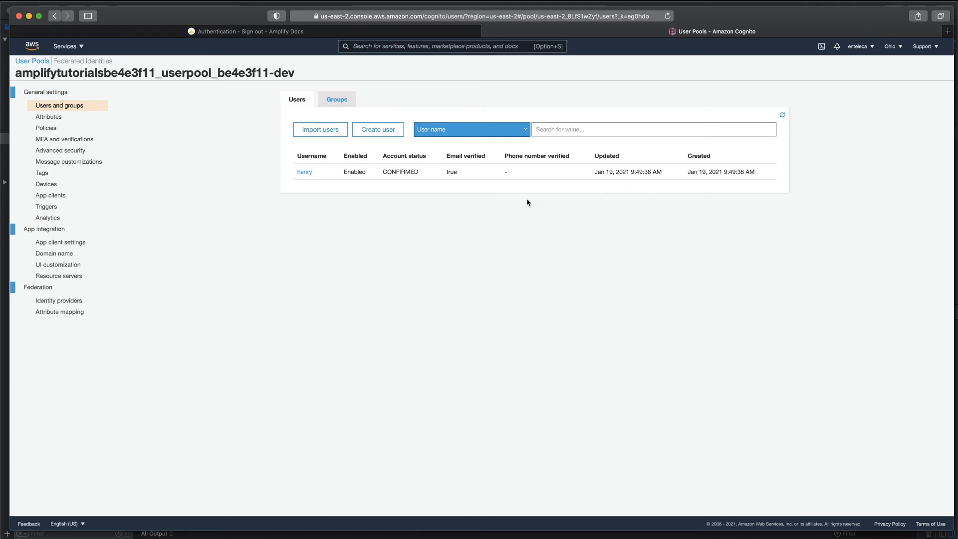
pyautogui.moveTo(356, 198)
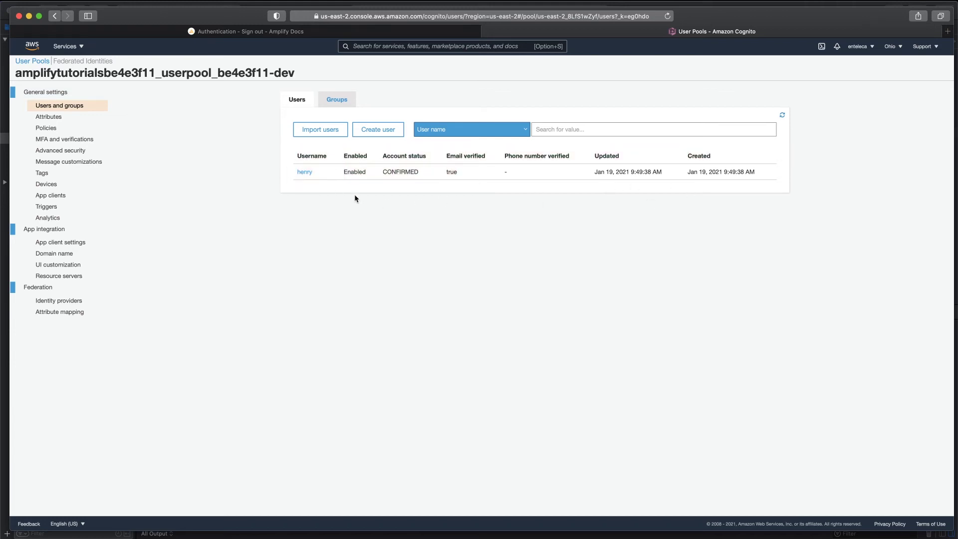
pyautogui.moveTo(336, 194)
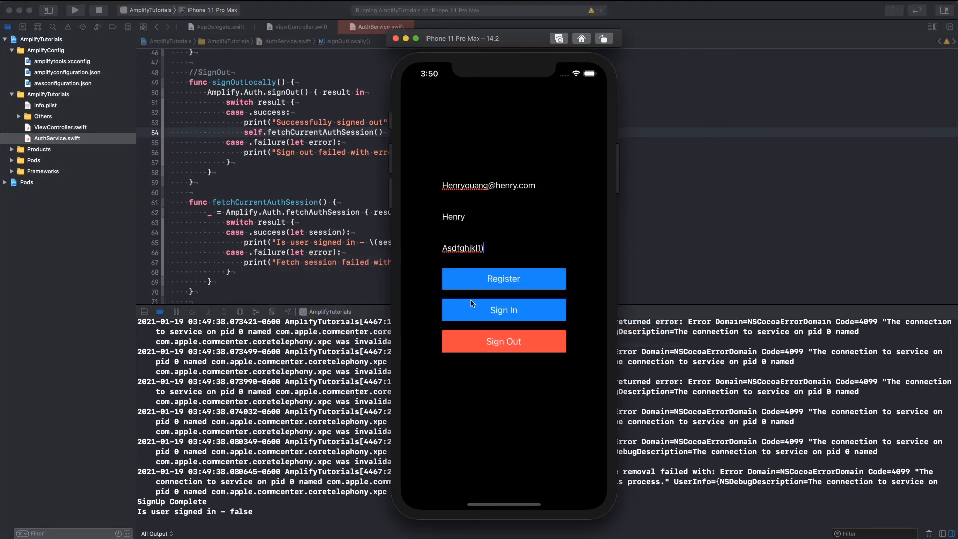
pyautogui.moveTo(447, 225)
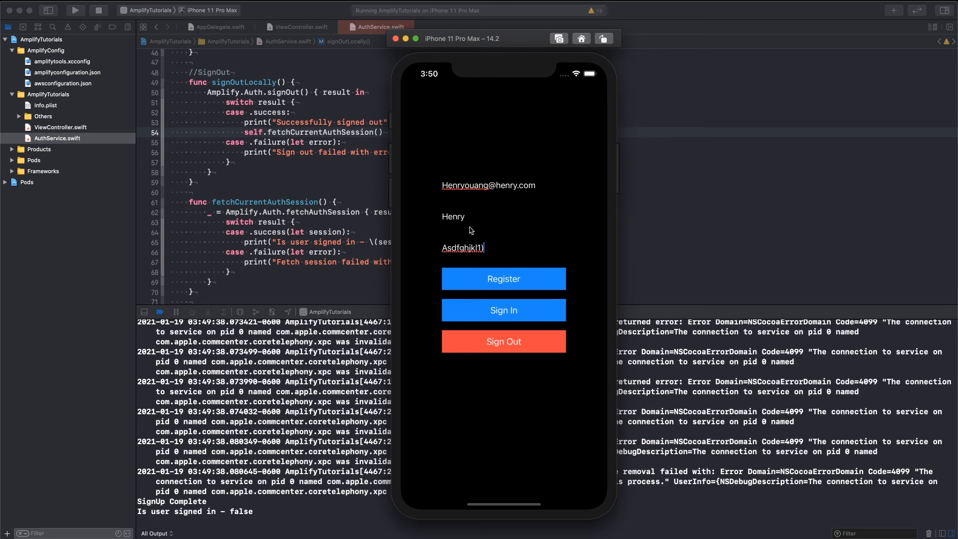
pyautogui.moveTo(467, 236)
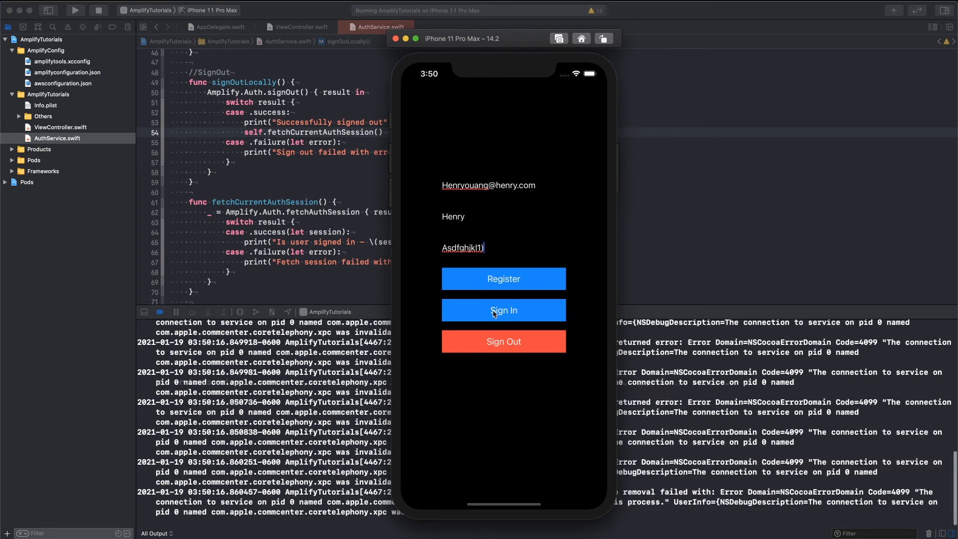
# - Sign henry in from the Simulator app, then sign him out
pyautogui.click(503, 310)
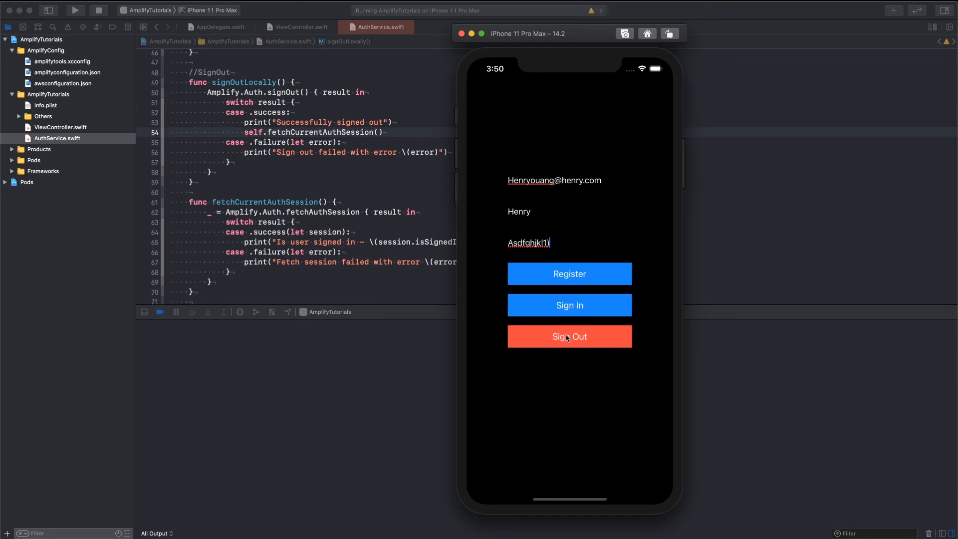
pyautogui.click(569, 336)
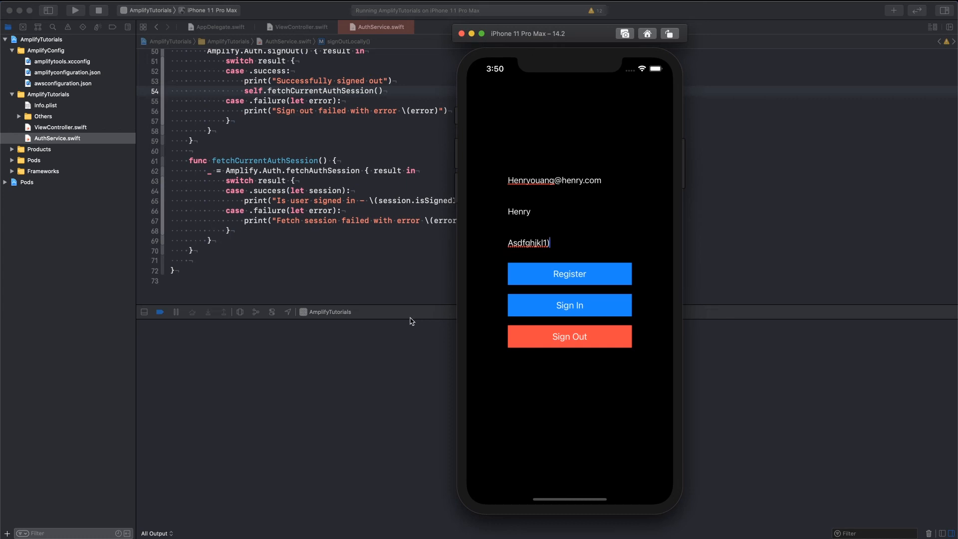
pyautogui.moveTo(423, 229)
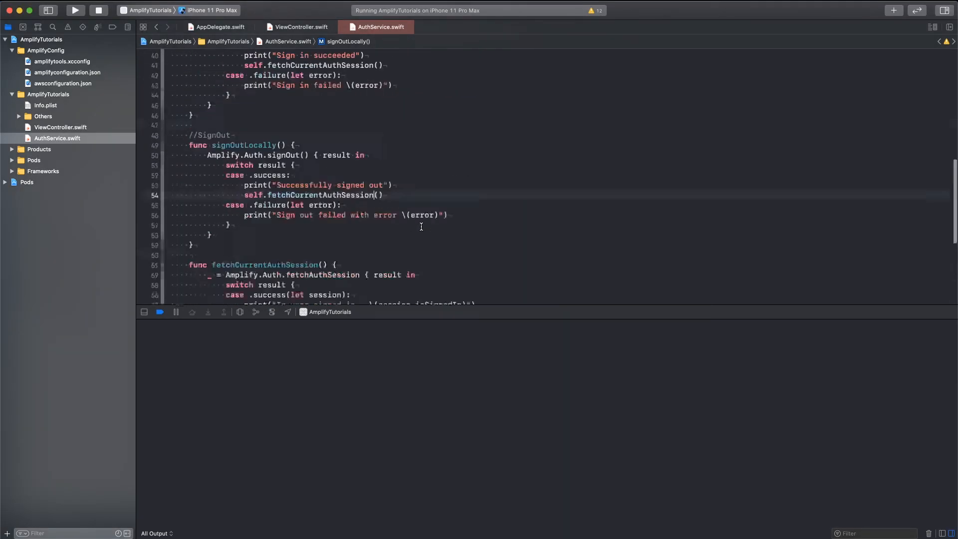
# - Review the ViewController.swift code
pyautogui.click(298, 27)
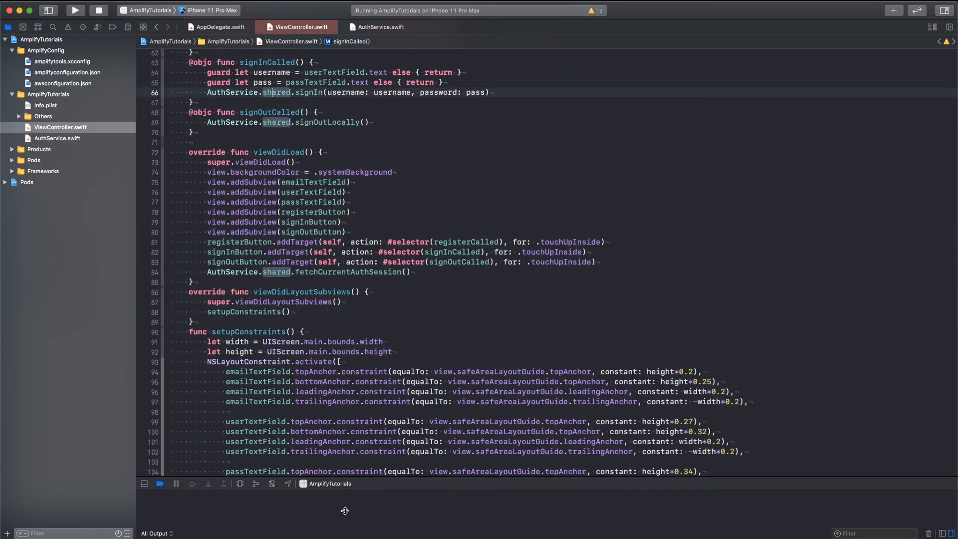
pyautogui.scroll(-3)
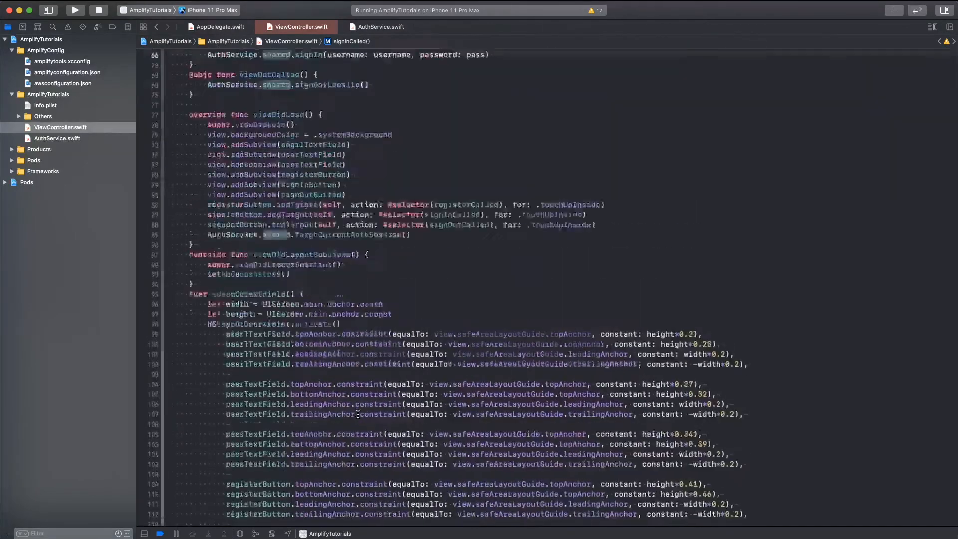
pyautogui.scroll(3)
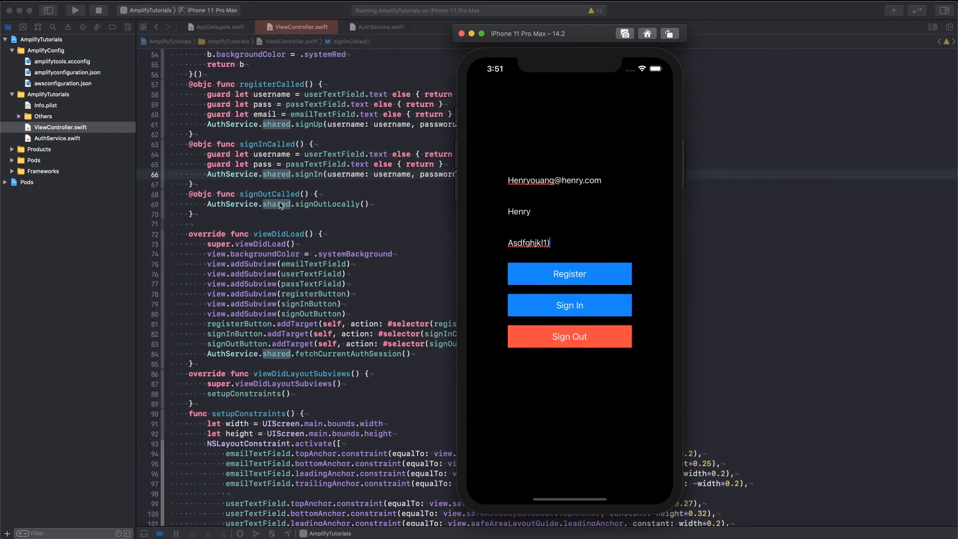
# - Scroll through AuthService.swift's signUp, signIn and signOutLocally methods beside the running app
pyautogui.click(377, 27)
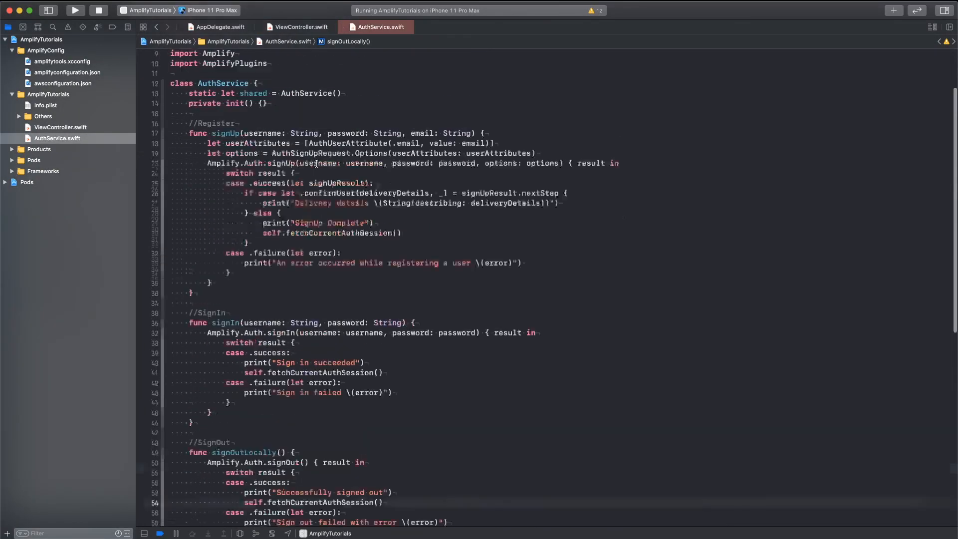
pyautogui.scroll(3)
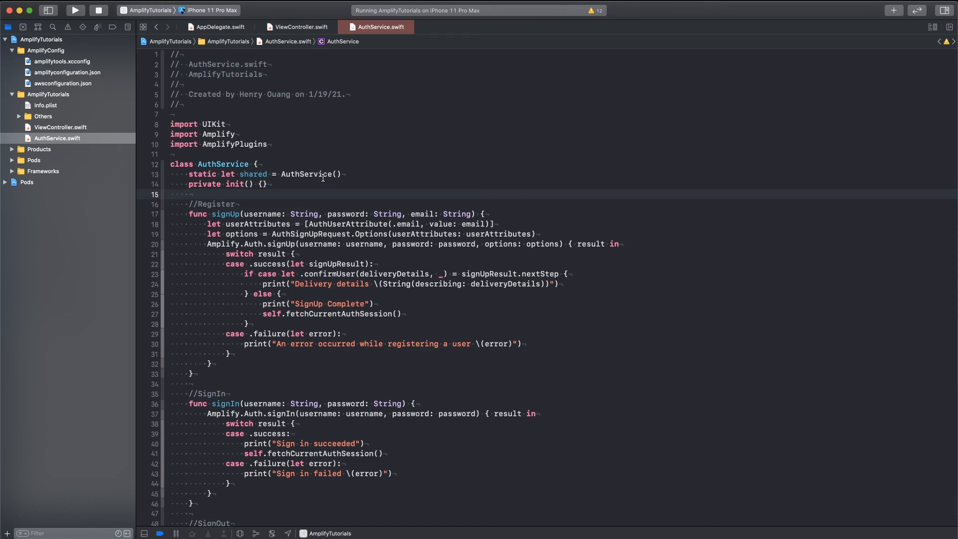
pyautogui.scroll(-3)
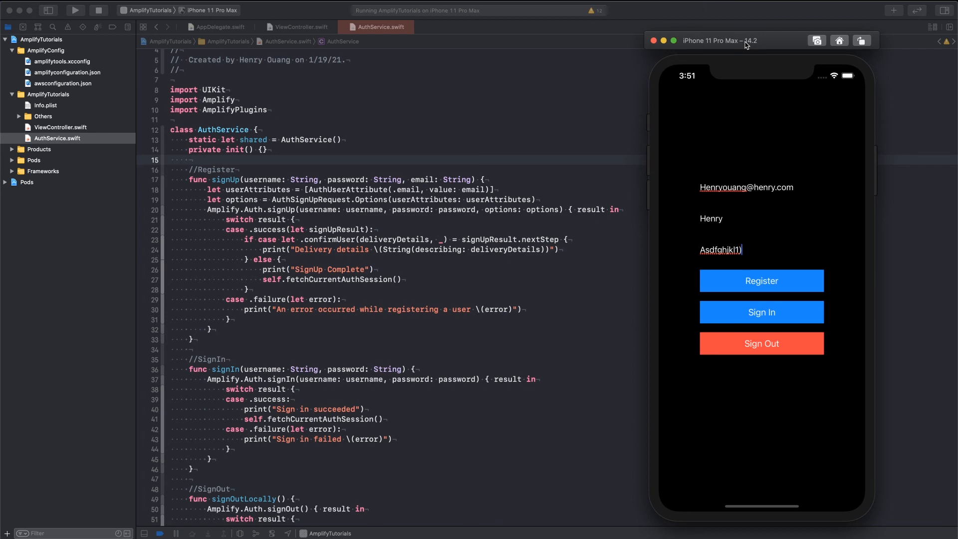
pyautogui.scroll(-3)
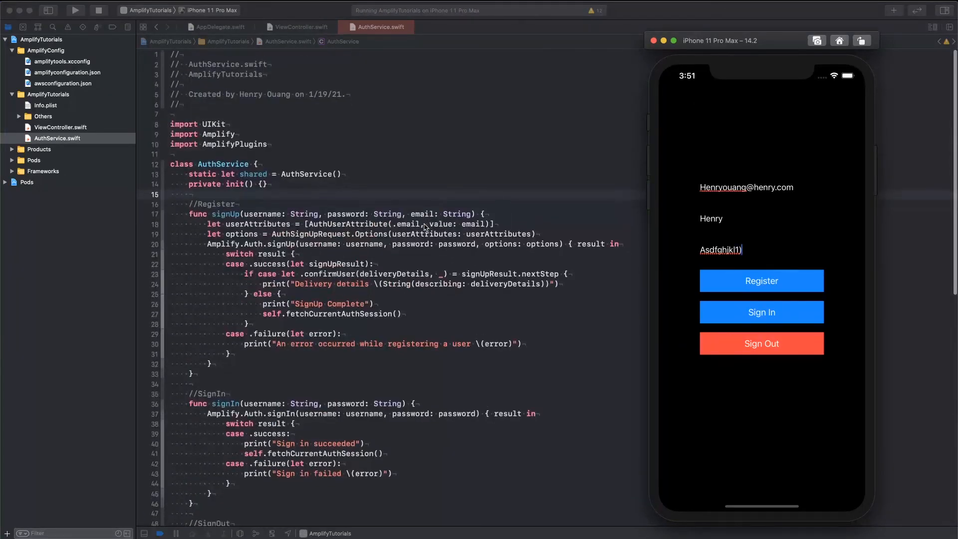
pyautogui.scroll(-3)
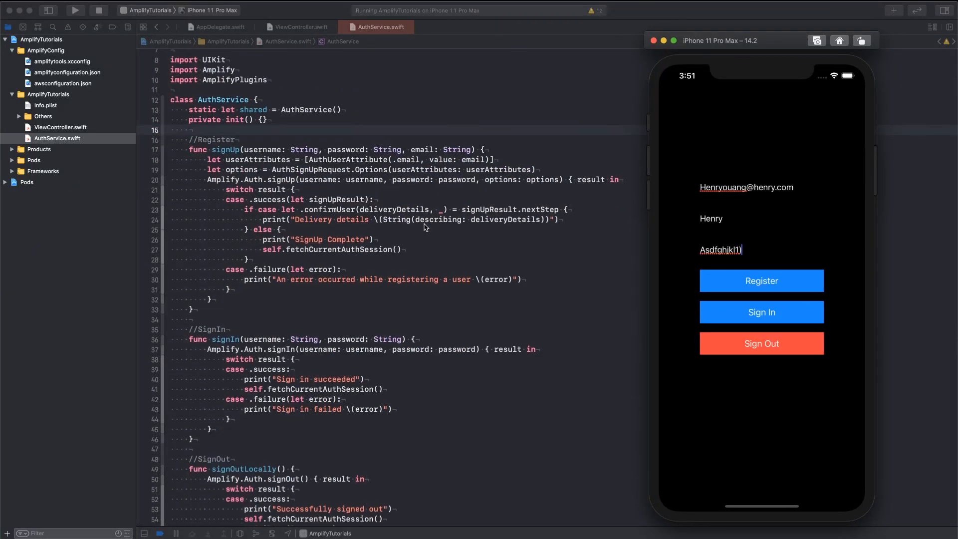
pyautogui.moveTo(415, 140)
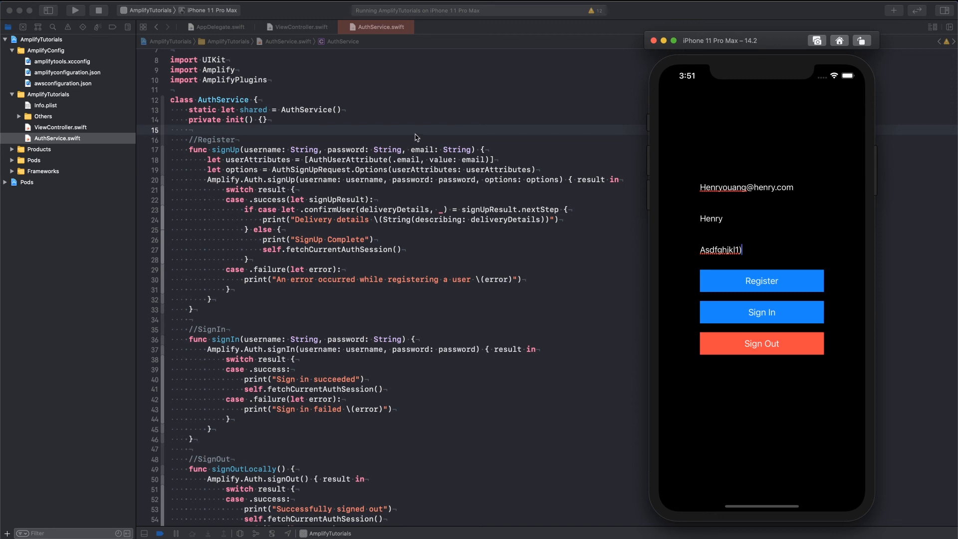
pyautogui.scroll(-3)
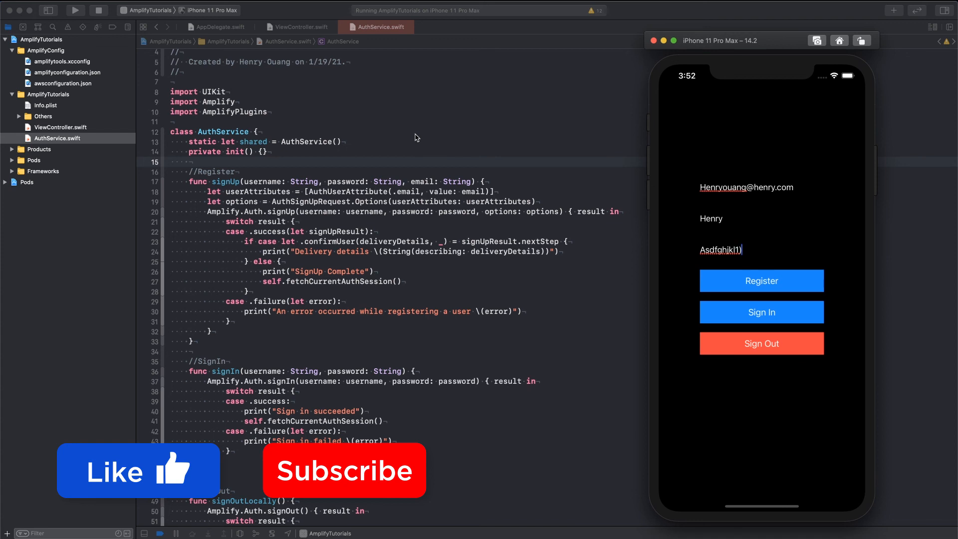
pyautogui.moveTo(557, 64)
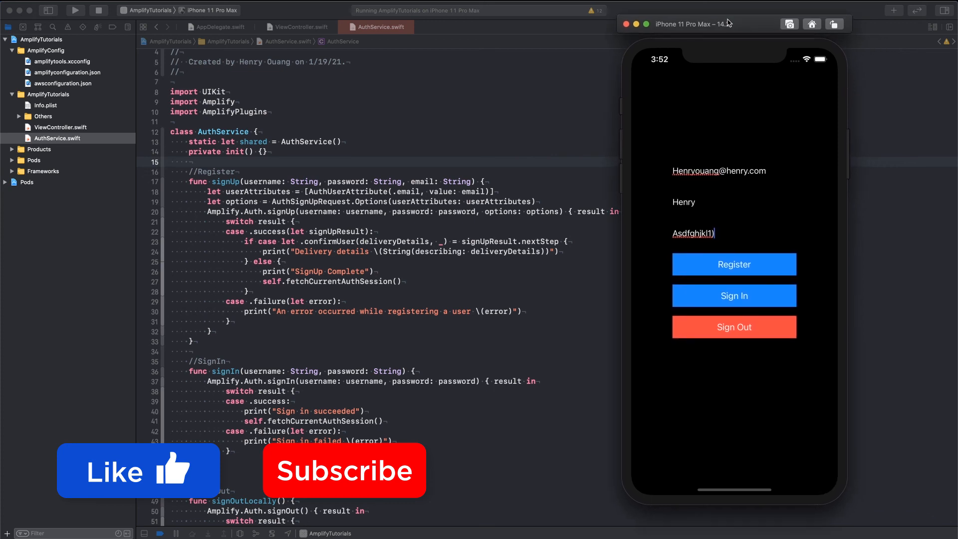
pyautogui.moveTo(727, 23); pyautogui.dragTo(796, 19)
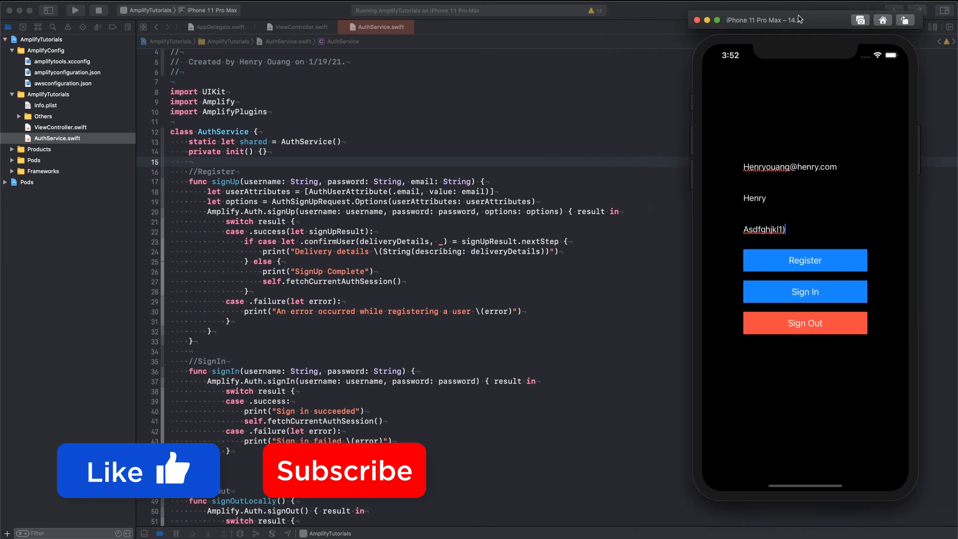
pyautogui.moveTo(767, 45)
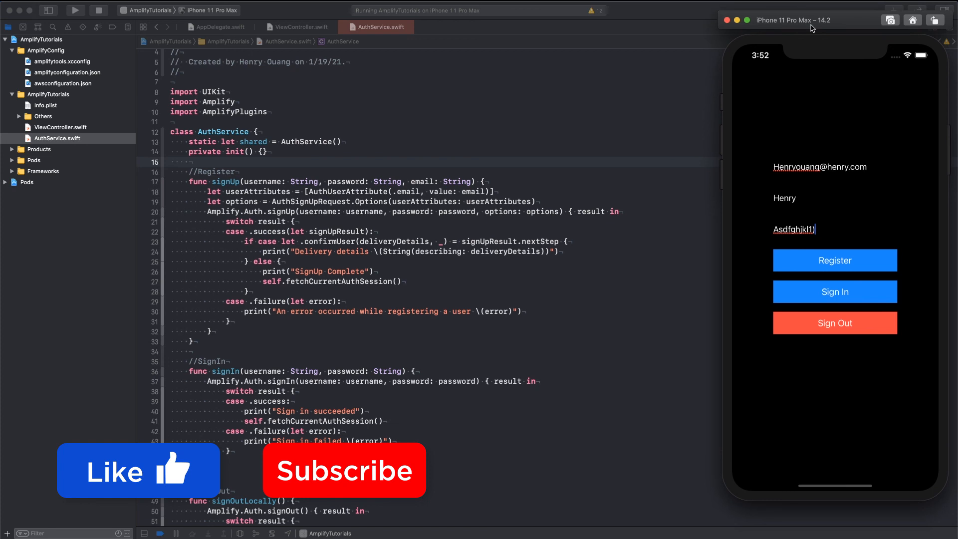
pyautogui.moveTo(800, 37)
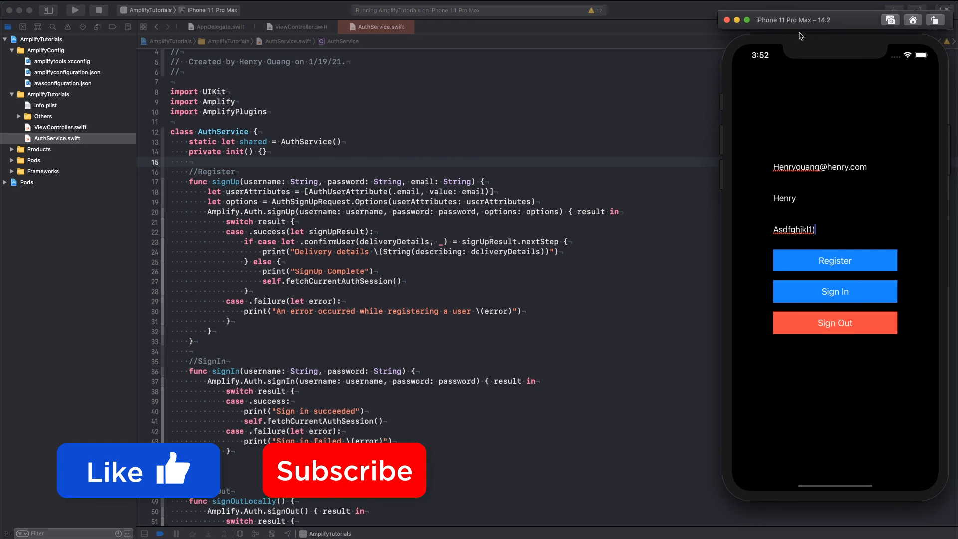
pyautogui.moveTo(636, 98)
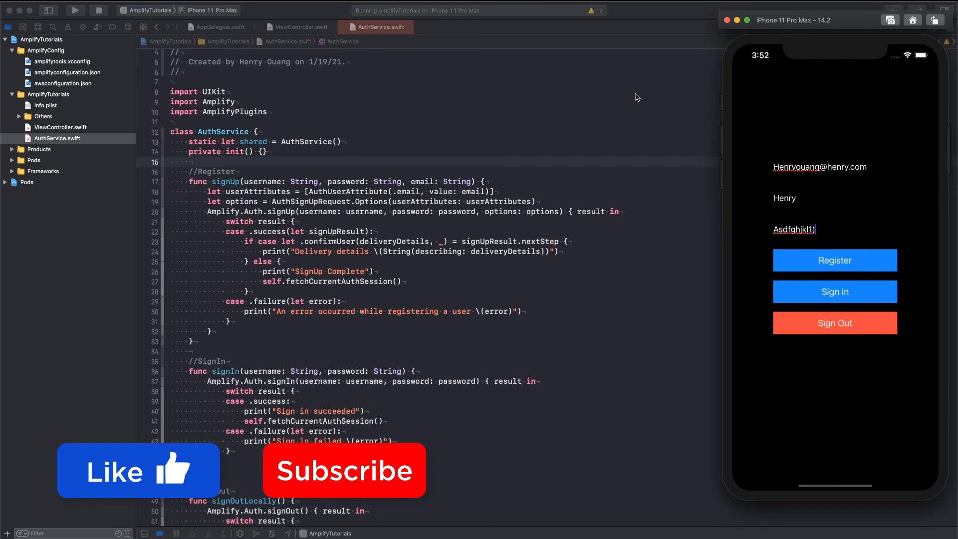